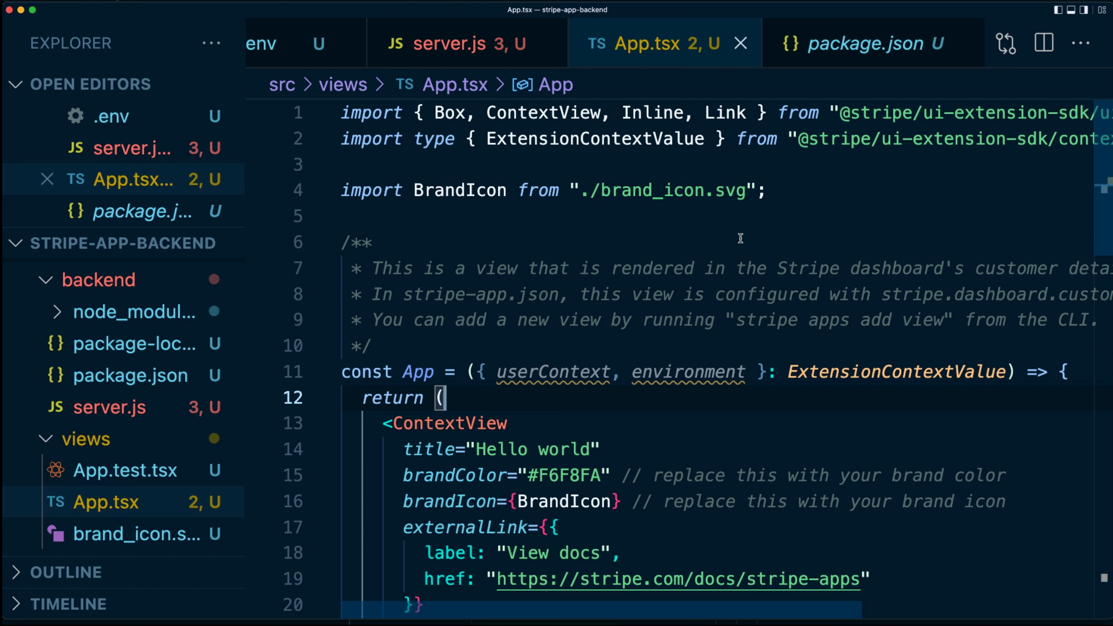
Review the backend package.json with cors, dotenv, express, node-fetch and "type": "module"
{"action": "left_click", "coordinate": [823, 44]}
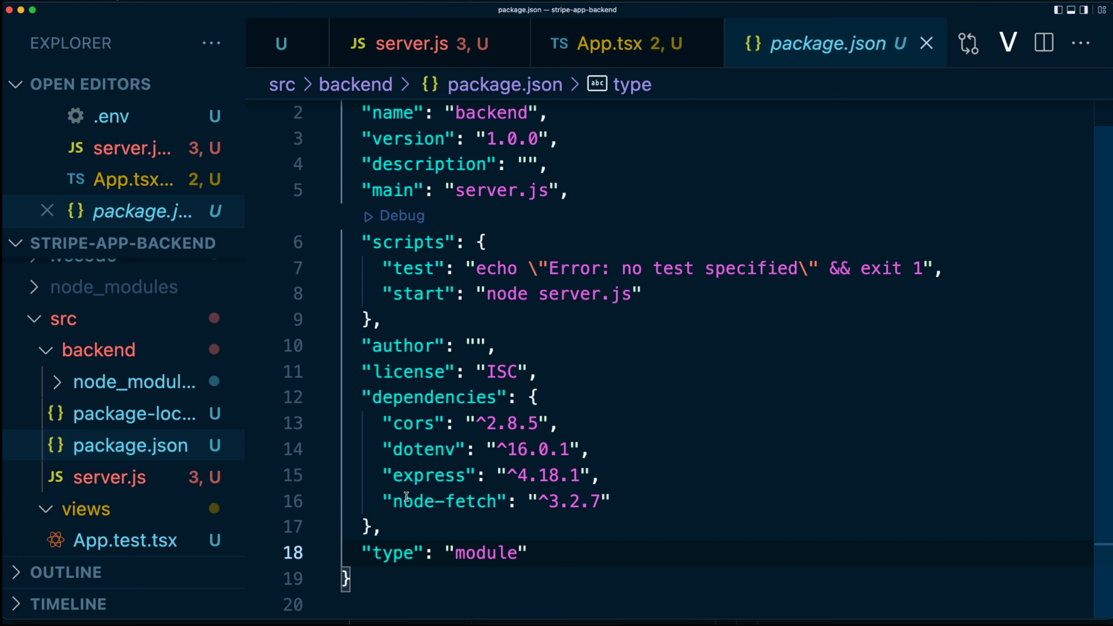
{"action": "mouse_move", "coordinate": [565, 556]}
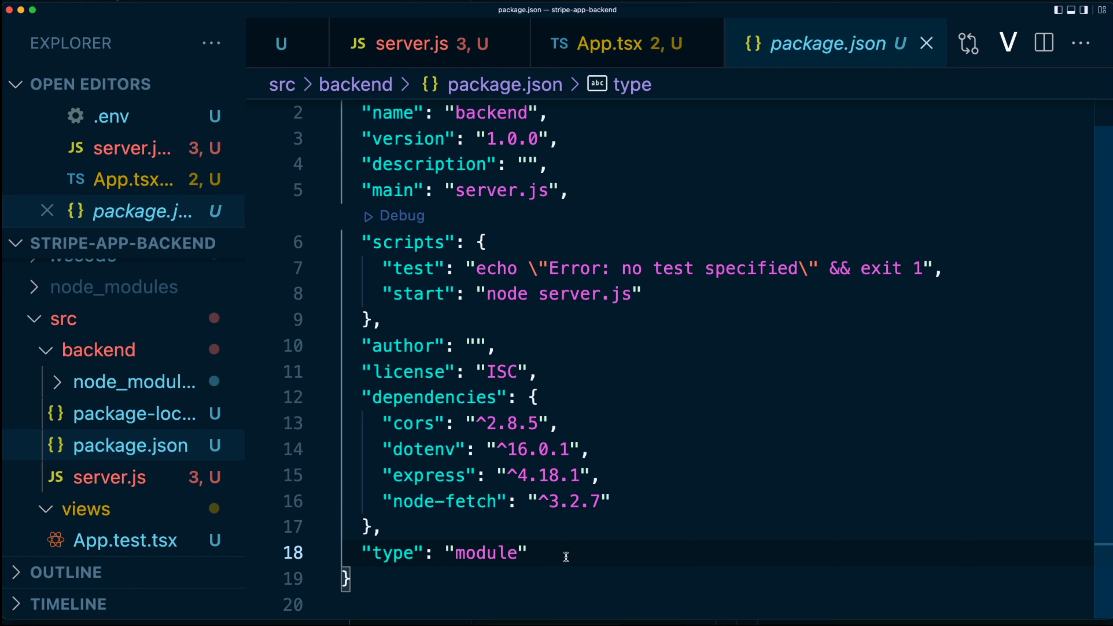
{"action": "mouse_move", "coordinate": [486, 553]}
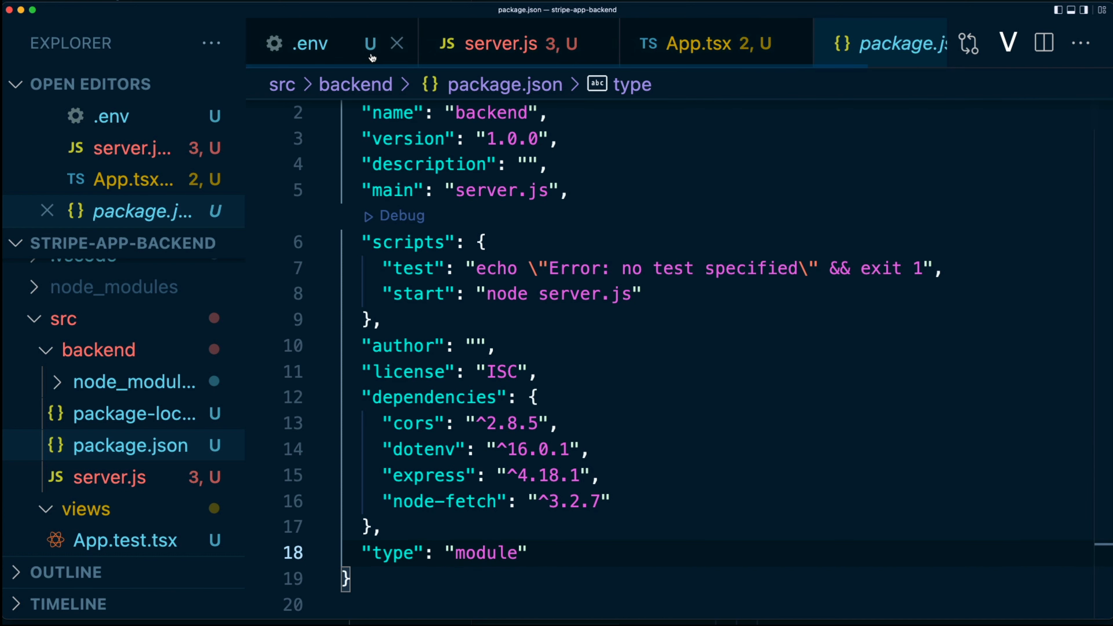
View the .env file with STRIPE_API_KEY set and STRIPE_APP_SECRET empty
{"action": "left_click", "coordinate": [308, 43]}
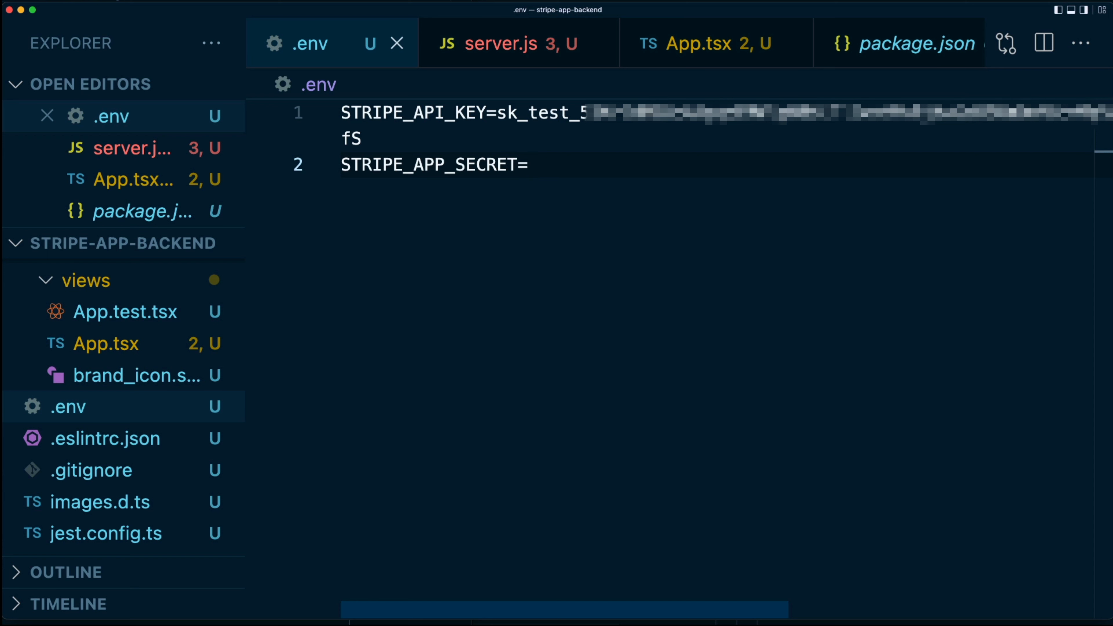
{"action": "mouse_move", "coordinate": [666, 140]}
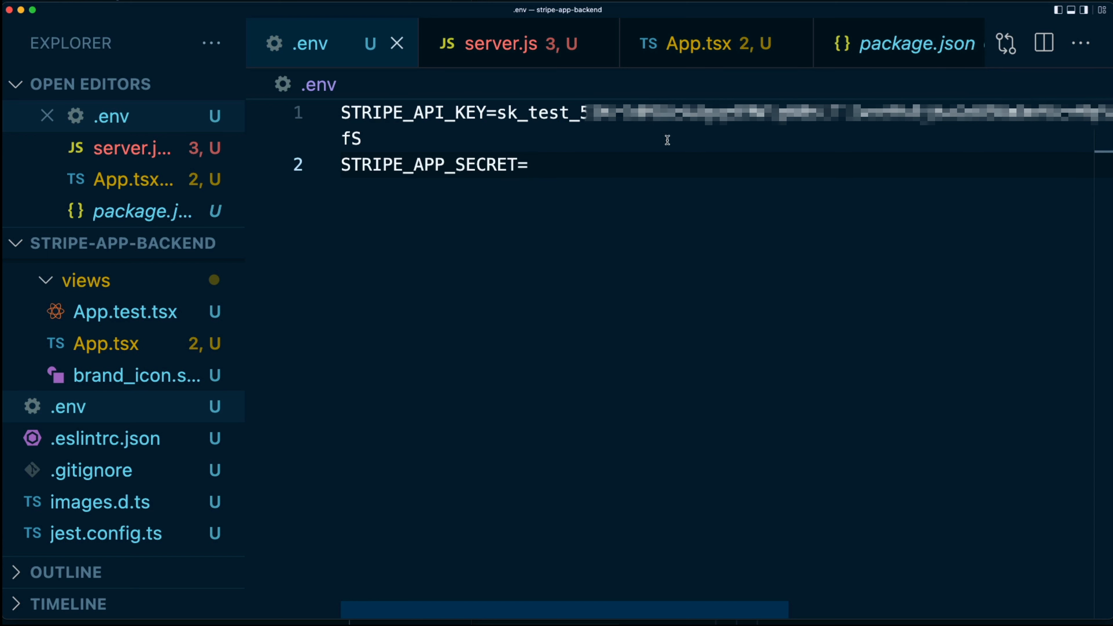
{"action": "mouse_move", "coordinate": [553, 178]}
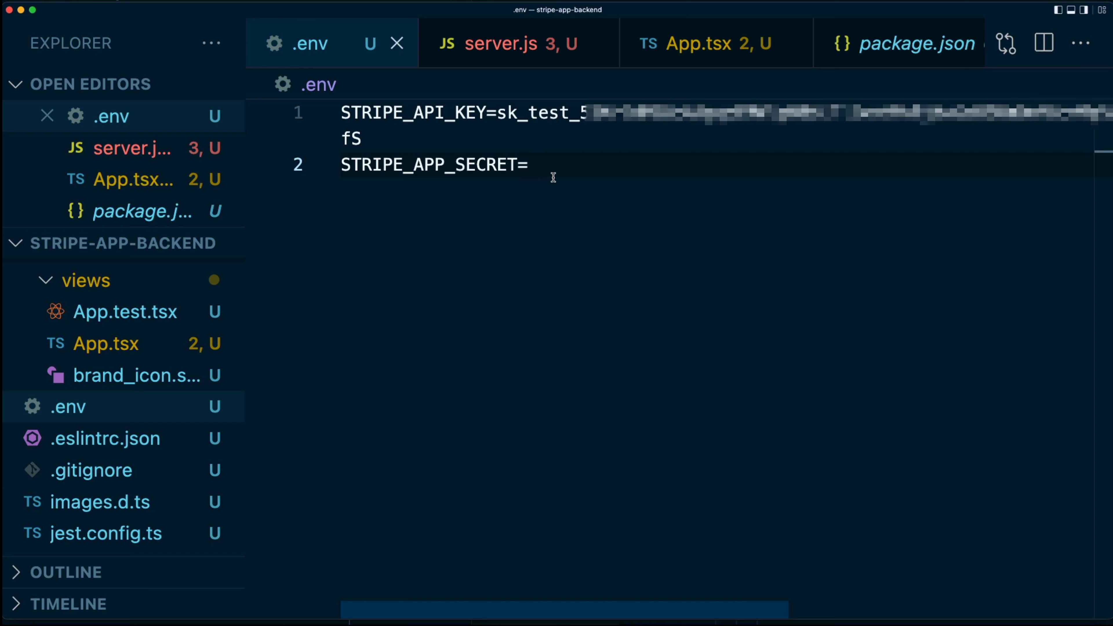
{"action": "mouse_move", "coordinate": [508, 53]}
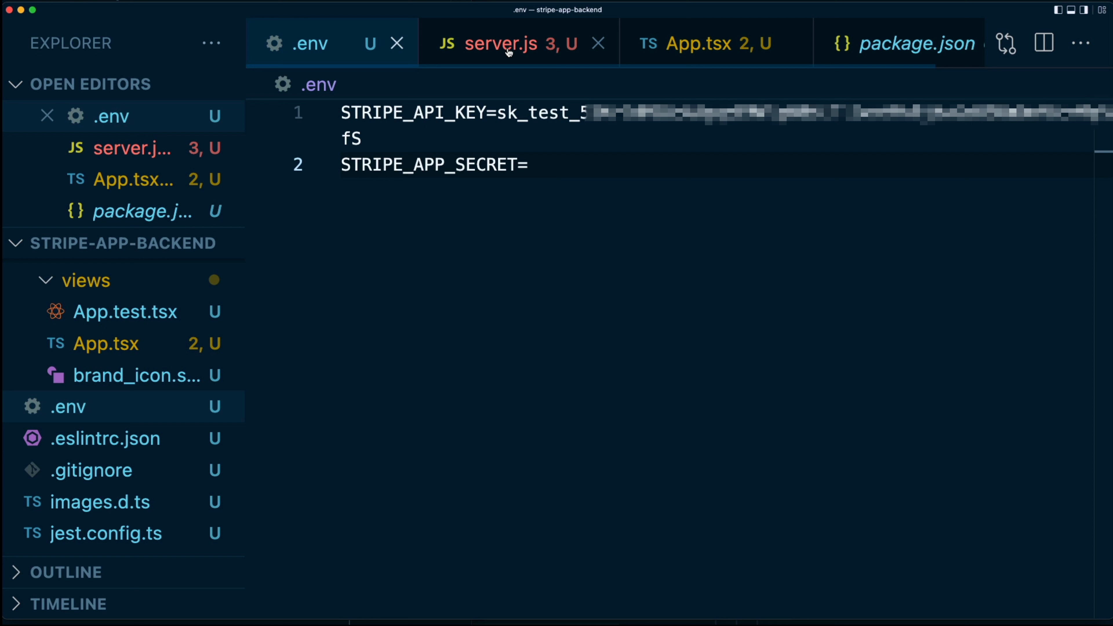
View server.js with the Express app using cors, JSON parsing and port 3000
{"action": "left_click", "coordinate": [504, 44]}
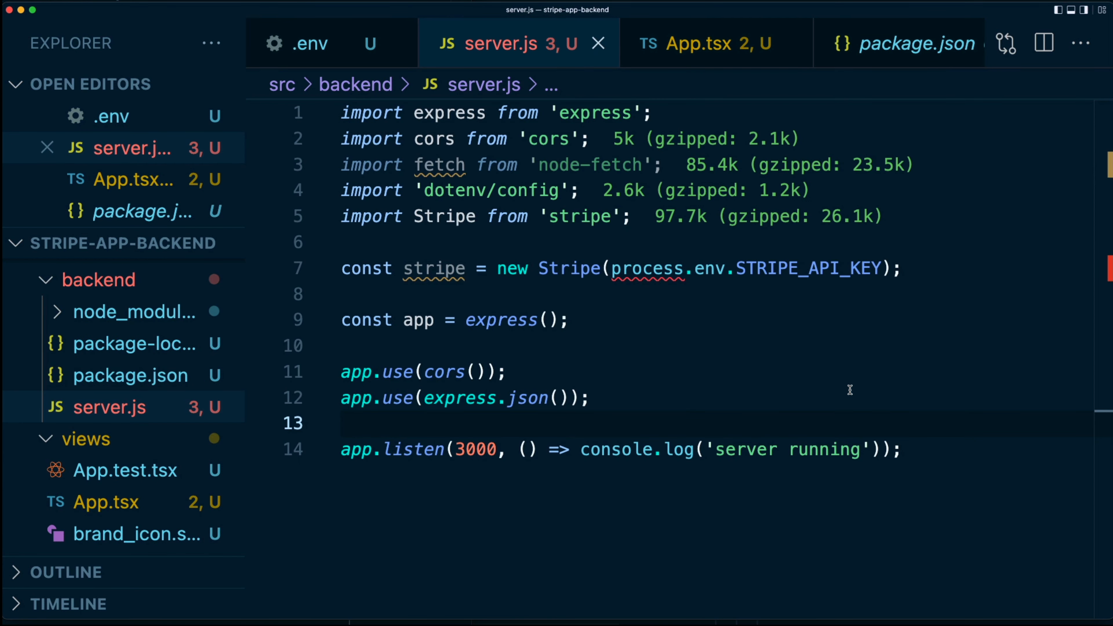
{"action": "mouse_move", "coordinate": [600, 164]}
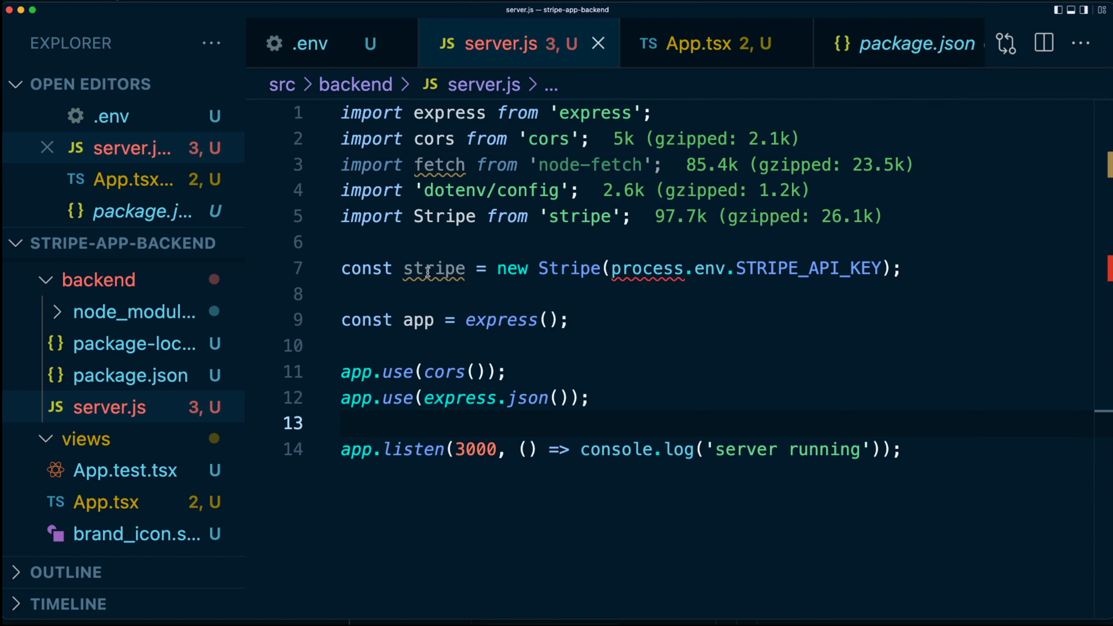
{"action": "mouse_move", "coordinate": [726, 284]}
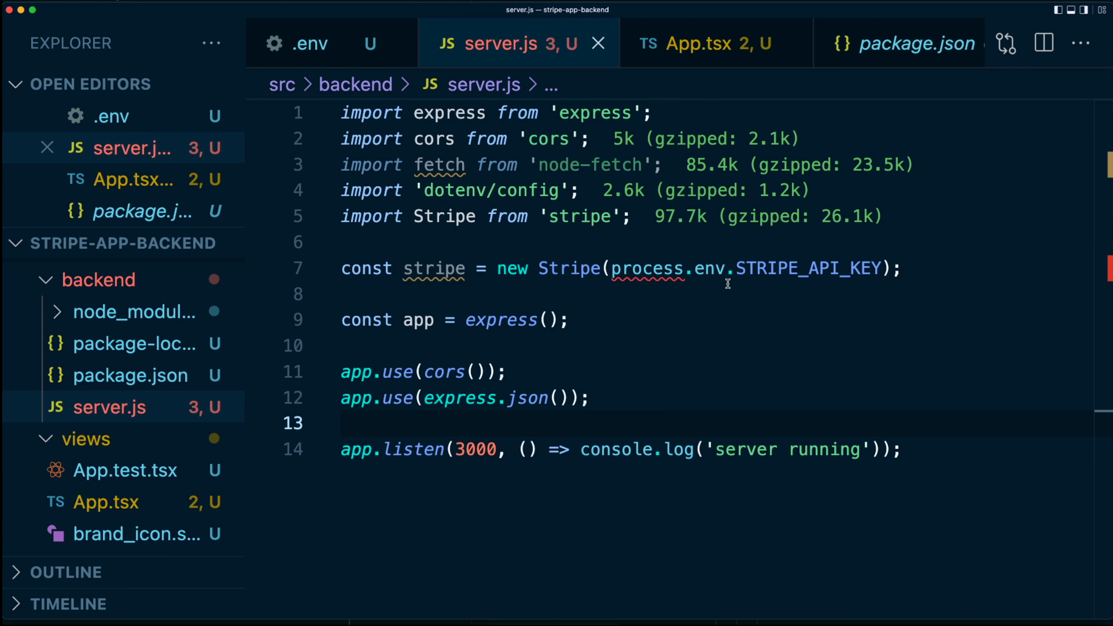
{"action": "mouse_move", "coordinate": [584, 340]}
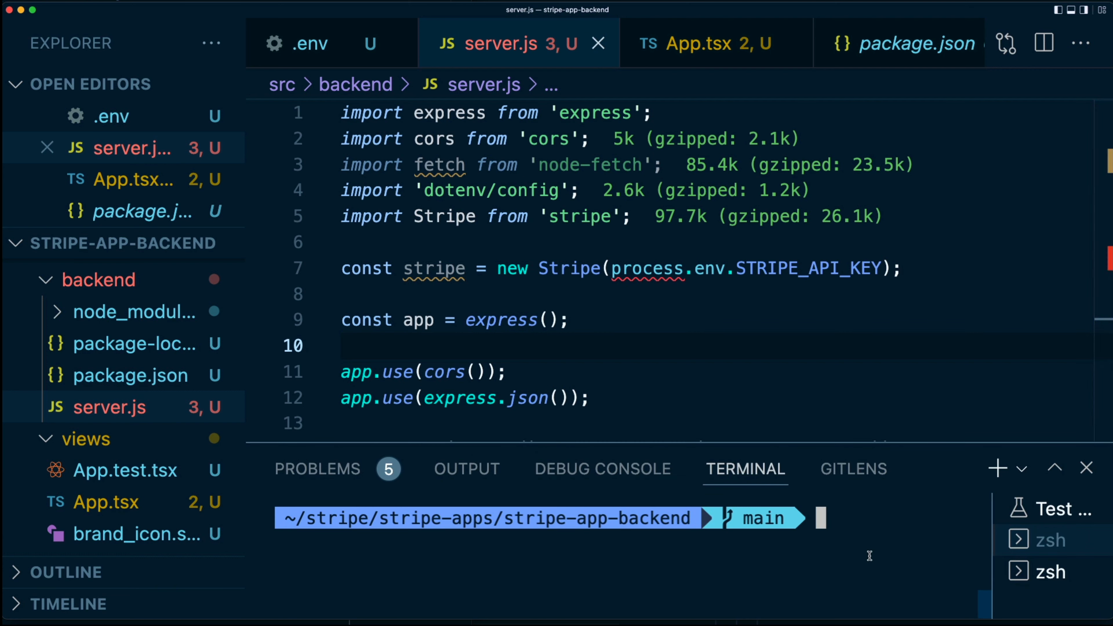
Start the backend from the terminal with node src/backend/server.js
{"action": "type", "text": "node src/"}
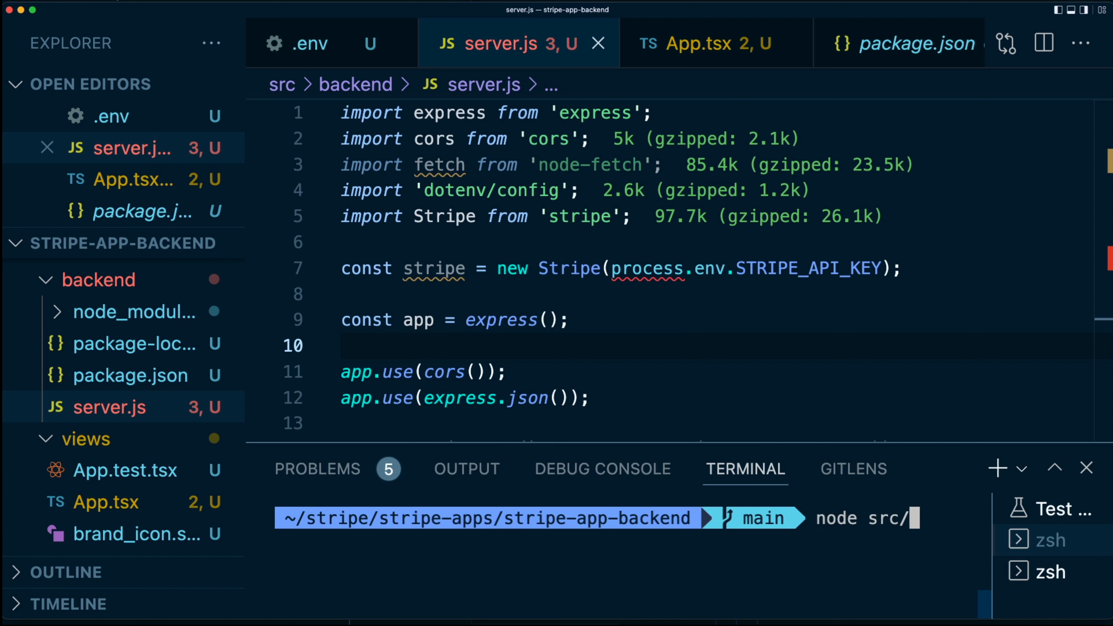
{"action": "type", "text": "backend/server.js"}
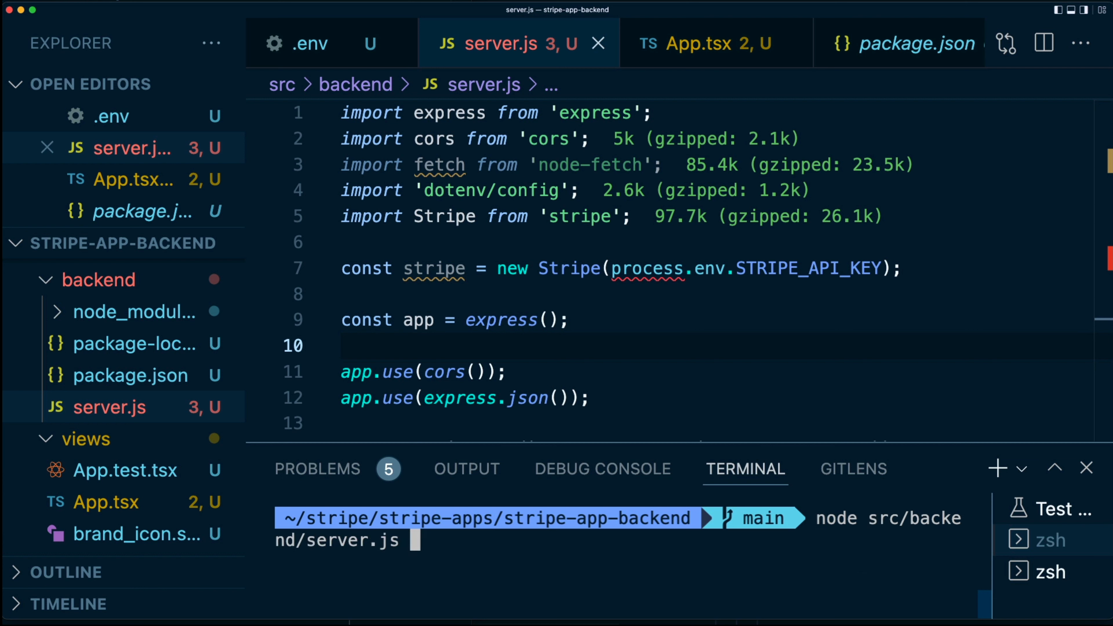
{"action": "key", "text": "enter"}
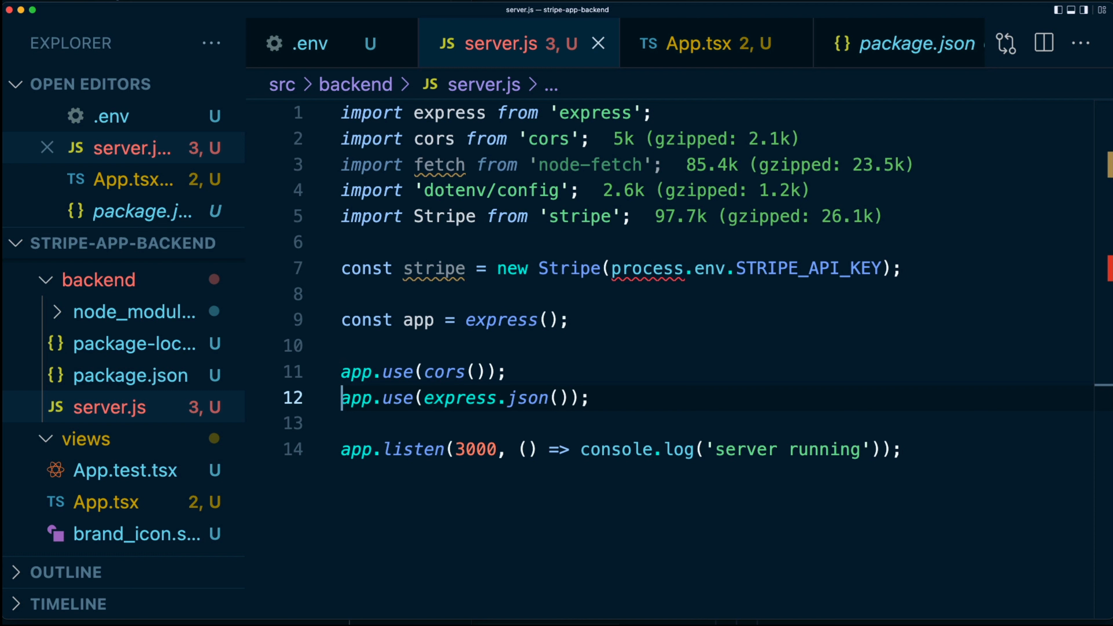
Add an app.get('/health-check') route whose handler logs 'Request received!'
{"action": "type", "text": "app"}
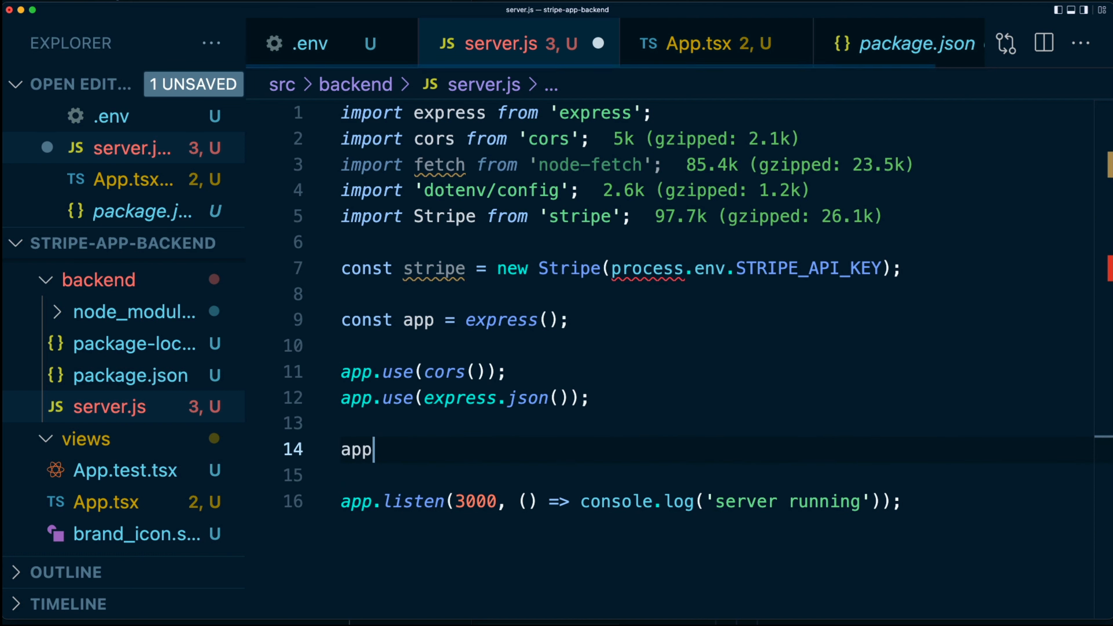
{"action": "type", "text": ".get("}
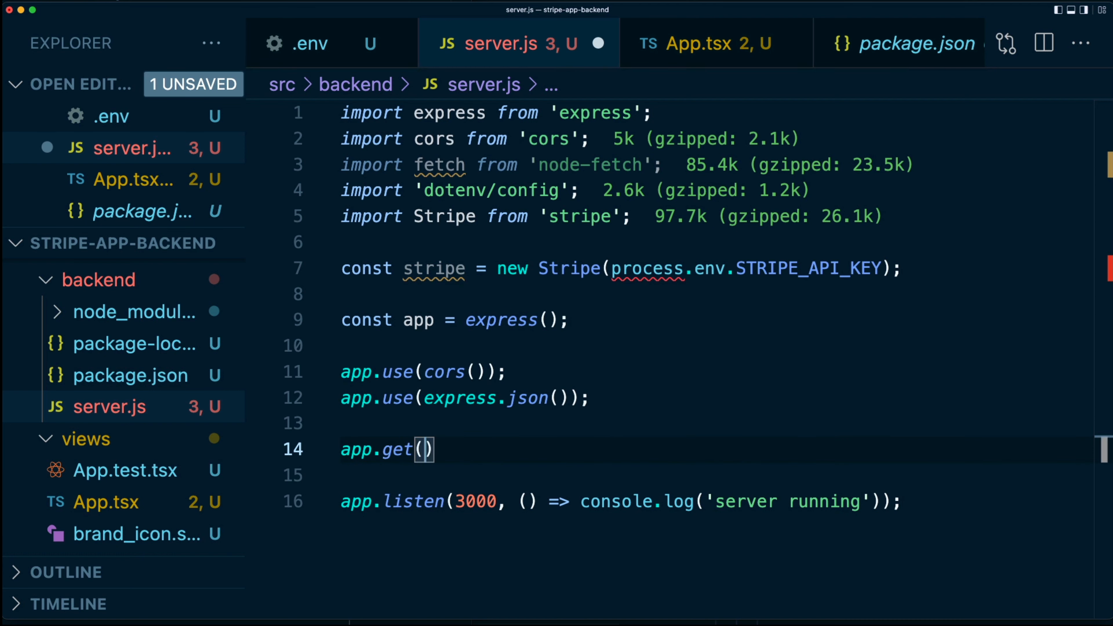
{"action": "type", "text": "'/'"}
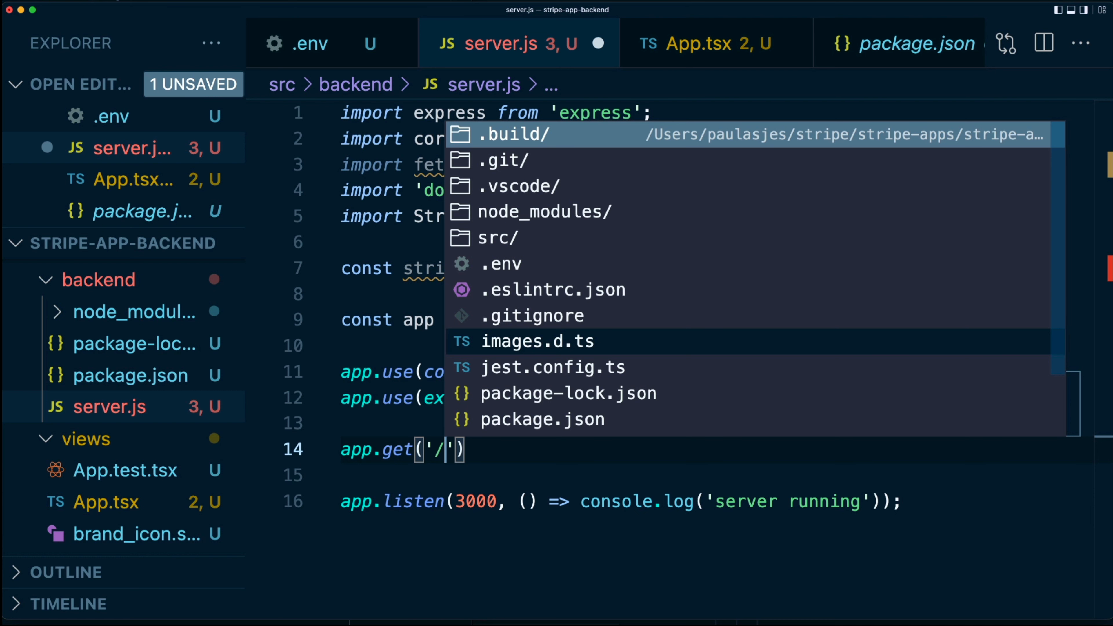
{"action": "type", "text": "health-"}
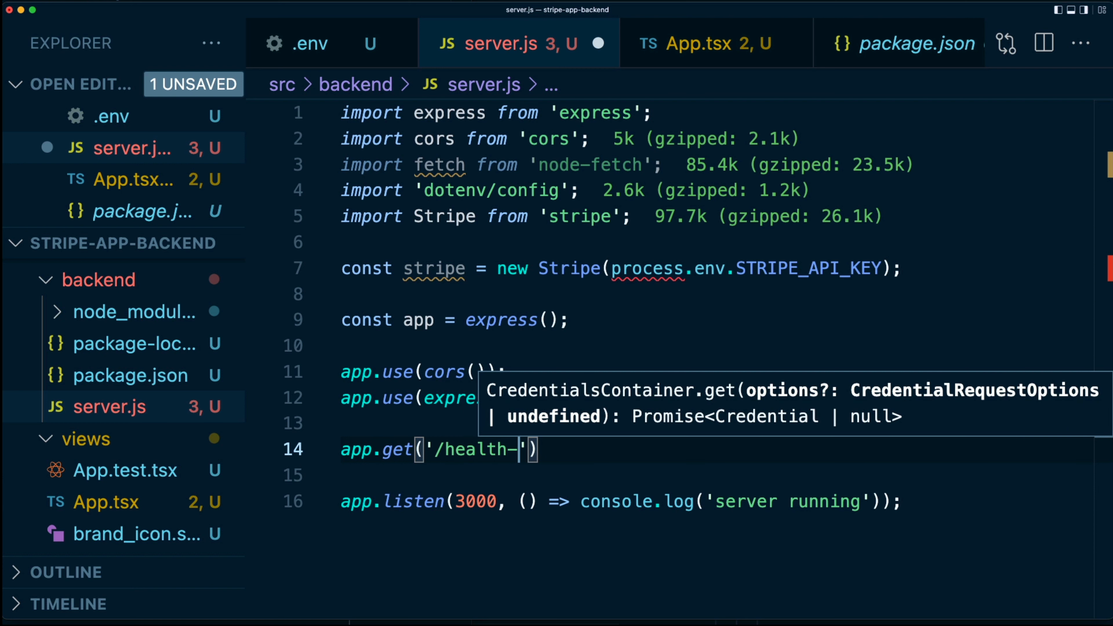
{"action": "type", "text": "check', ("}
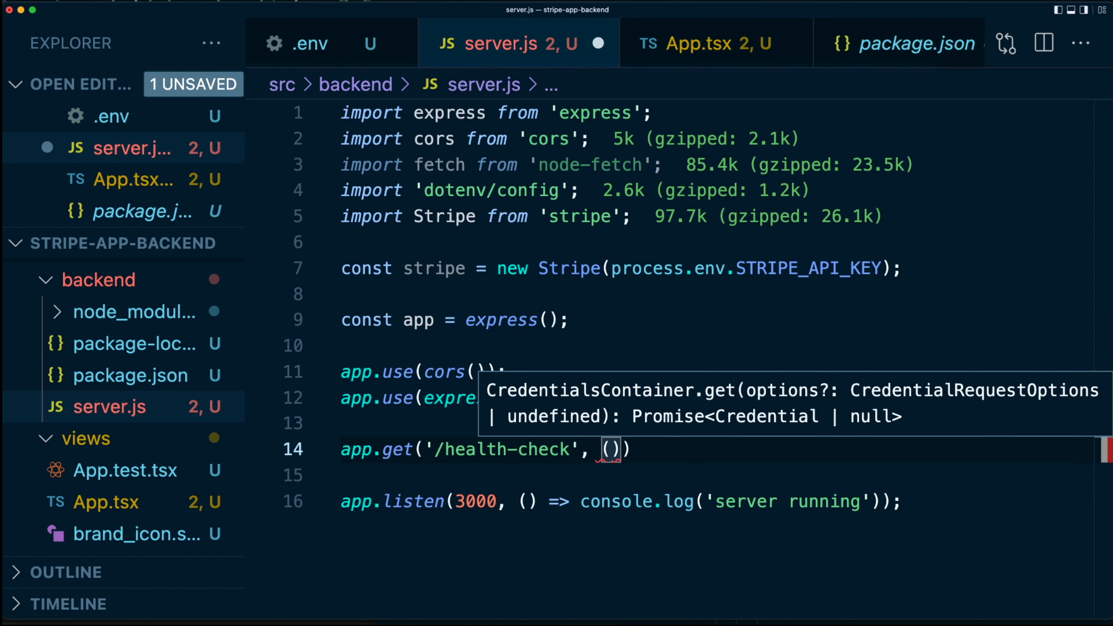
{"action": "type", "text": "req, res"}
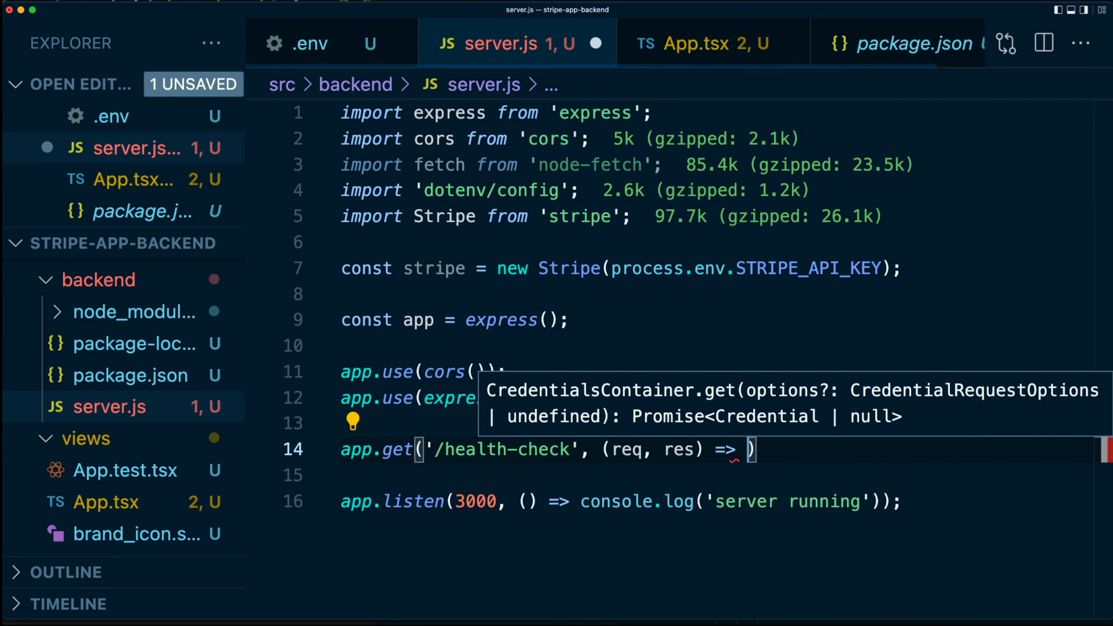
{"action": "type", "text": "console.log('Request r'"}
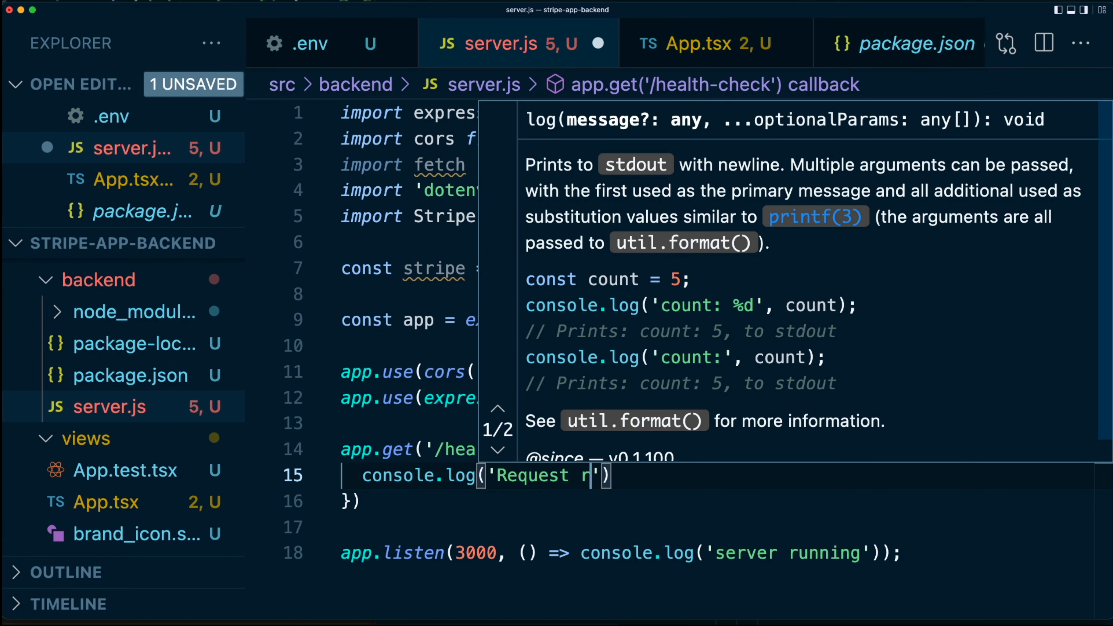
{"action": "type", "text": "eceived!"}
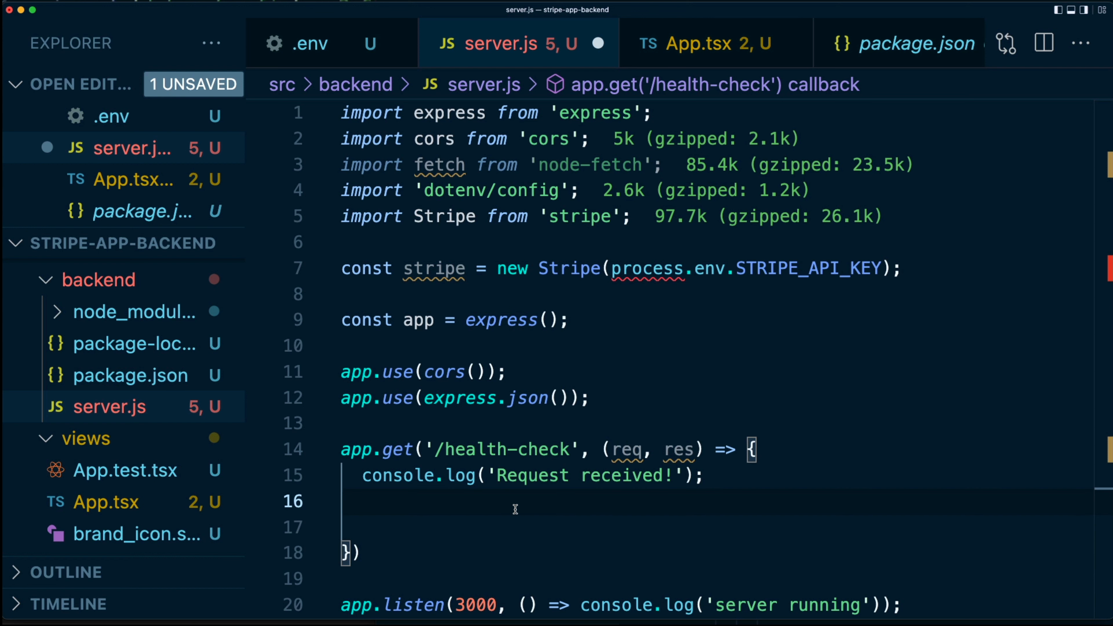
Store the awaited fetch of stripe.com/healthcheck statusText in const isStripeUp
{"action": "type", "text": "const"}
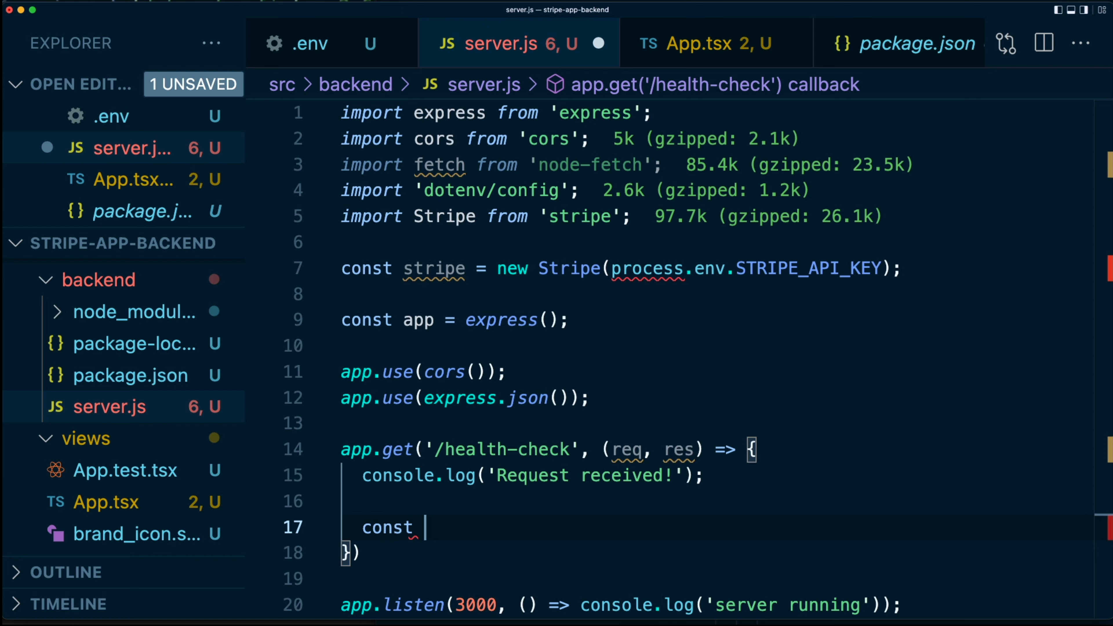
{"action": "type", "text": "isStripeUp ="}
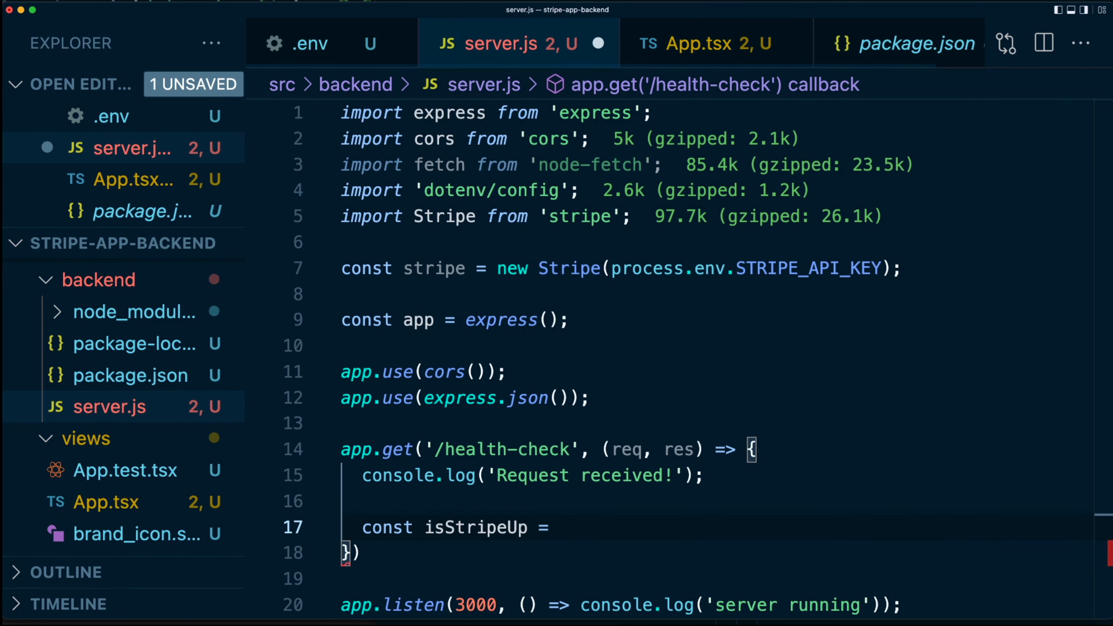
{"action": "type", "text": "async"}
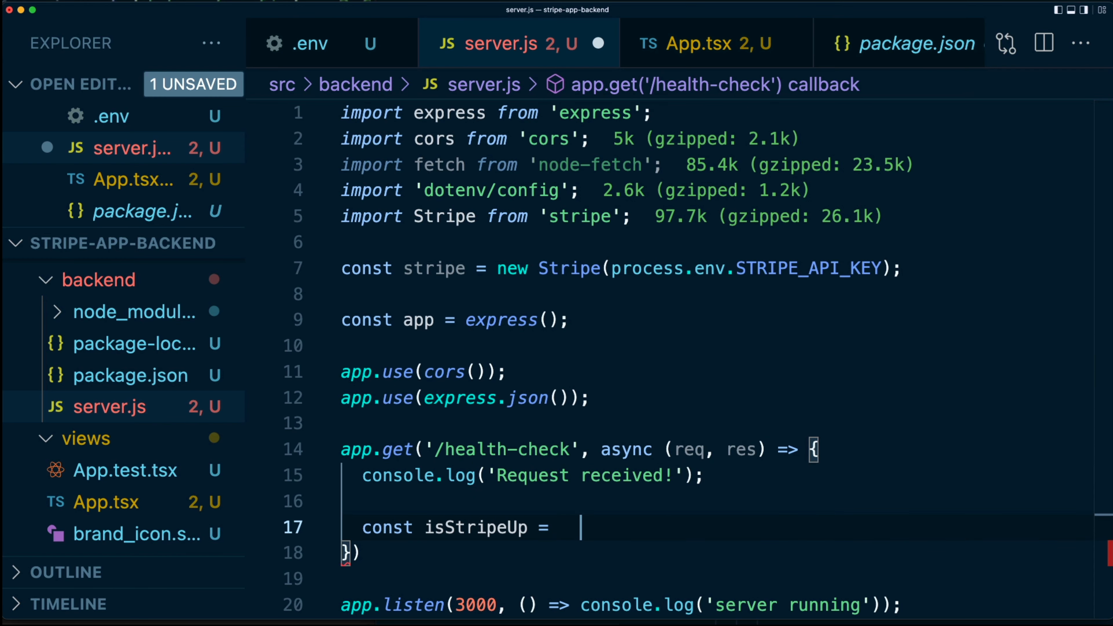
{"action": "type", "text": "await fetch"}
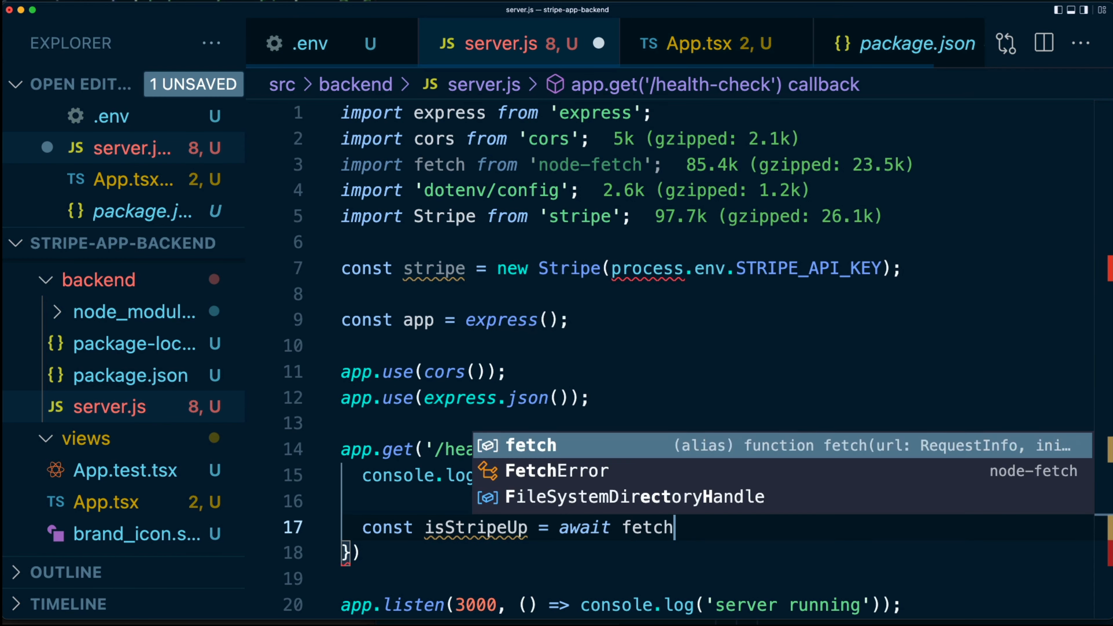
{"action": "type", "text": "('http')"}
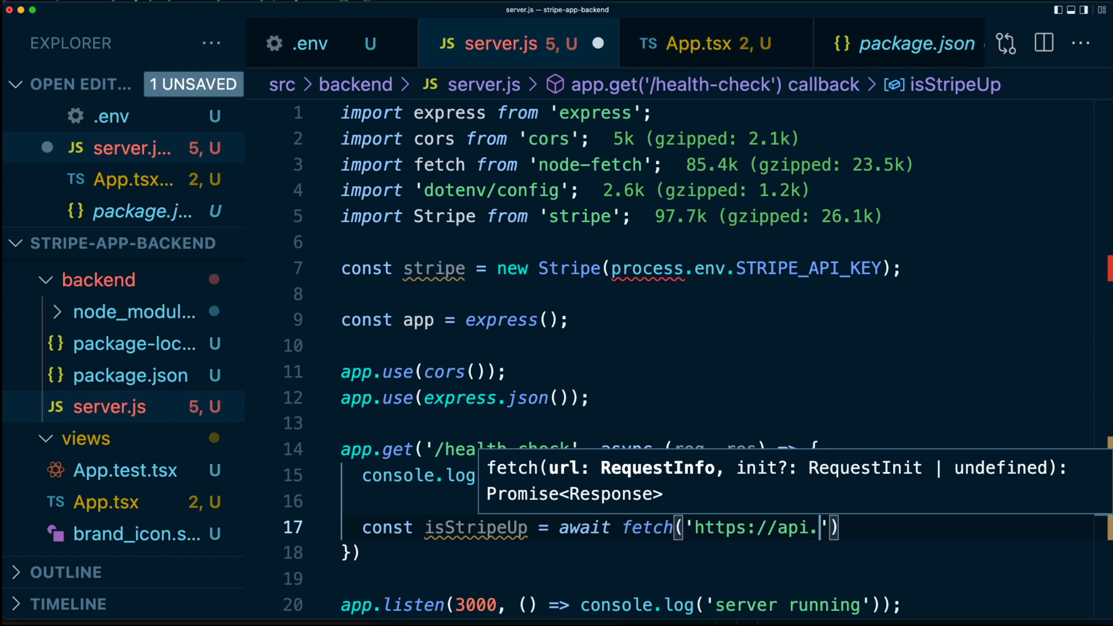
{"action": "type", "text": "stripe.com/healthcheck"}
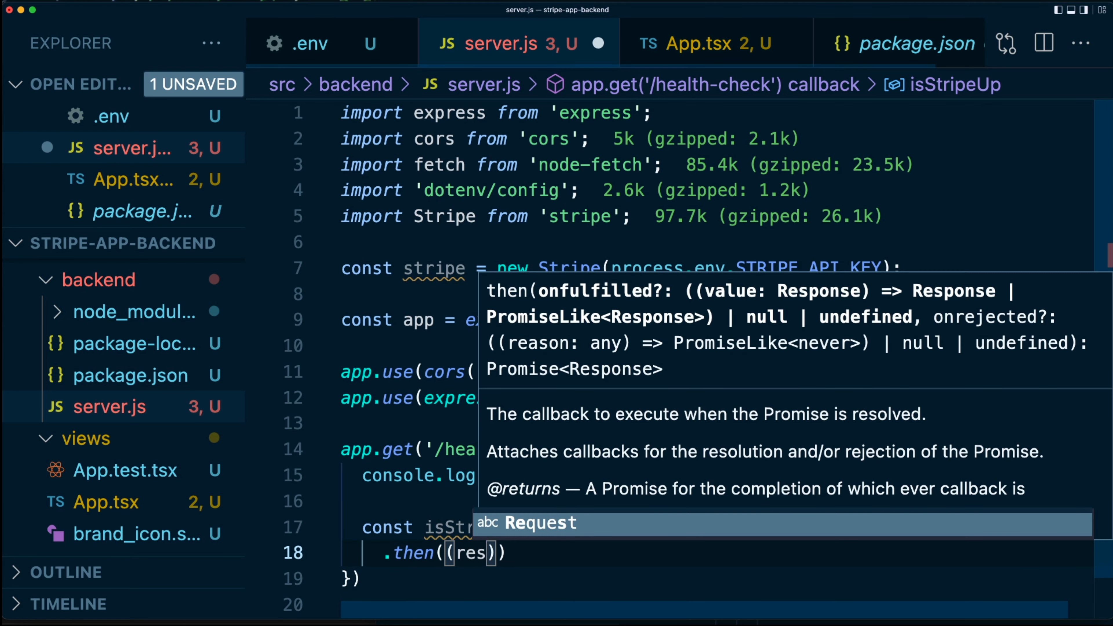
{"action": "type", "text": "=> res."}
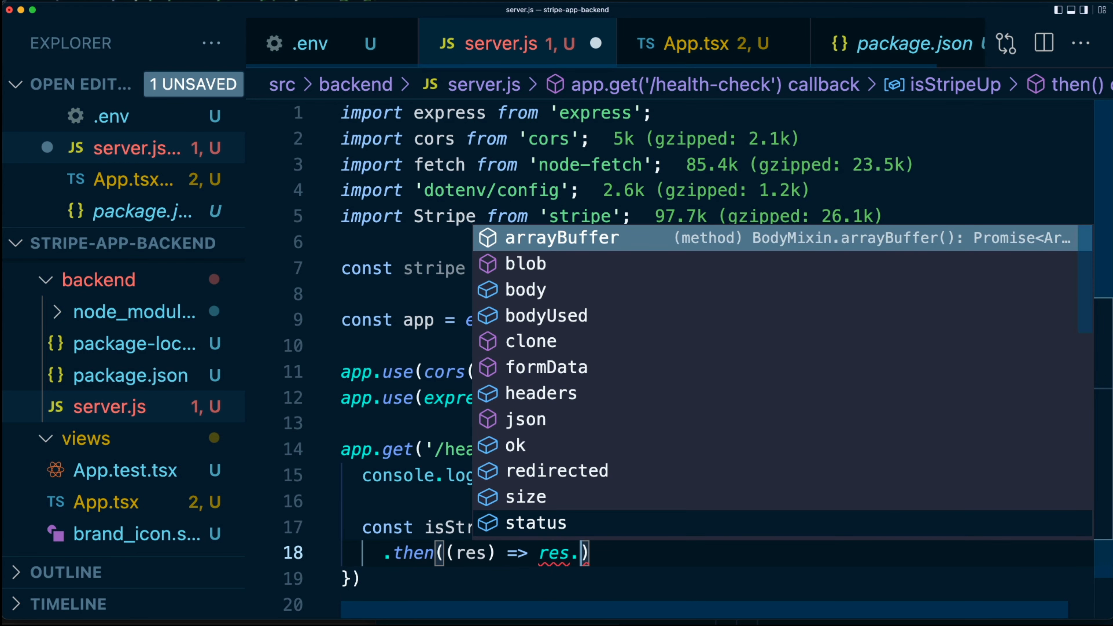
{"action": "type", "text": "statusText"}
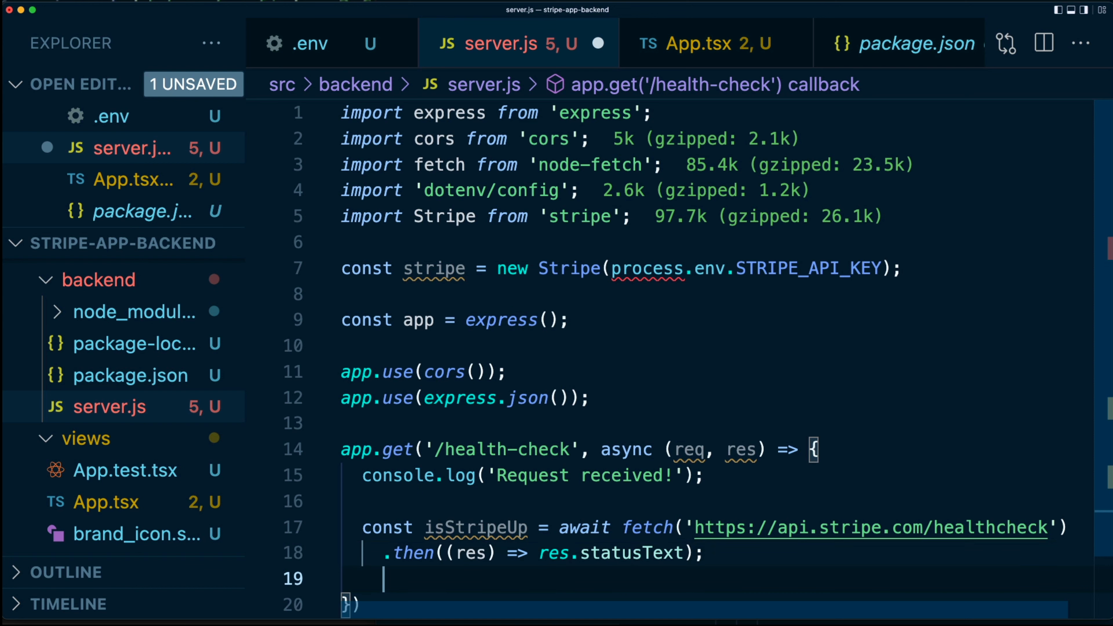
Log isStripeUp and respond with res.send({ status: isStripeUp })
{"action": "type", "text": "console"}
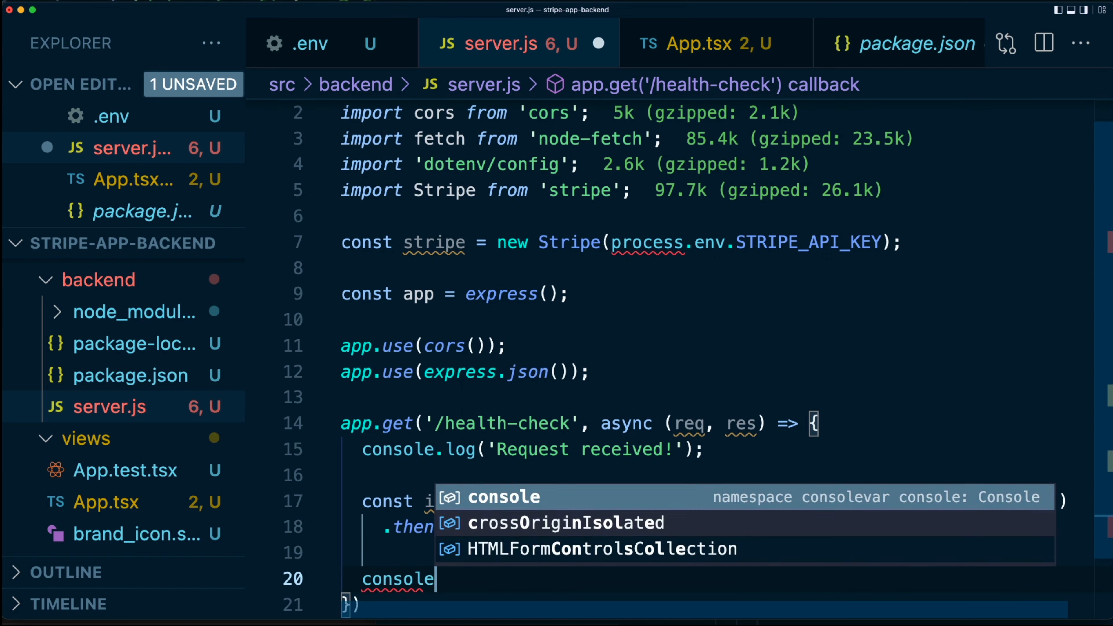
{"action": "type", "text": "isStripe"}
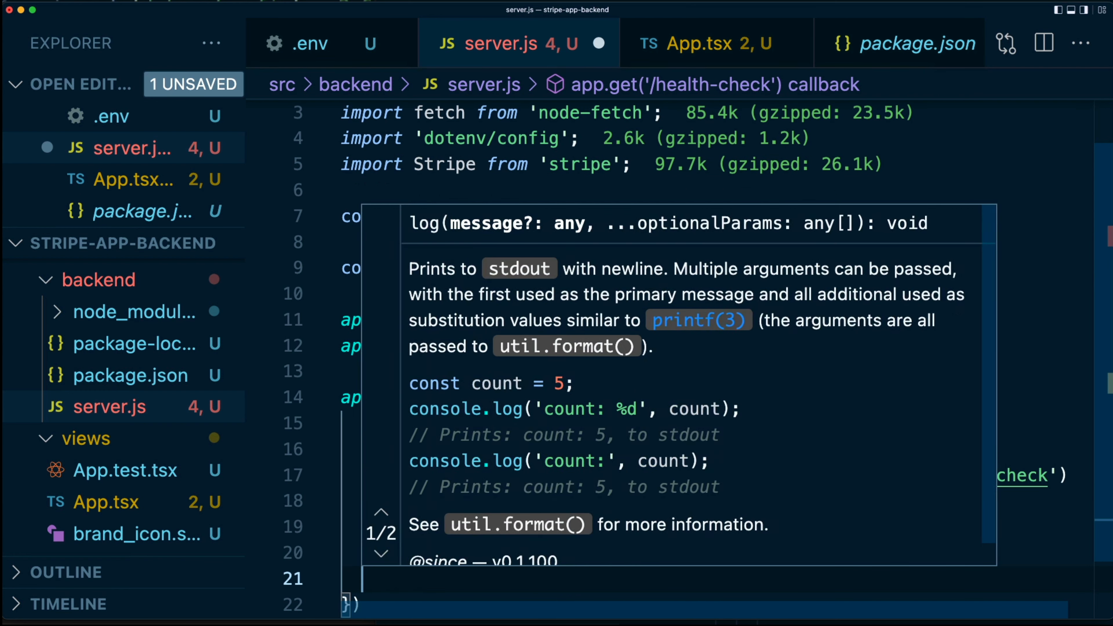
{"action": "type", "text": "re"}
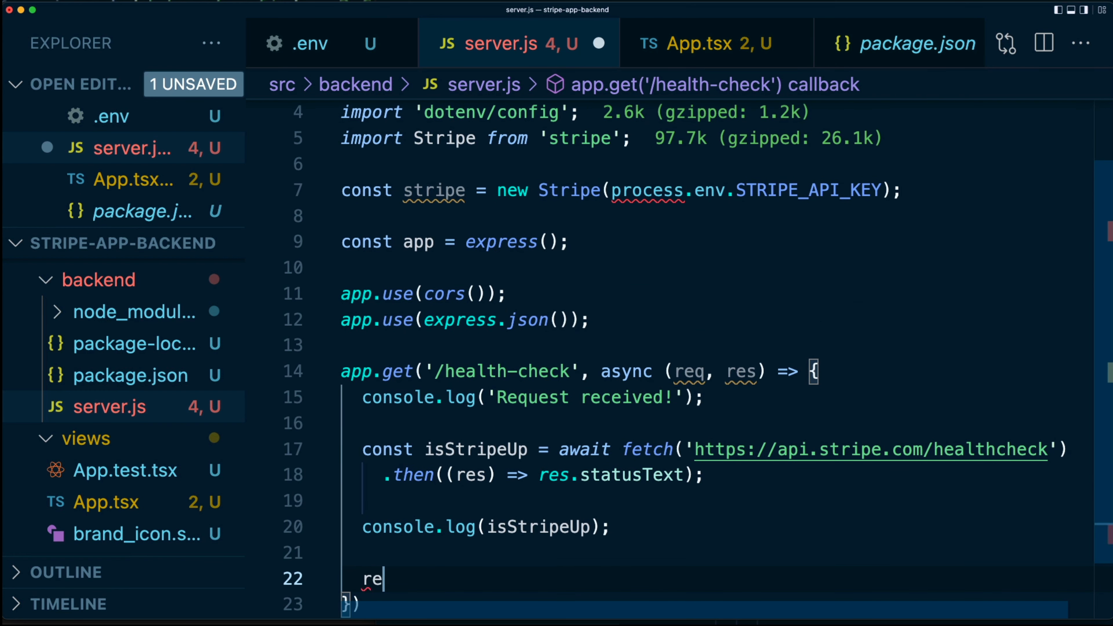
{"action": "type", "text": "s.send"}
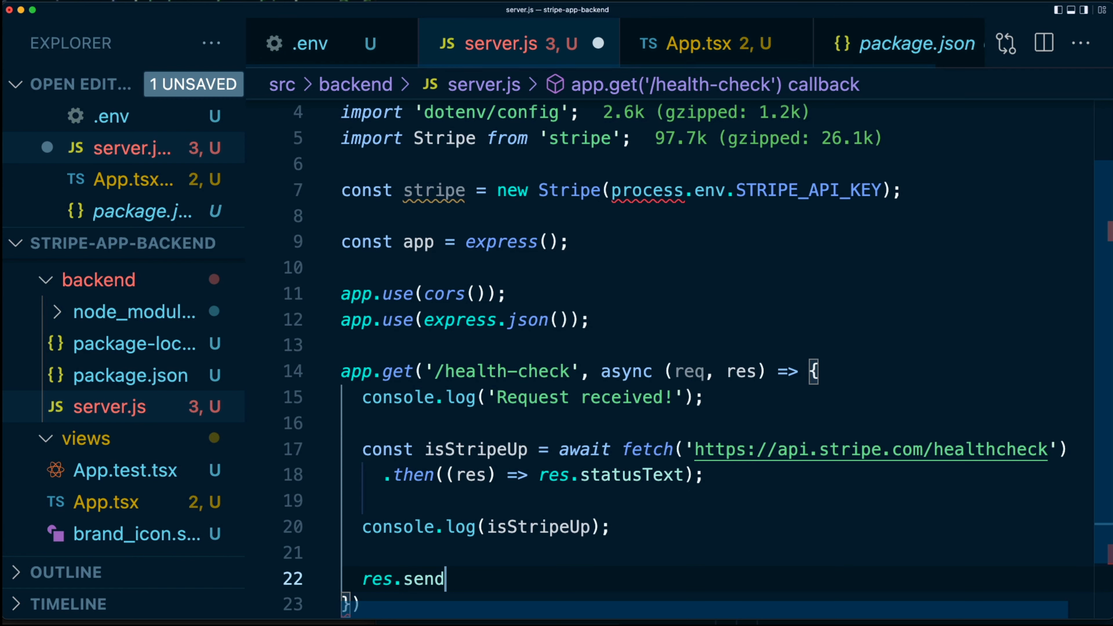
{"action": "type", "text": "({})"}
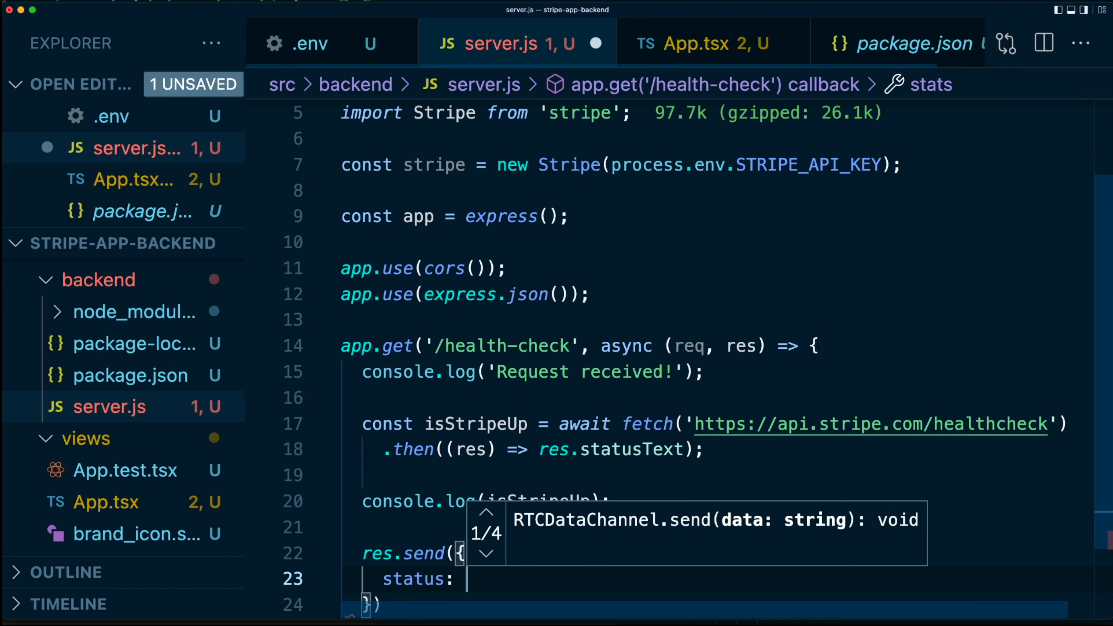
{"action": "type", "text": "isStripeUp,"}
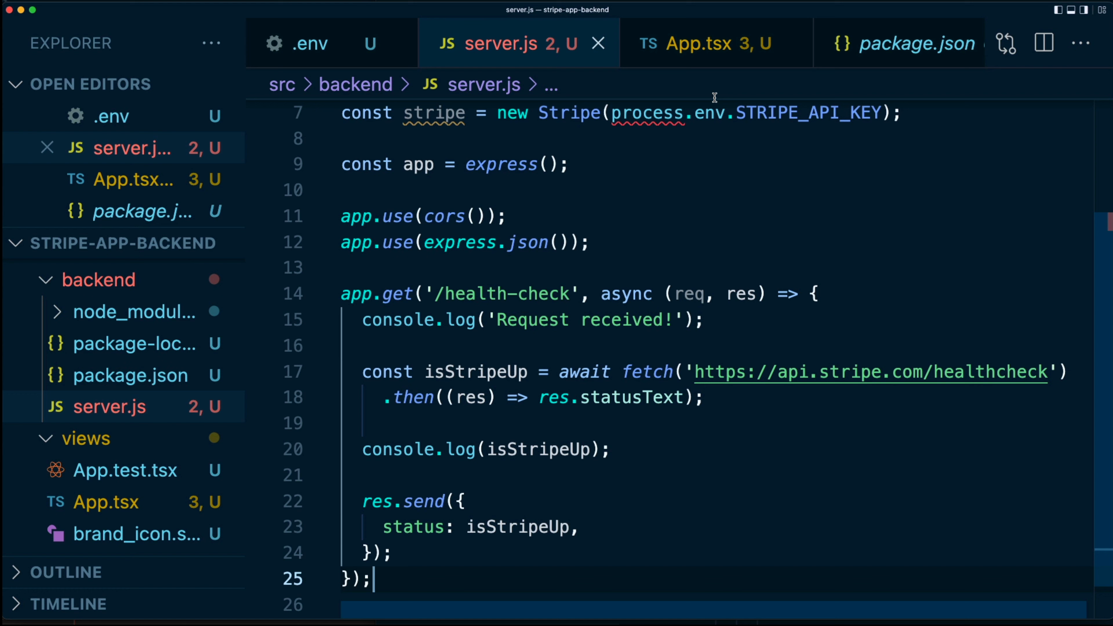
In App.tsx declare [stripeStatus, setStripeStatus] with useState<string>('down')
{"action": "left_click", "coordinate": [715, 44]}
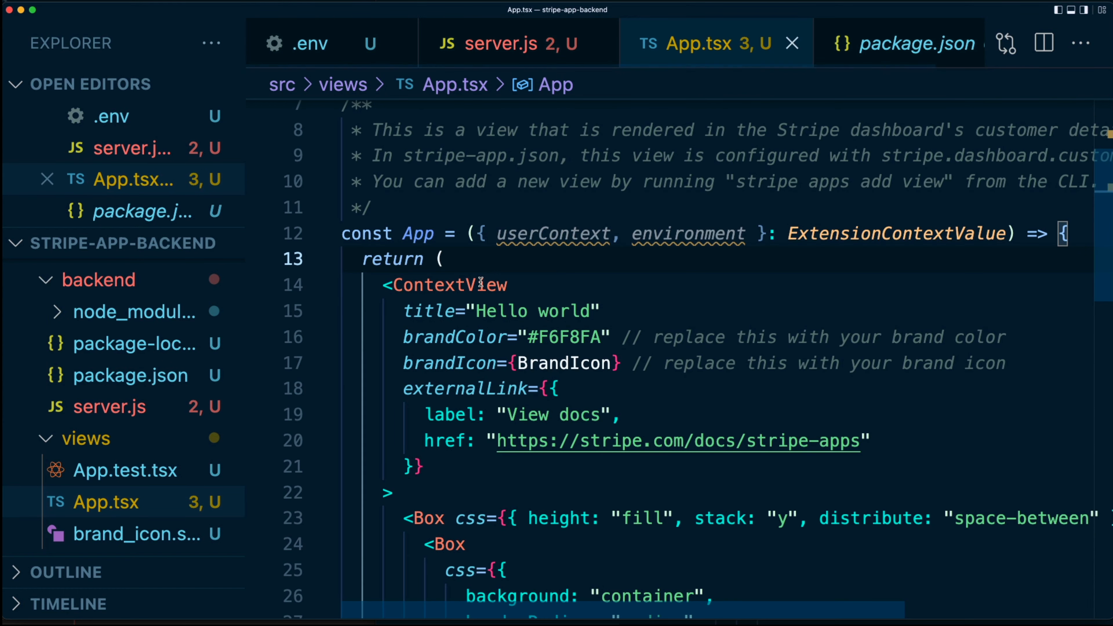
{"action": "key", "text": "Enter"}
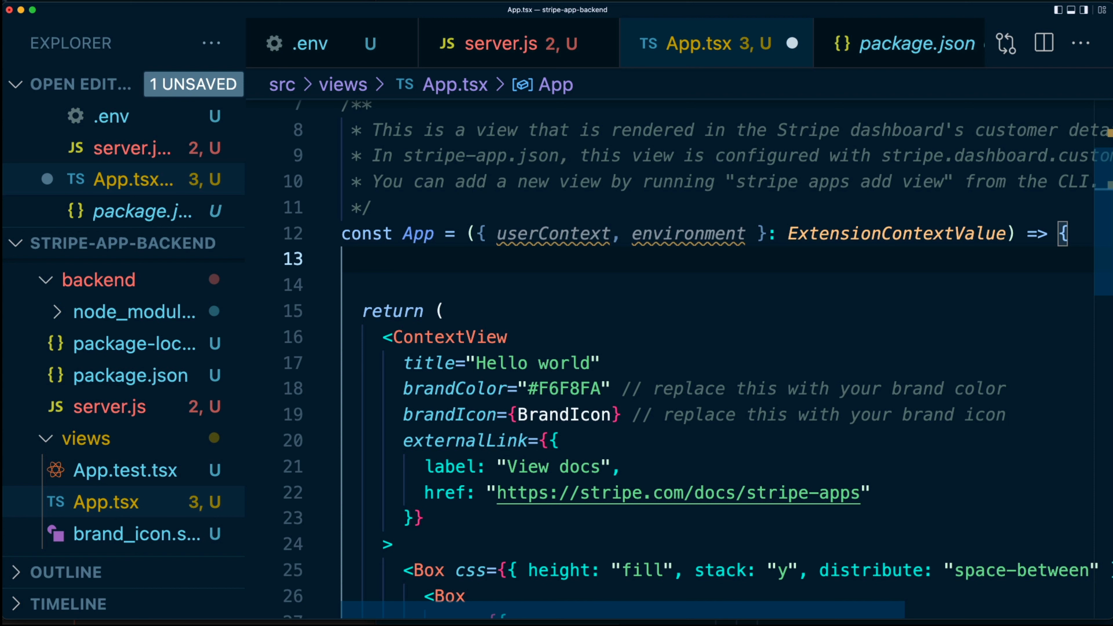
{"action": "type", "text": "const"}
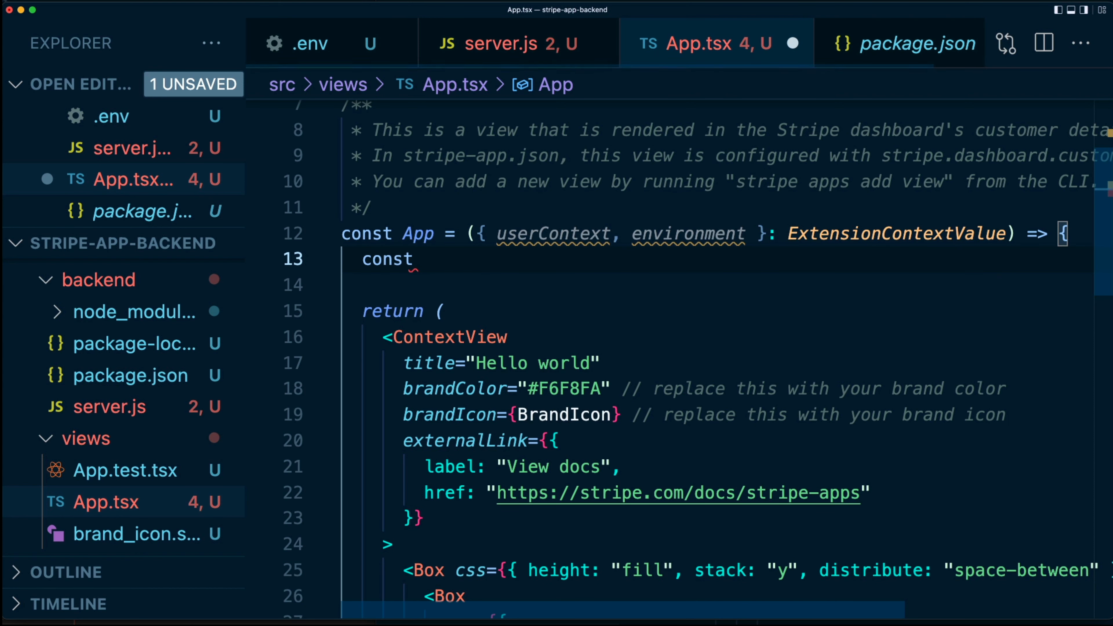
{"action": "type", "text": "[stripe]"}
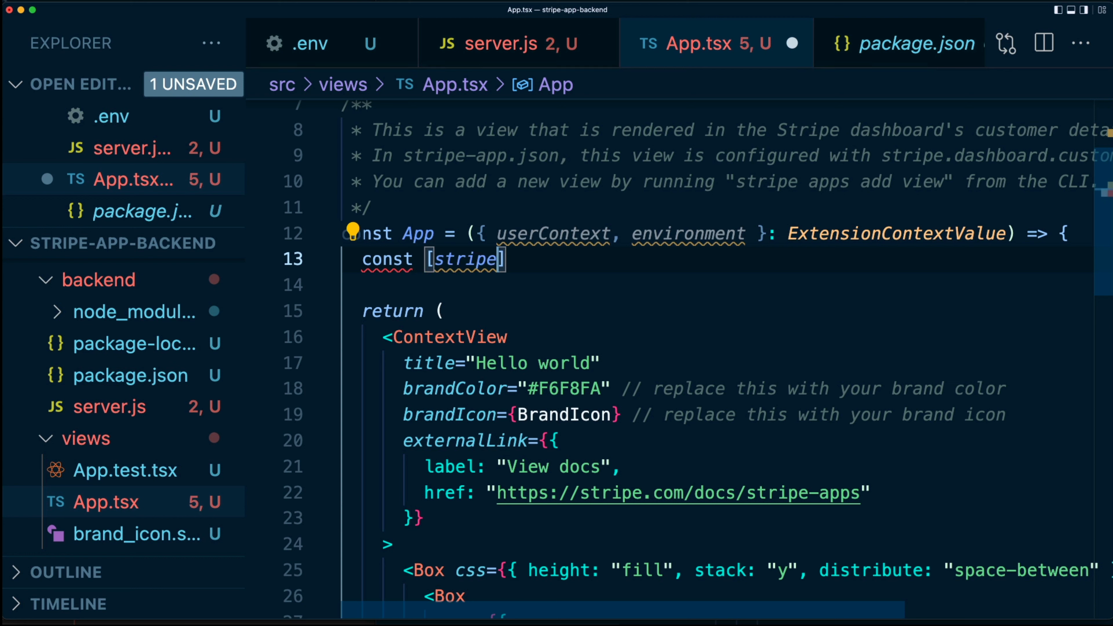
{"action": "type", "text": "Status,"}
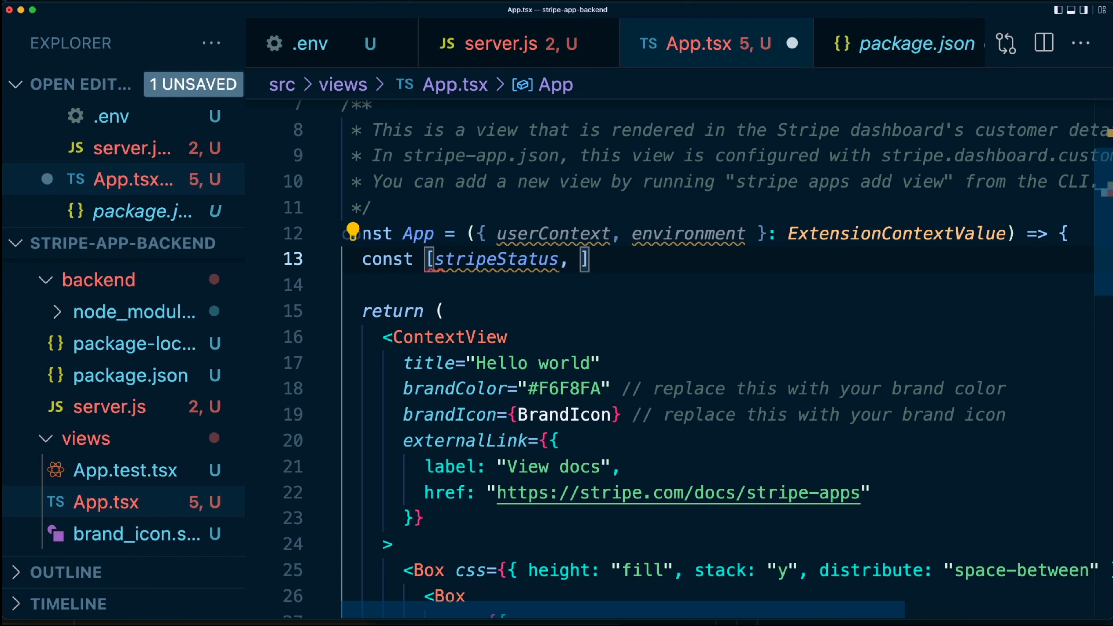
{"action": "type", "text": "setStripeSt"}
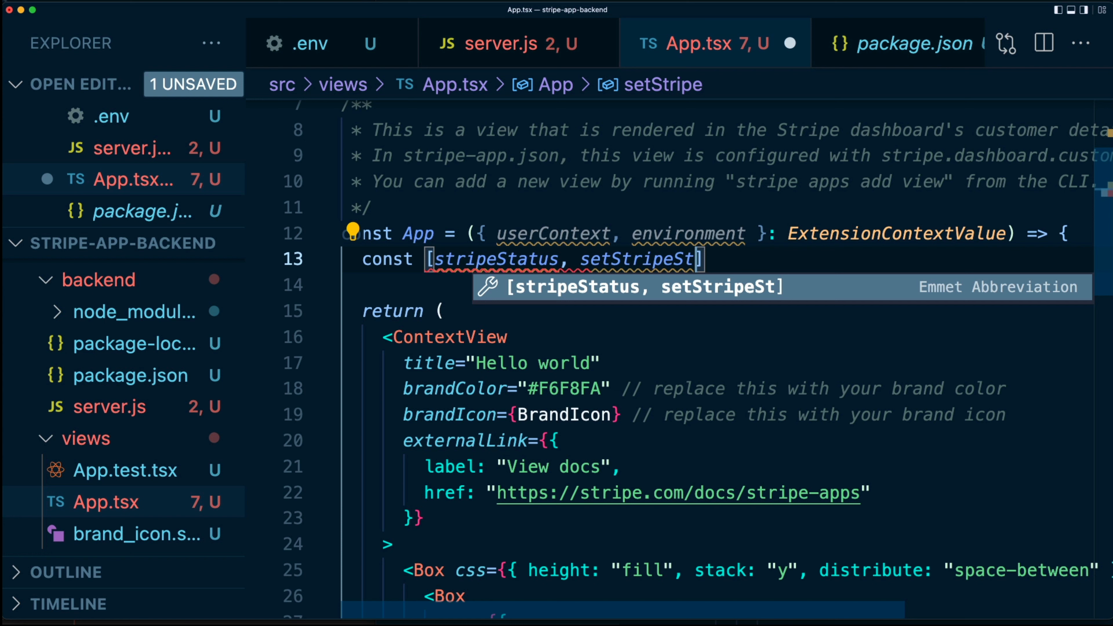
{"action": "type", "text": "atus"}
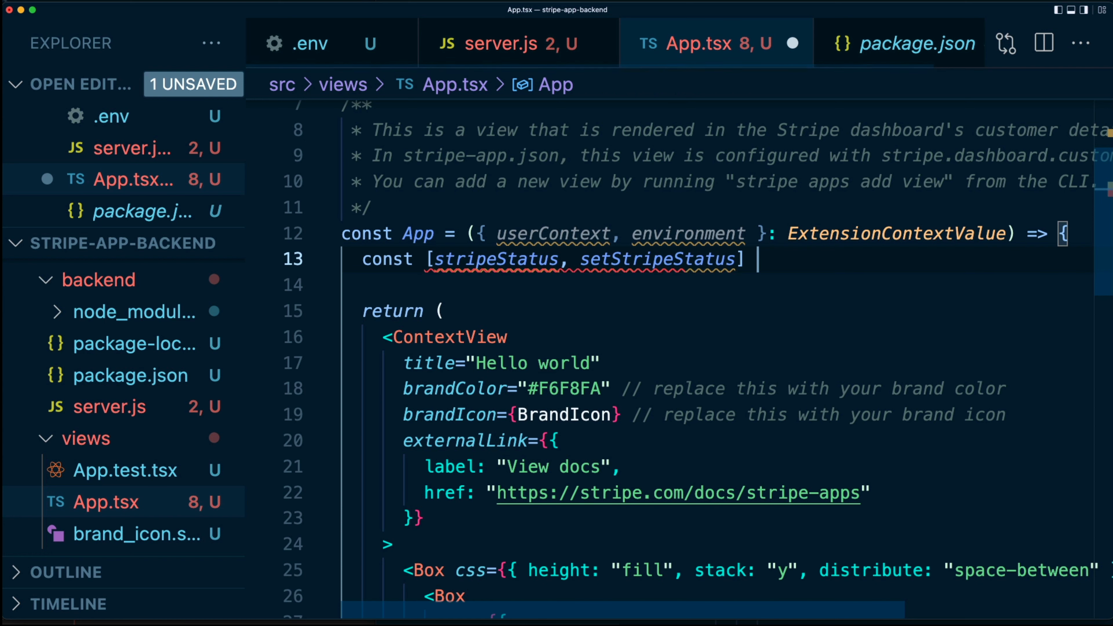
{"action": "type", "text": "= useState<"}
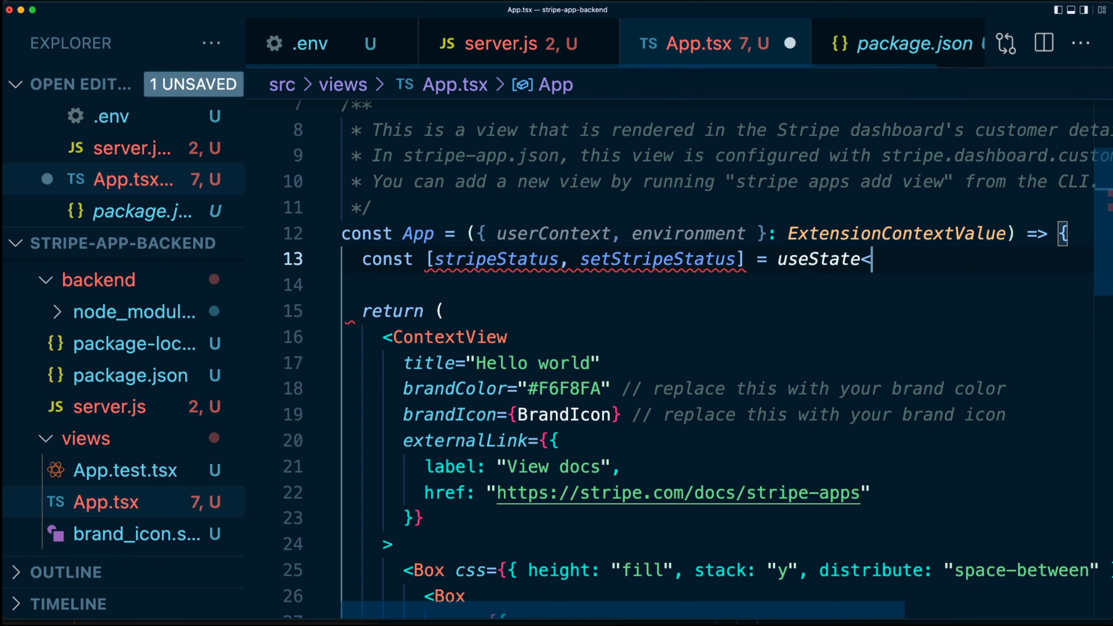
{"action": "type", "text": "string>('')"}
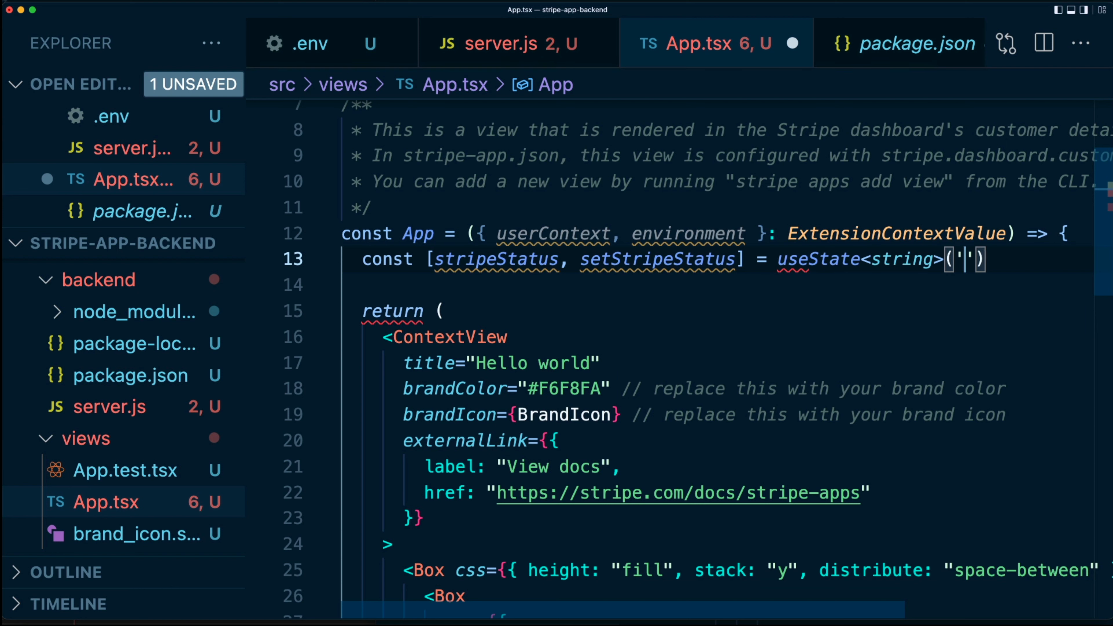
{"action": "type", "text": "down"}
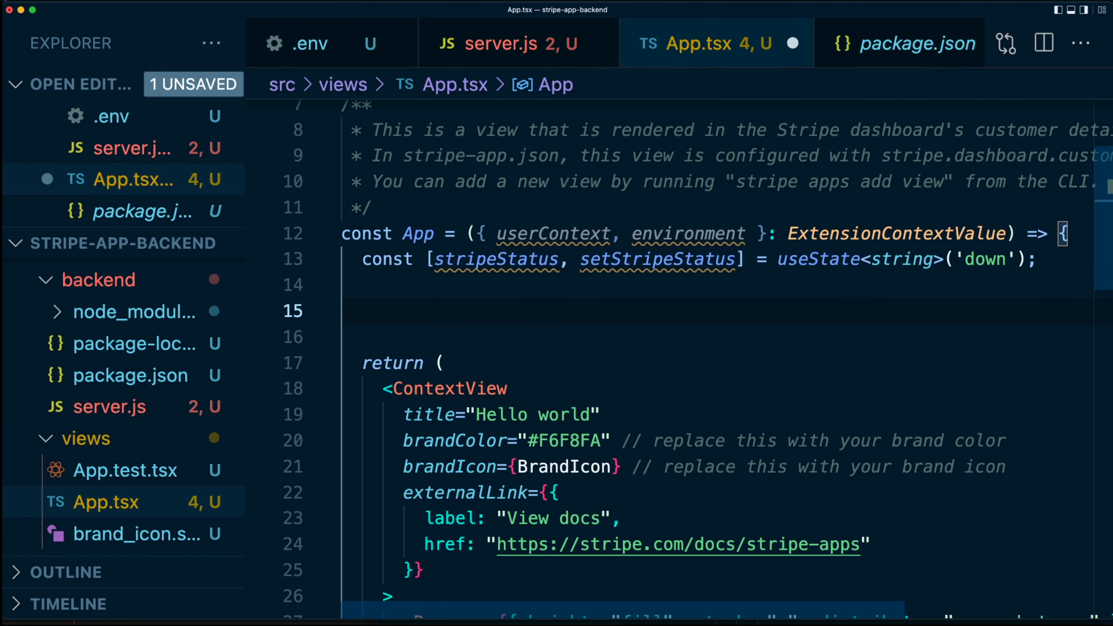
Add an empty async getStatus arrow function and call getStatus()
{"action": "type", "text": "const getS"}
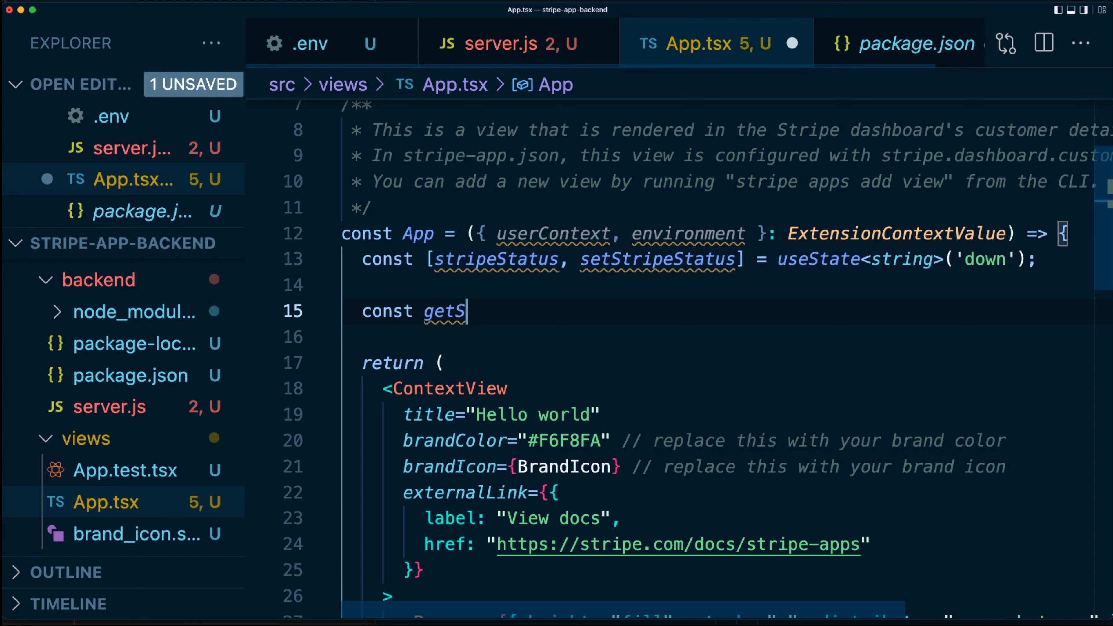
{"action": "type", "text": "tatus = as"}
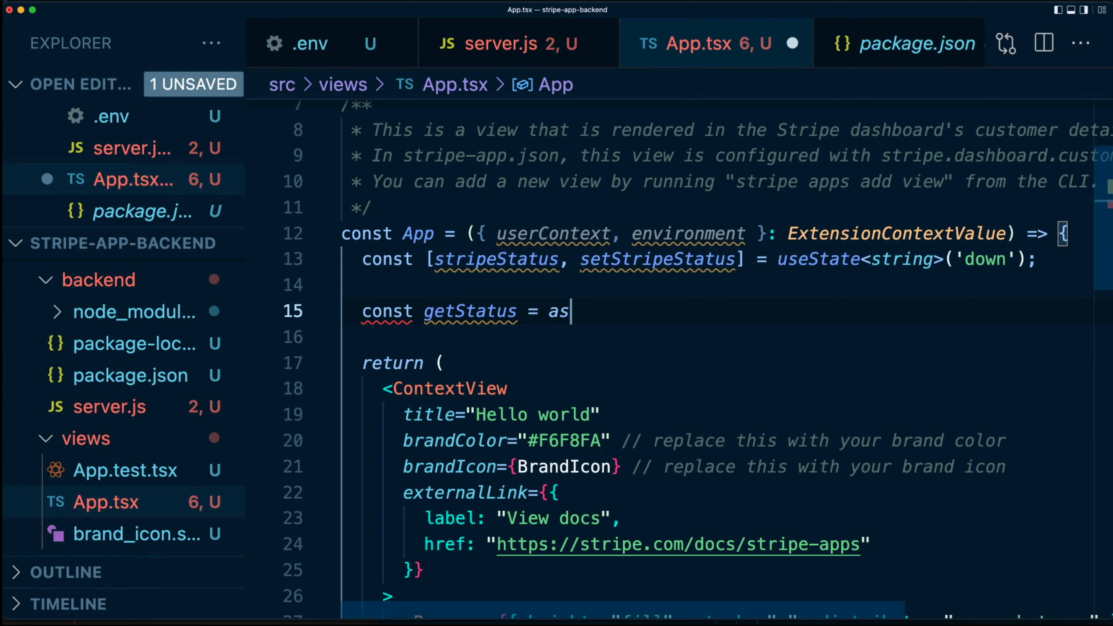
{"action": "type", "text": "ync () => {"}
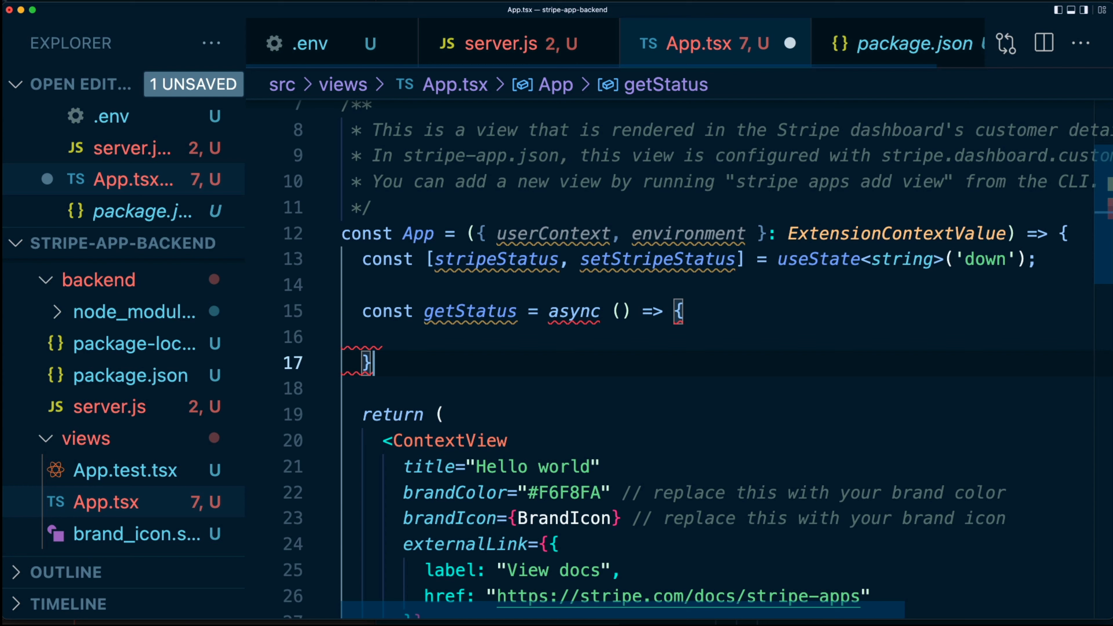
{"action": "type", "text": "getStatus();"}
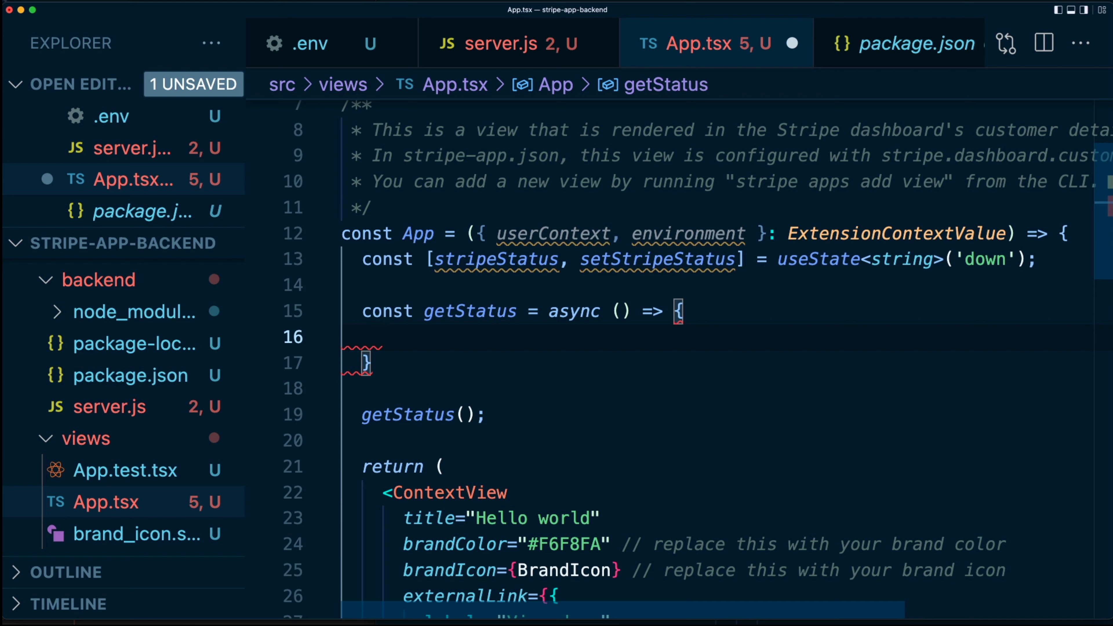
{"action": "type", "text": "const { status } = a"}
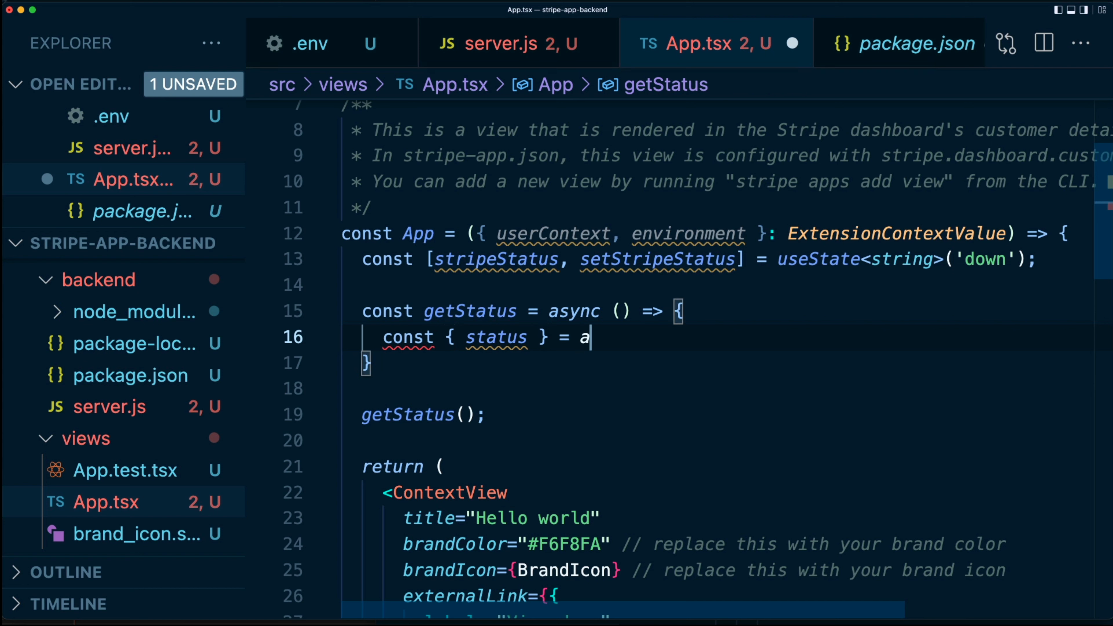
{"action": "type", "text": "wait fetch()"}
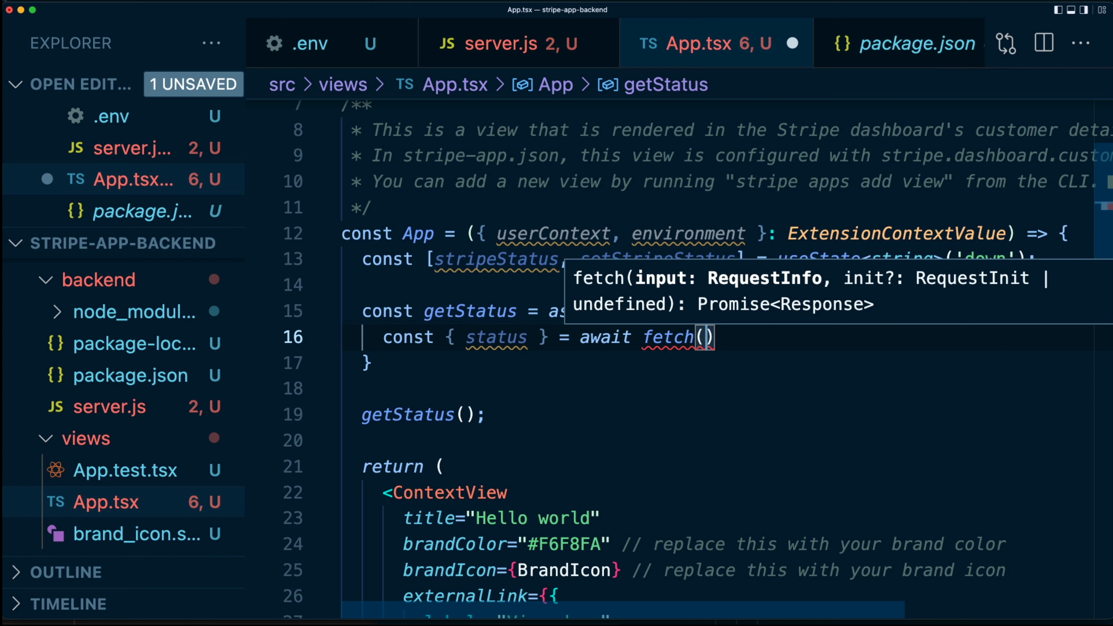
{"action": "type", "text": "'http:"}
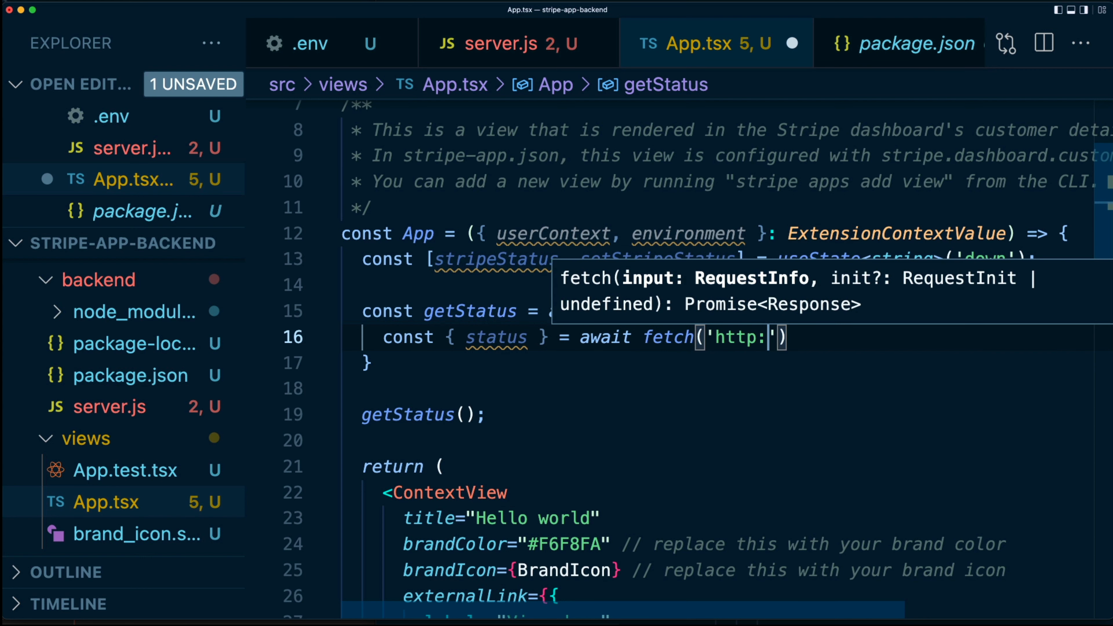
{"action": "type", "text": "//loc"}
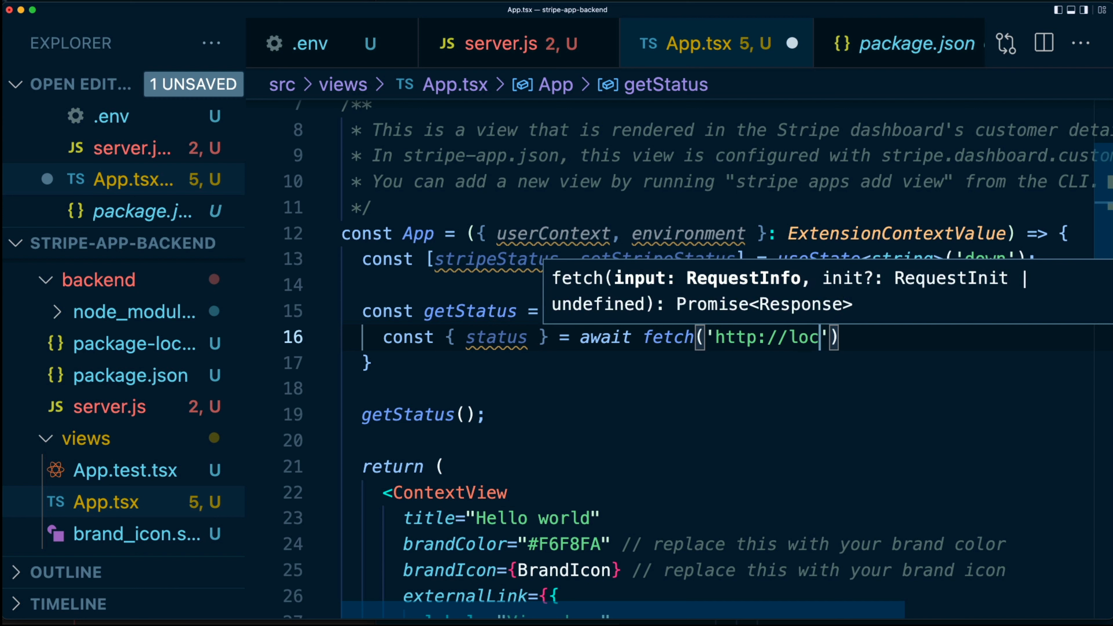
{"action": "type", "text": "alhost:3000"}
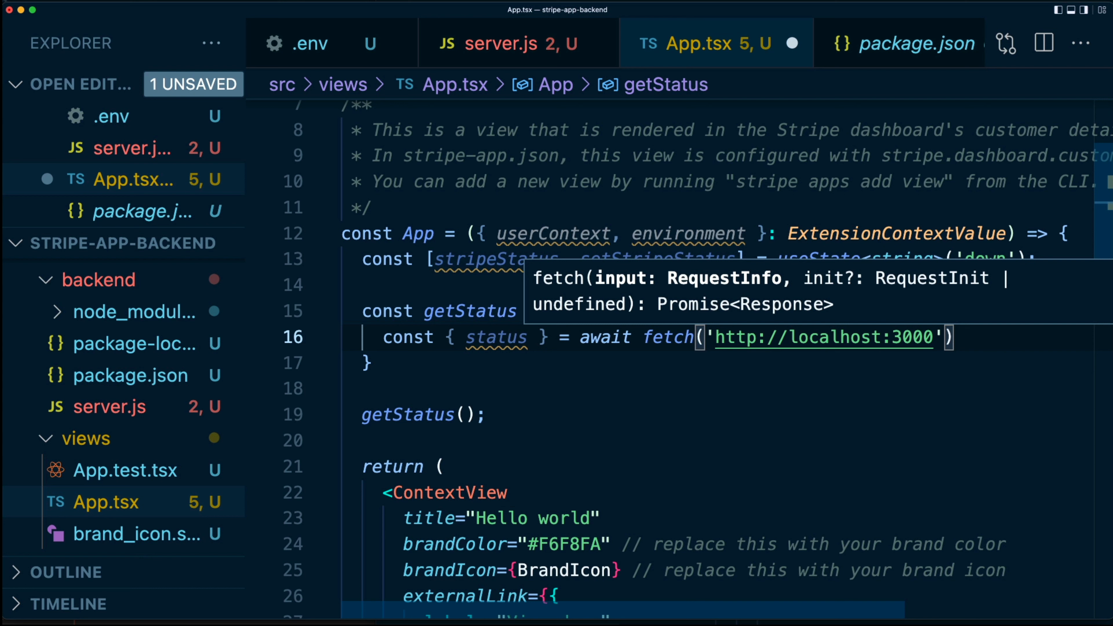
{"action": "type", "text": "/health-check"}
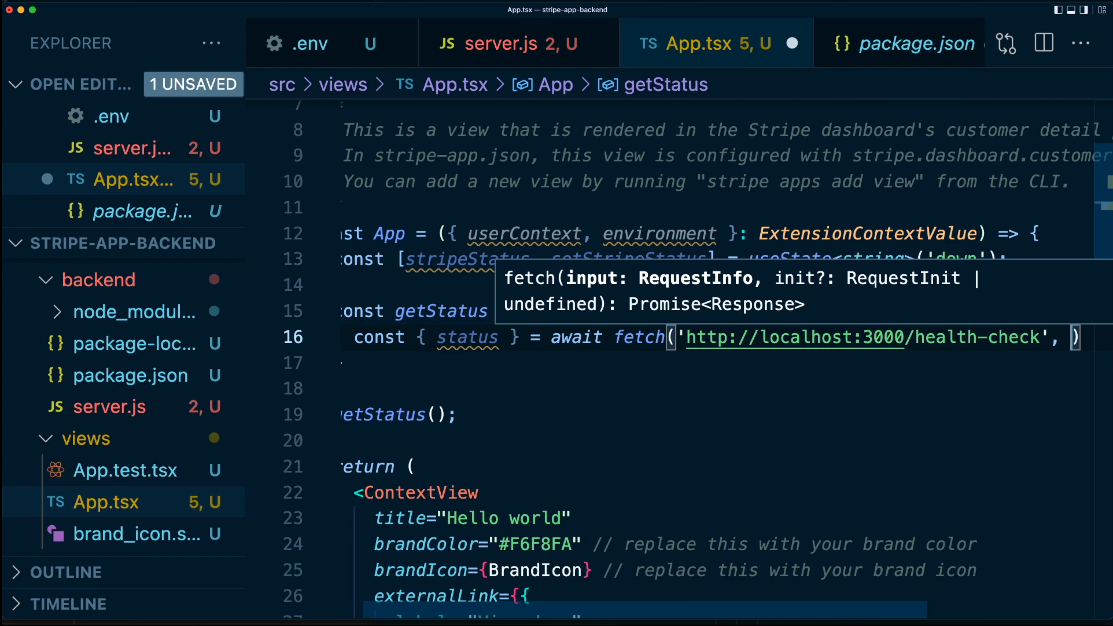
{"action": "type", "text": "method: ''"}
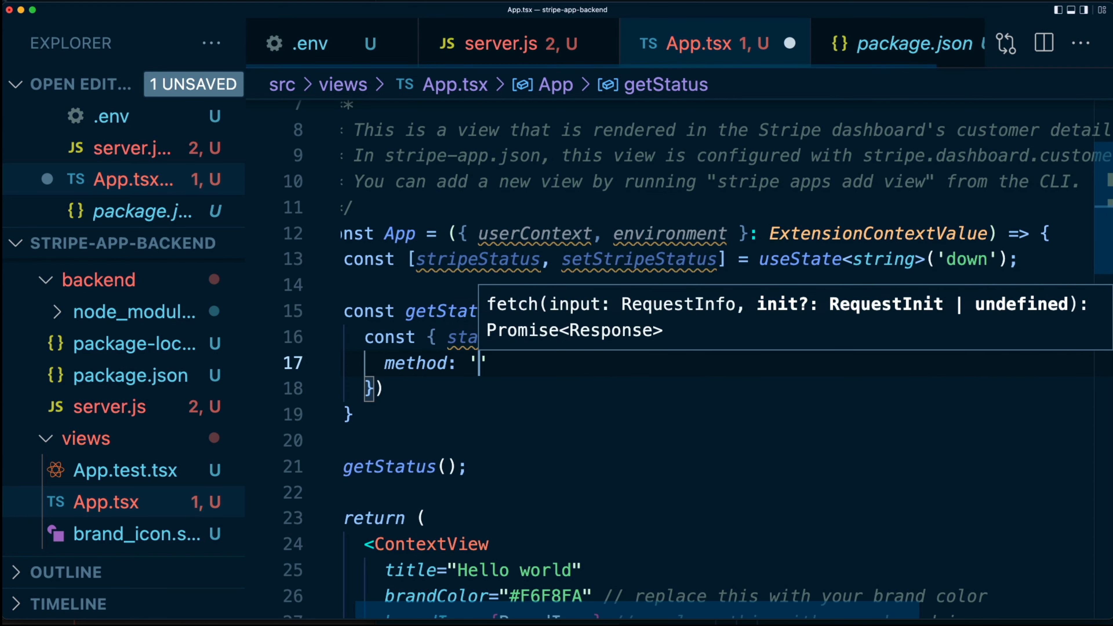
Send a Content-Type application/json header and parse the response with res.json()
{"action": "type", "text": "headers"}
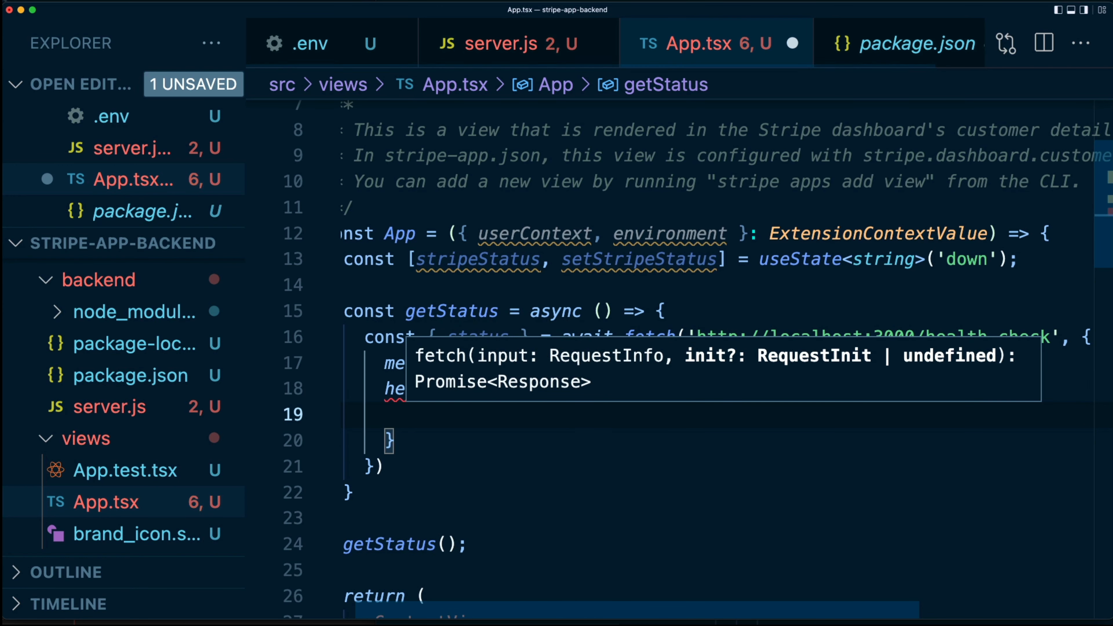
{"action": "type", "text": "'Content-"}
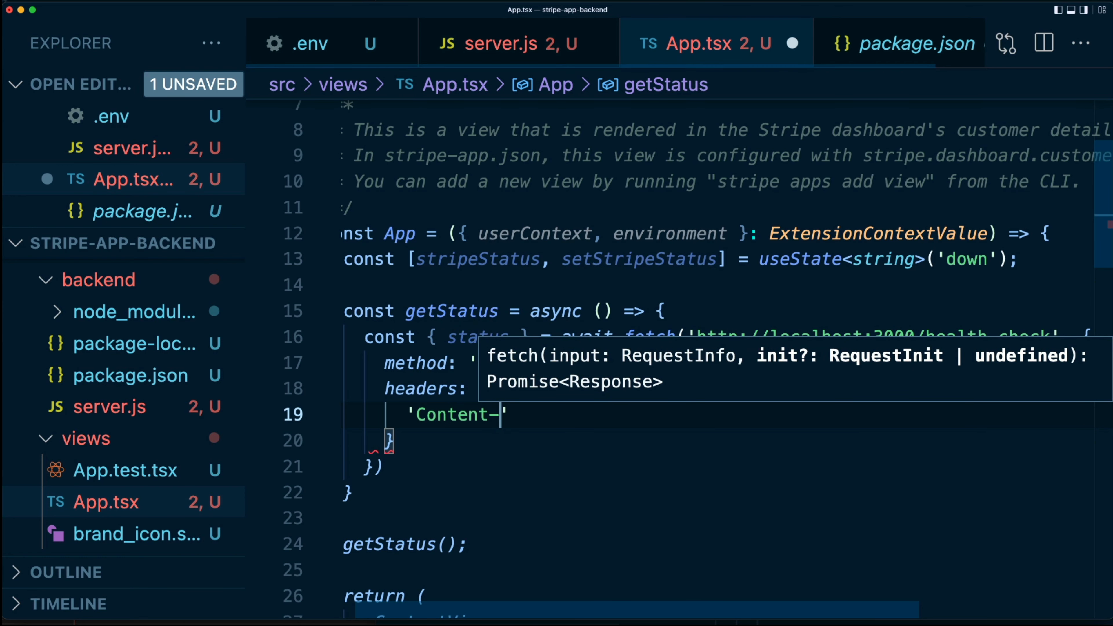
{"action": "type", "text": "Type':"}
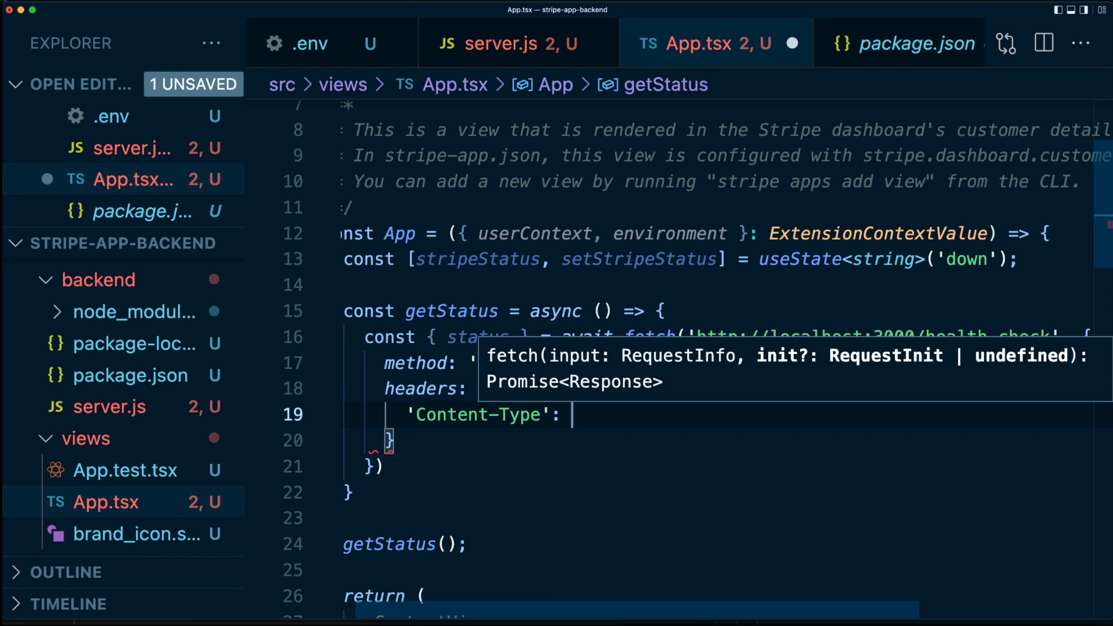
{"action": "type", "text": "'applicatin/j"}
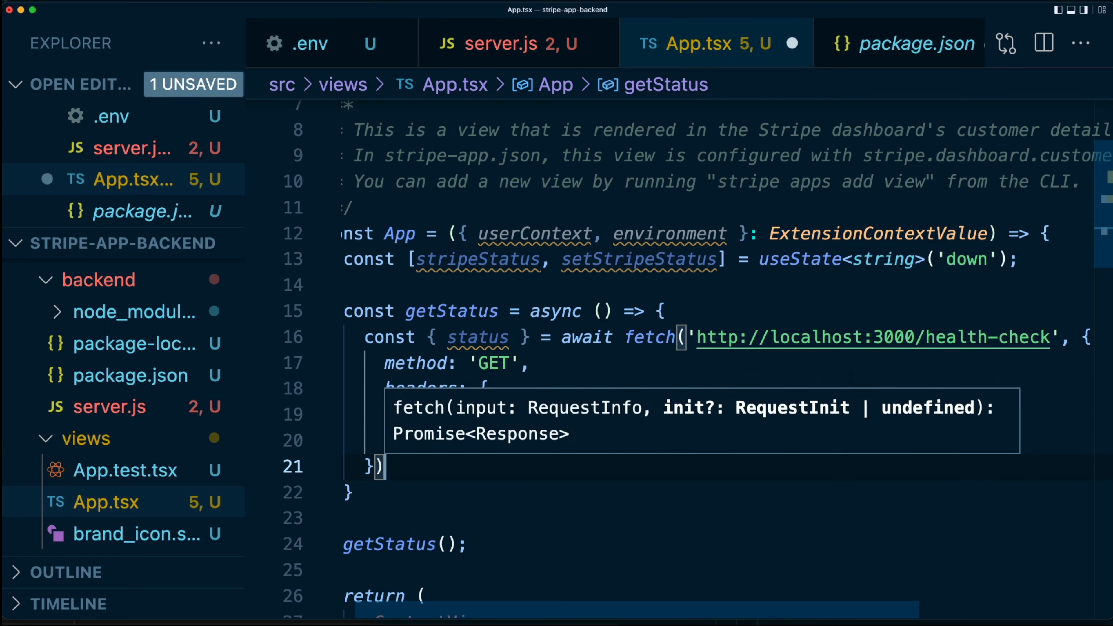
{"action": "type", "text": ".then((res) =>"}
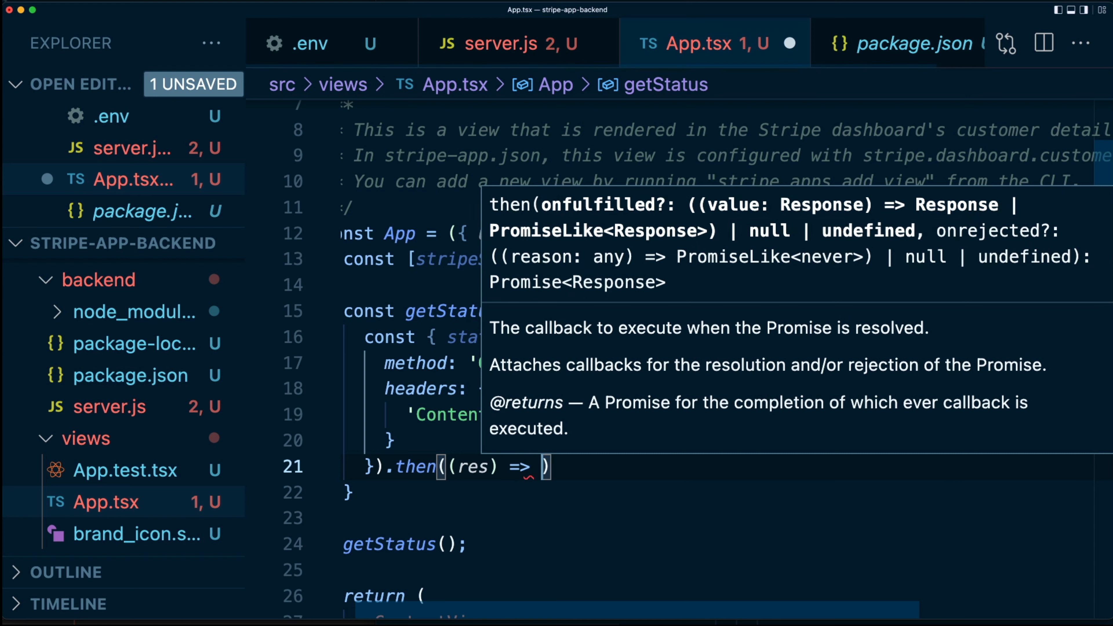
{"action": "type", "text": "res.json()"}
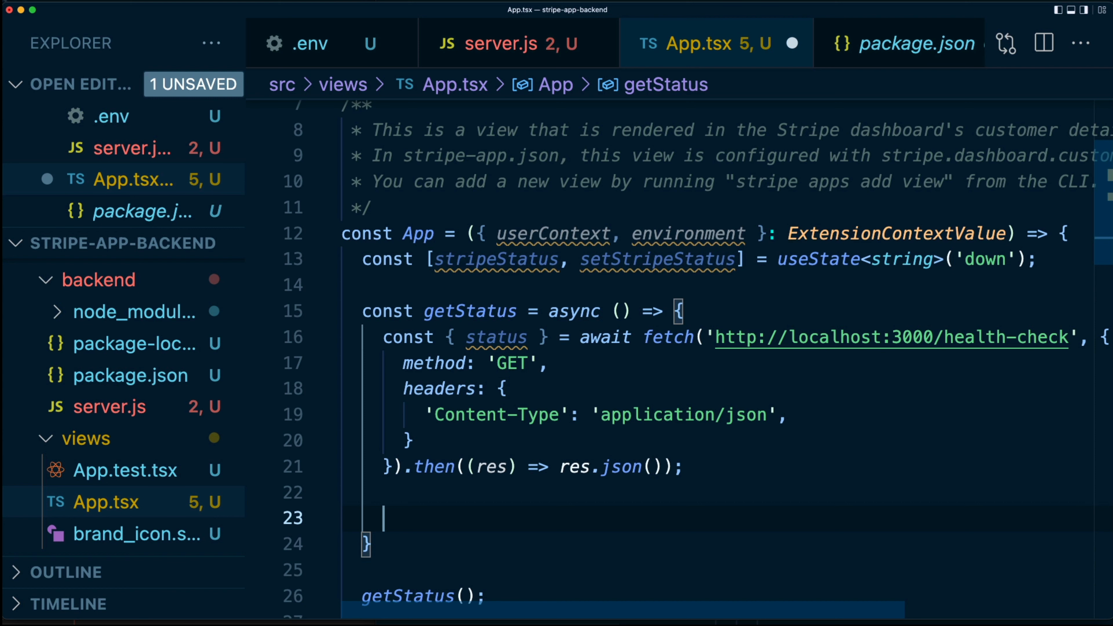
Set stripeStatus to 'up' or 'down' from status === 'OK' and render 'Stripe is {stripeStatus}'
{"action": "type", "text": "setStripeStatus(status === 'OK' ? 'up'"}
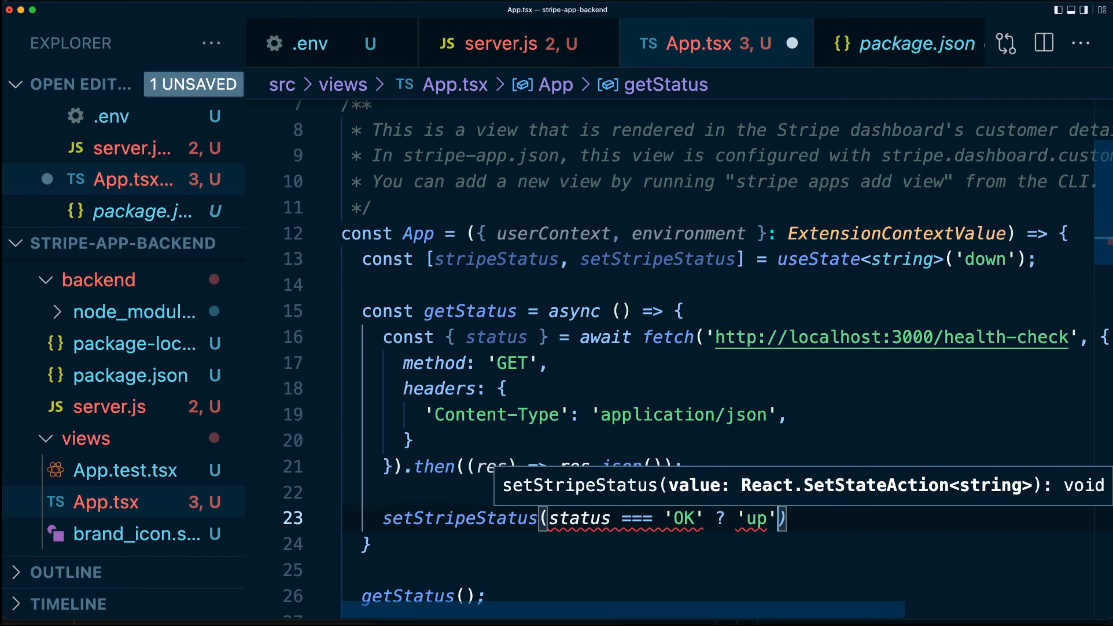
{"action": "type", "text": ": 'down'"}
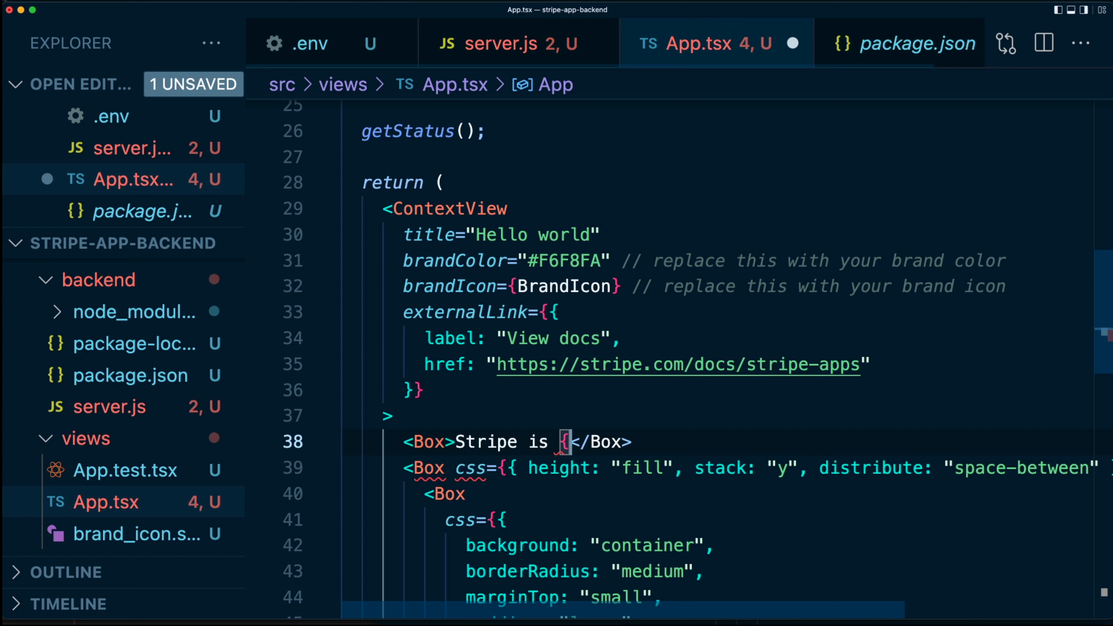
{"action": "type", "text": "stripeStat"}
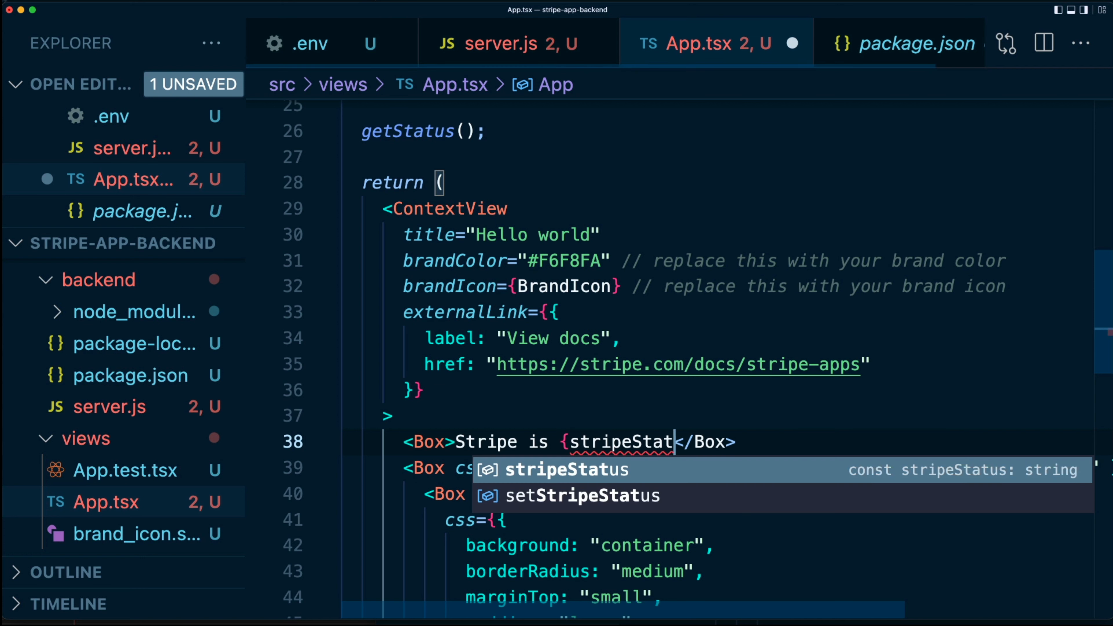
{"action": "key", "text": "Tab"}
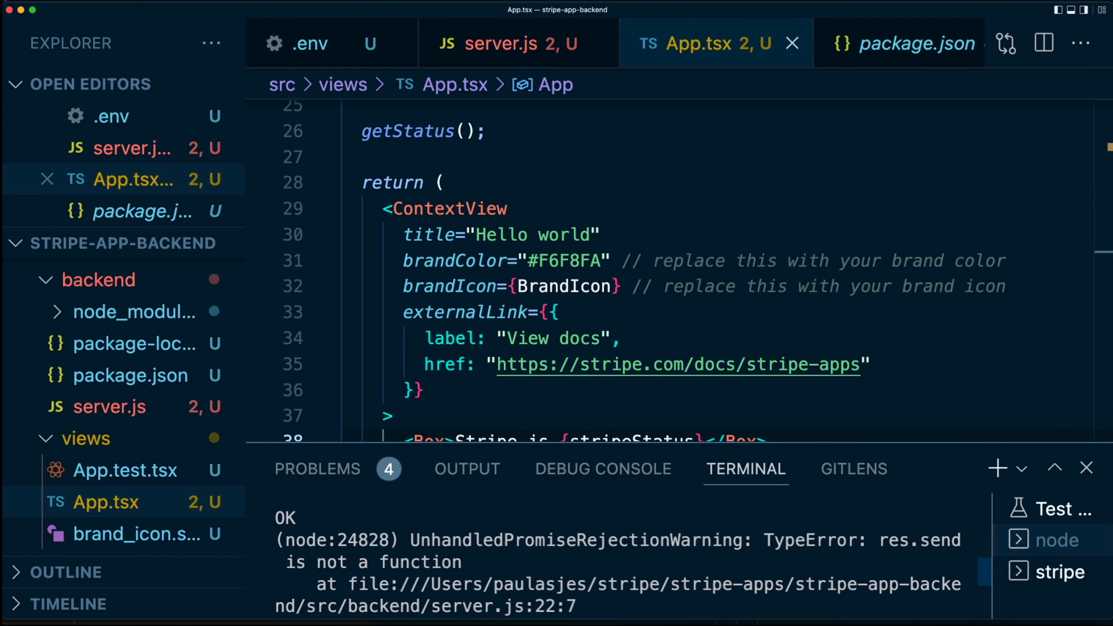
Stop the backend server, then run stripe apps start in the Stripe CLI terminal
{"action": "key", "text": "ctrl+c"}
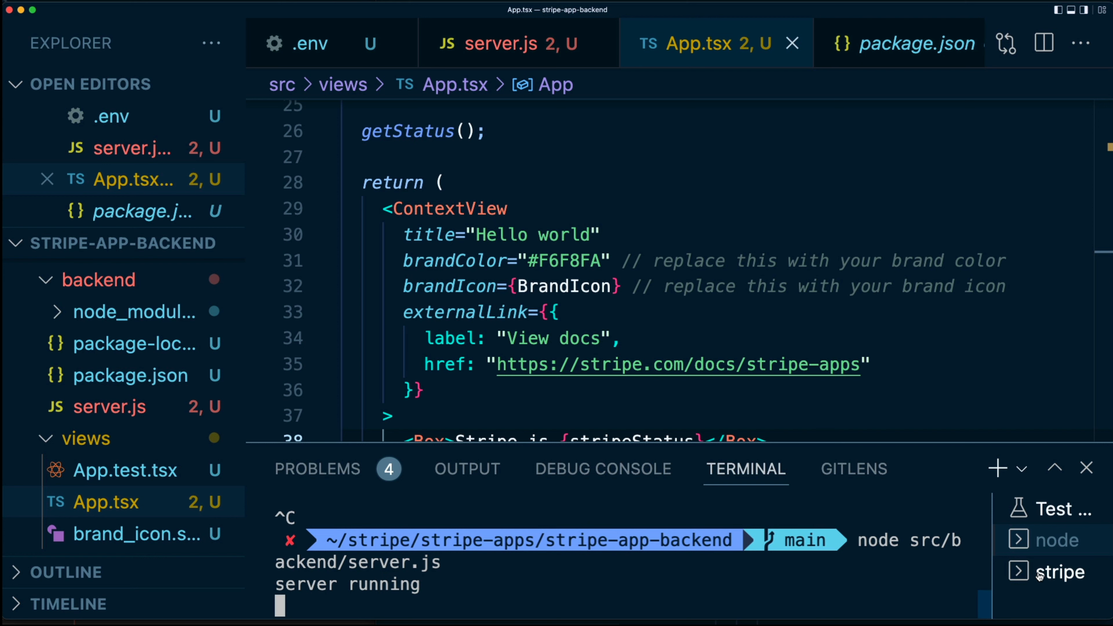
{"action": "left_click", "coordinate": [1058, 571]}
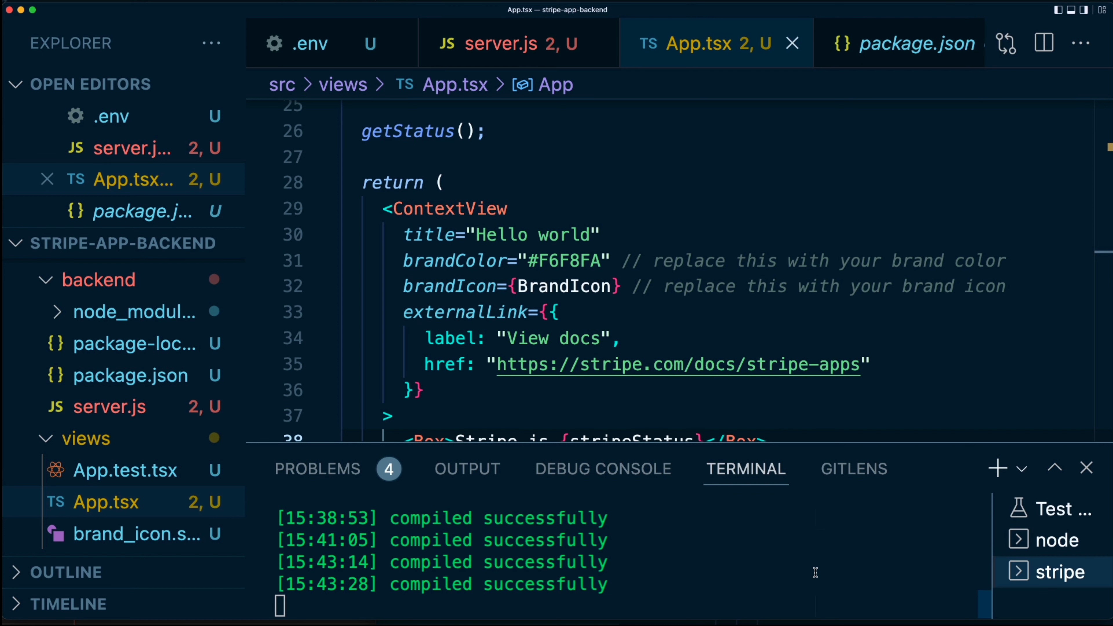
{"action": "type", "text": "stripe apps start"}
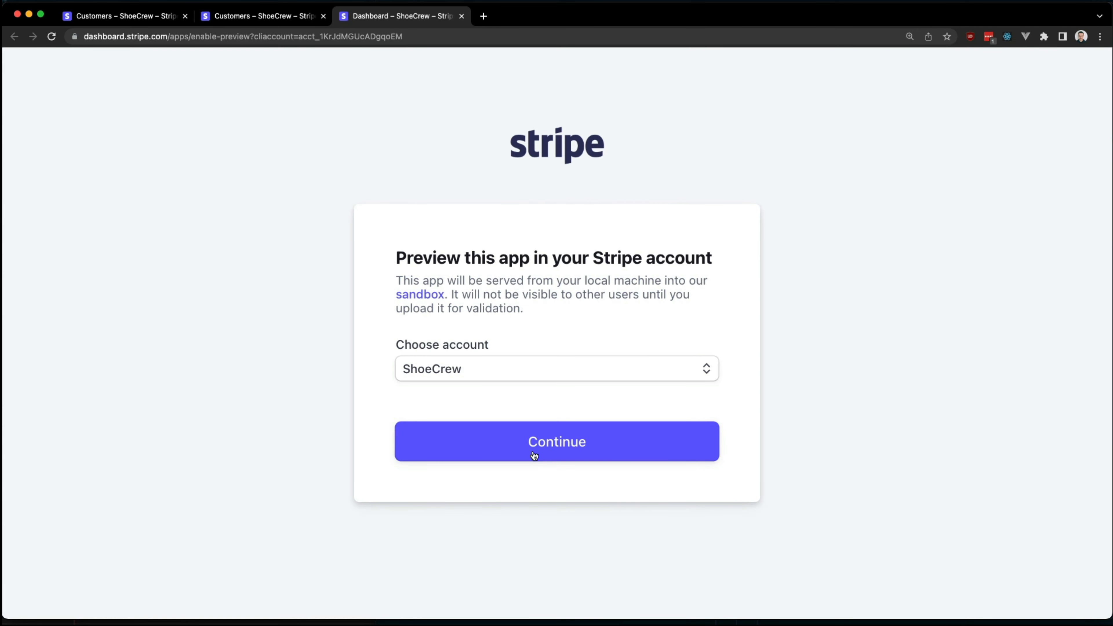
{"action": "left_click", "coordinate": [556, 441]}
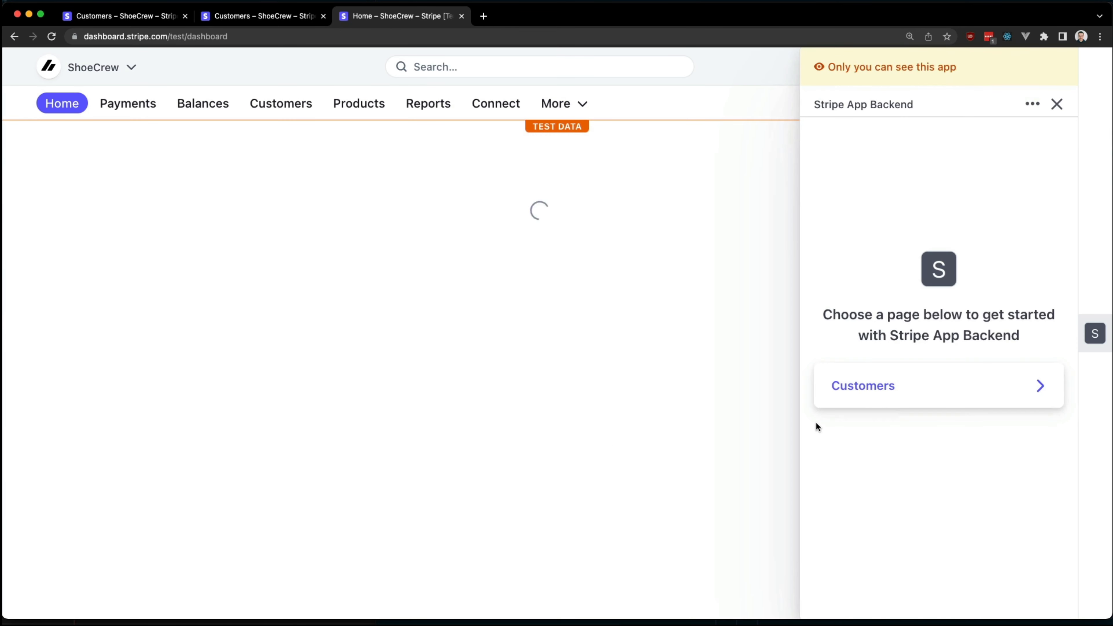
{"action": "left_click", "coordinate": [863, 386]}
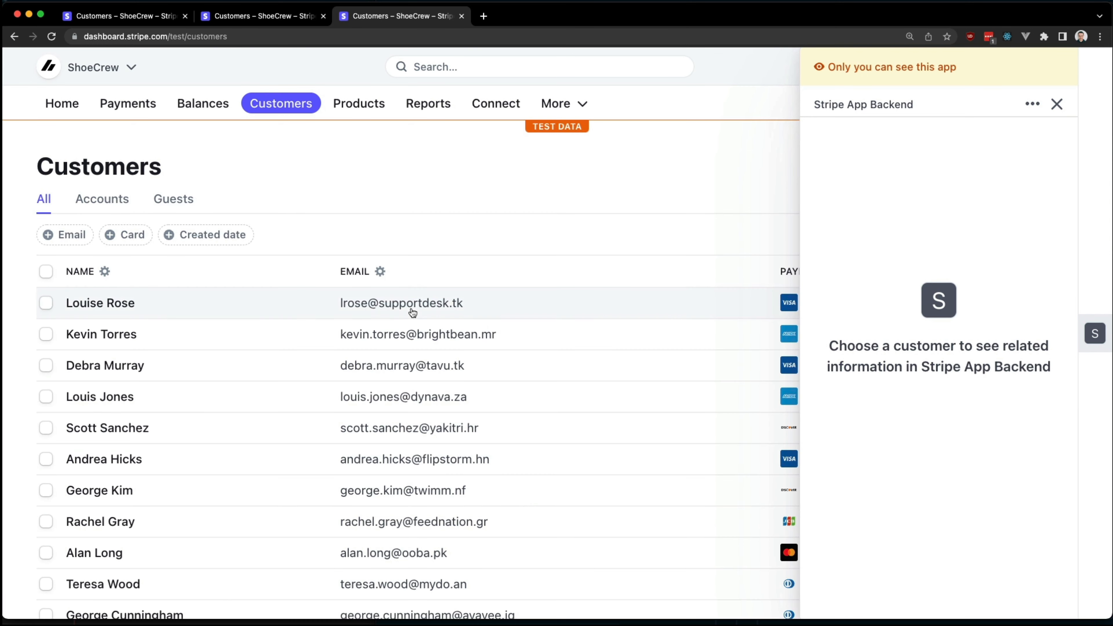
{"action": "left_click", "coordinate": [100, 303]}
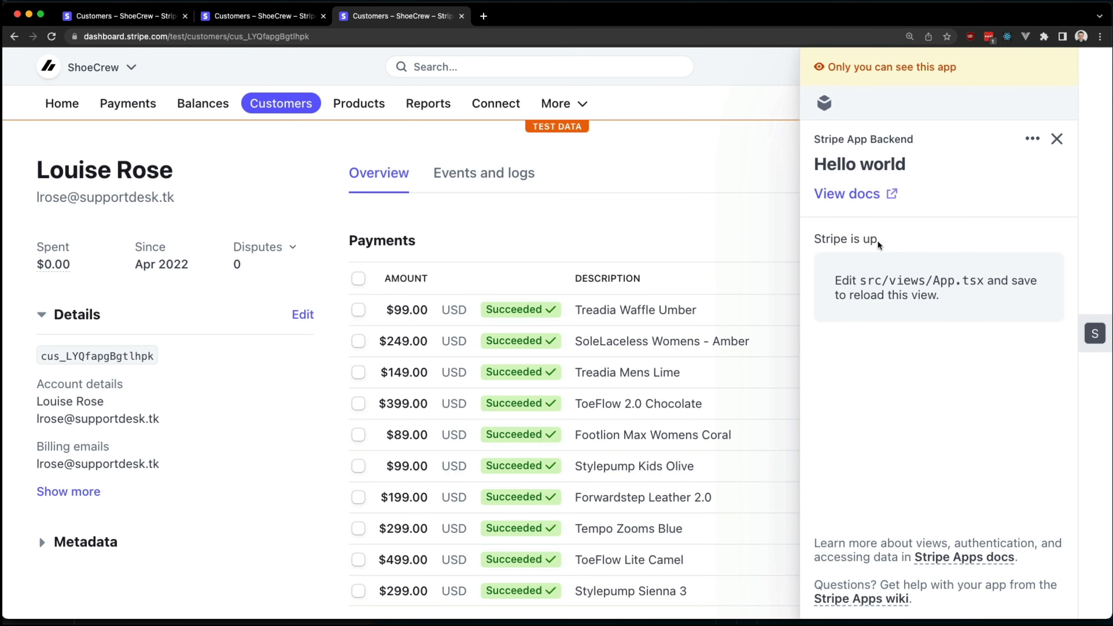
{"action": "mouse_move", "coordinate": [892, 250]}
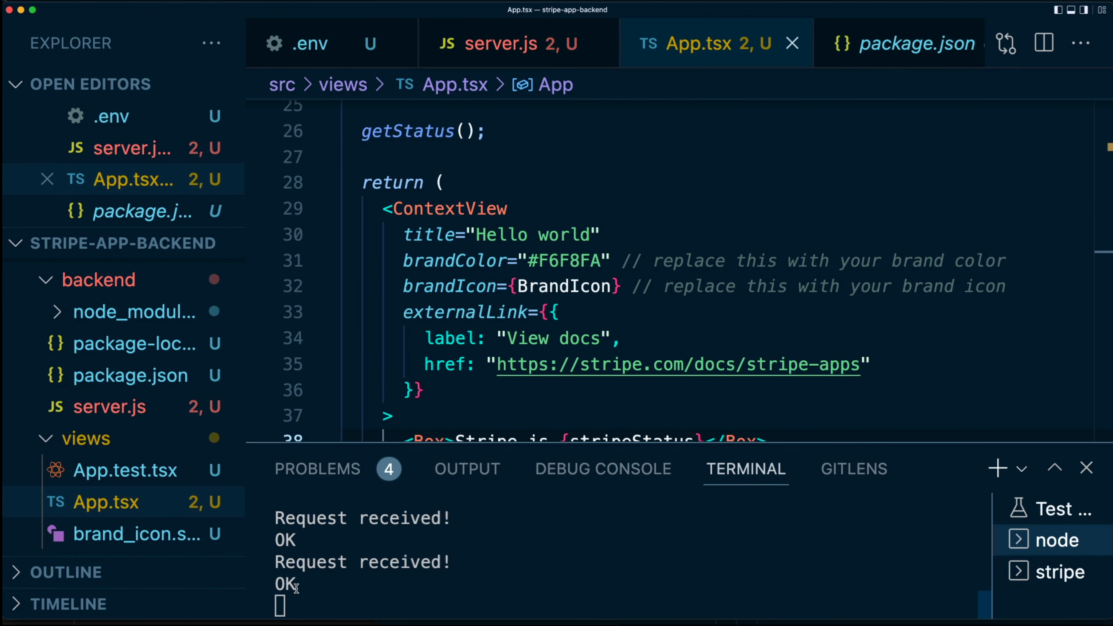
{"action": "mouse_move", "coordinate": [661, 272]}
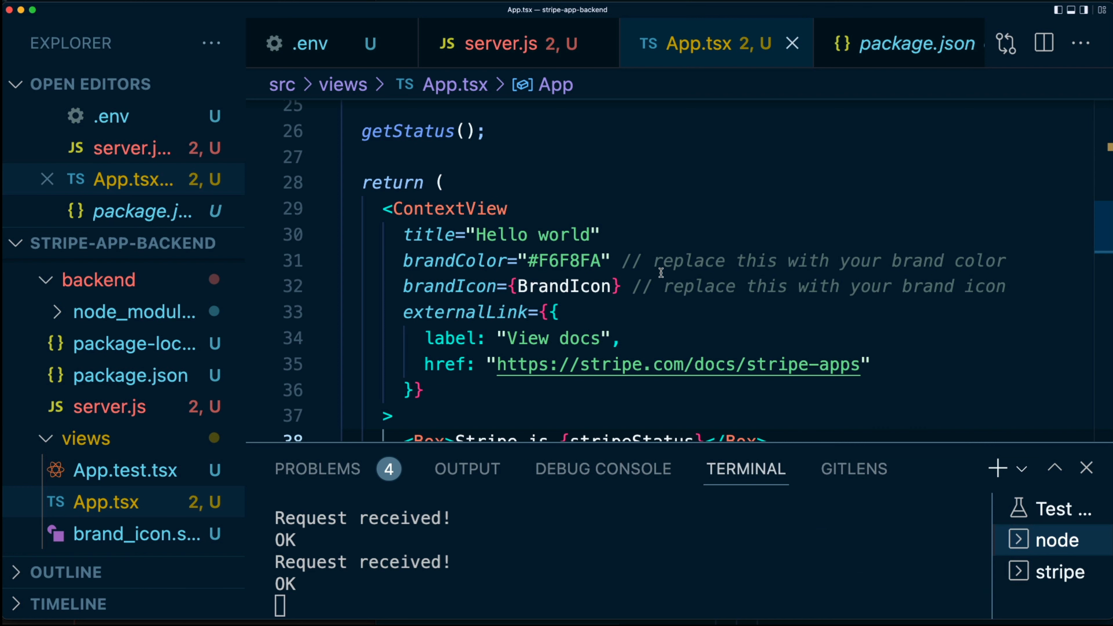
Review the terminal's health-check logs and inspect the /health-check route in server.js
{"action": "double_click", "coordinate": [449, 209]}
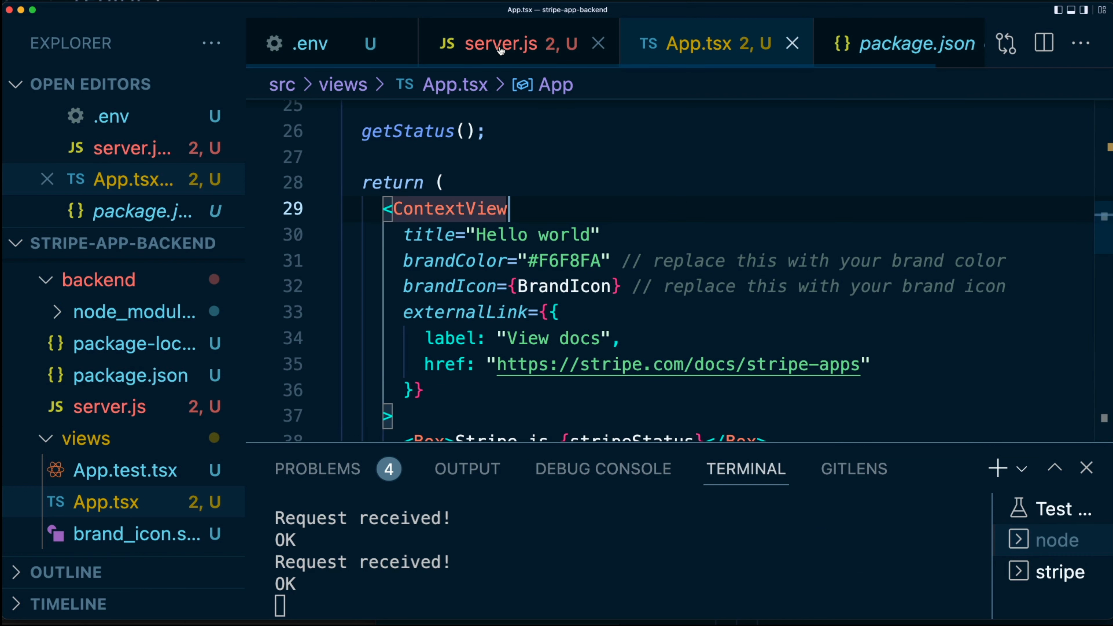
{"action": "left_click", "coordinate": [504, 44]}
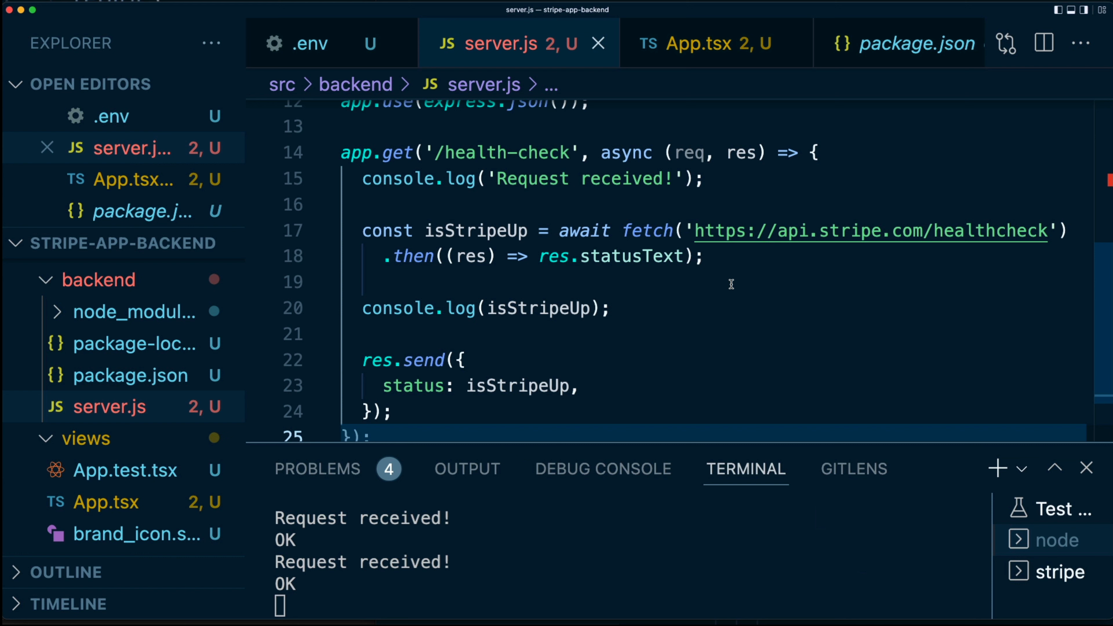
{"action": "left_click", "coordinate": [373, 433]}
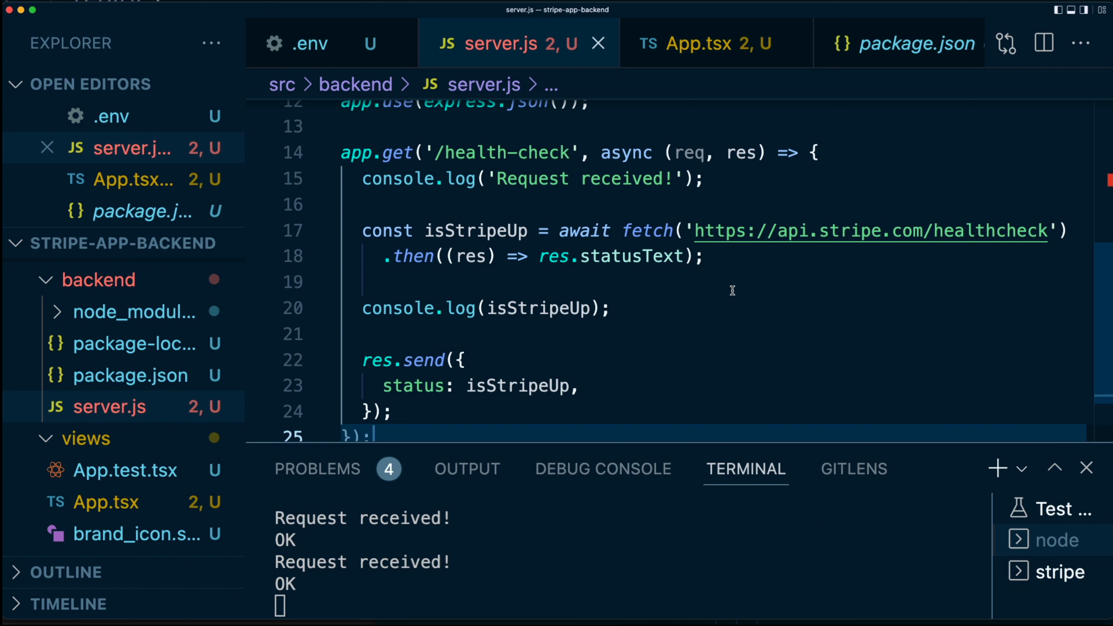
{"action": "left_click", "coordinate": [343, 126]}
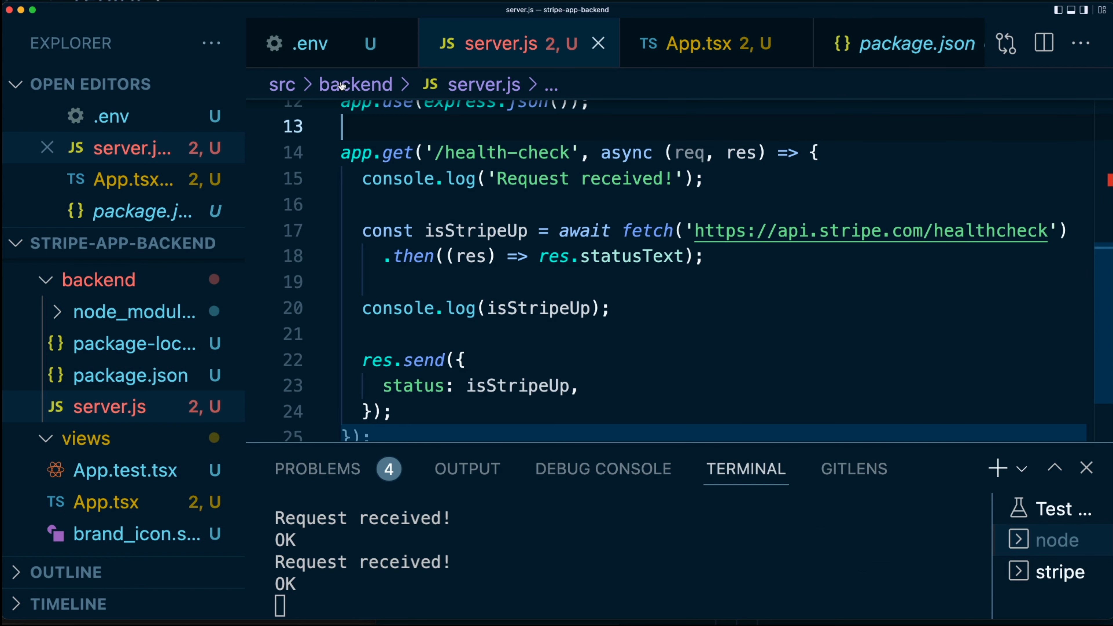
{"action": "left_click", "coordinate": [307, 44]}
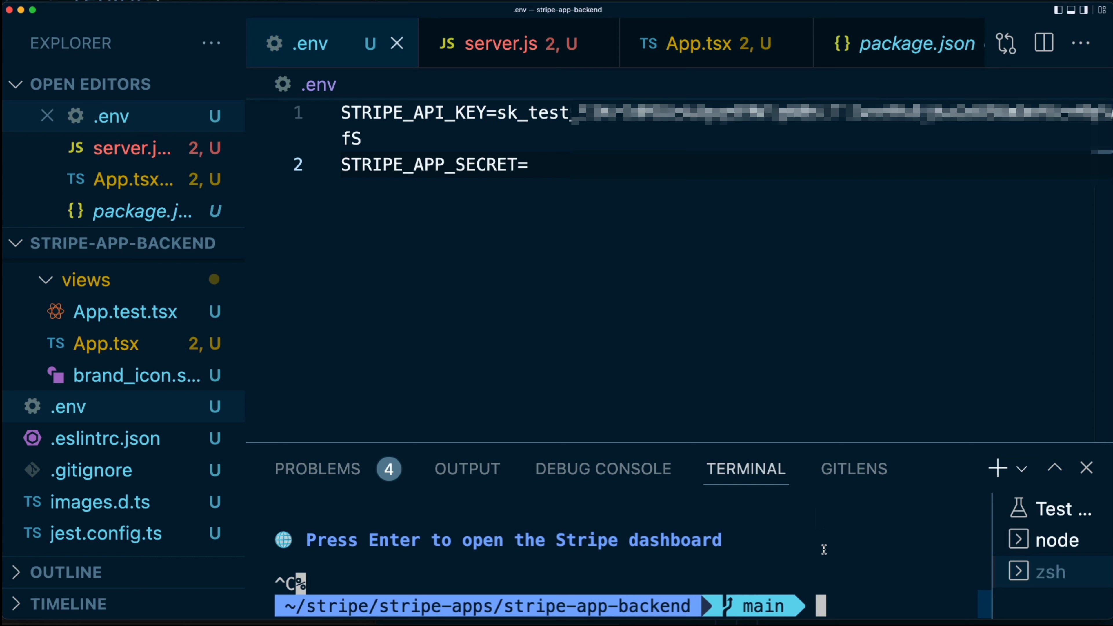
Run 'stripe apps upload' in the terminal and confirm the upload
{"action": "type", "text": "stripe apps"}
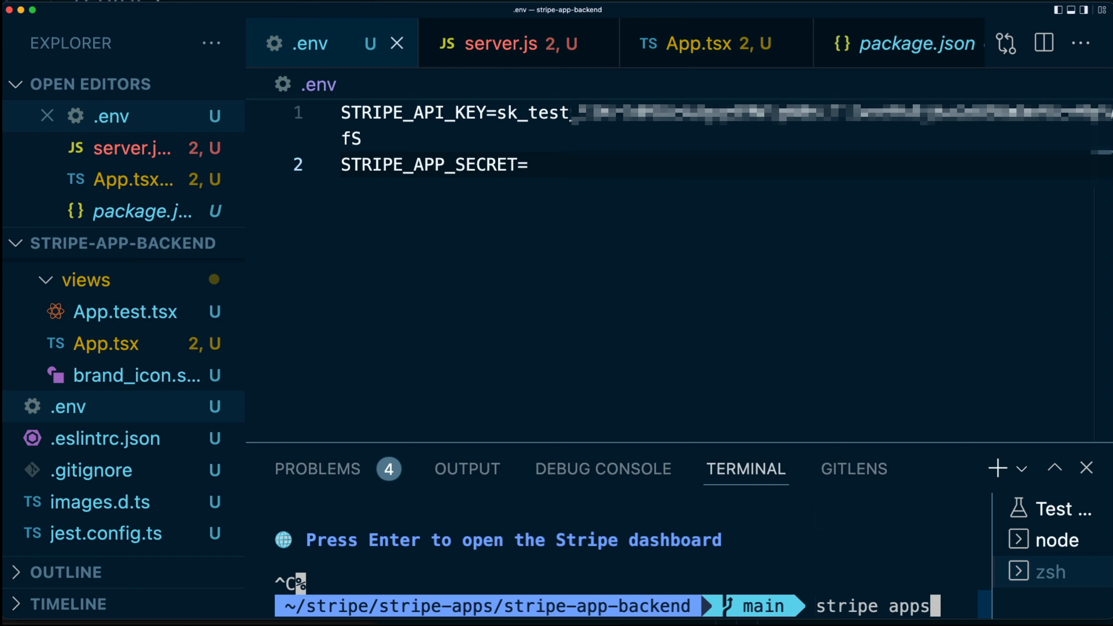
{"action": "type", "text": "upload"}
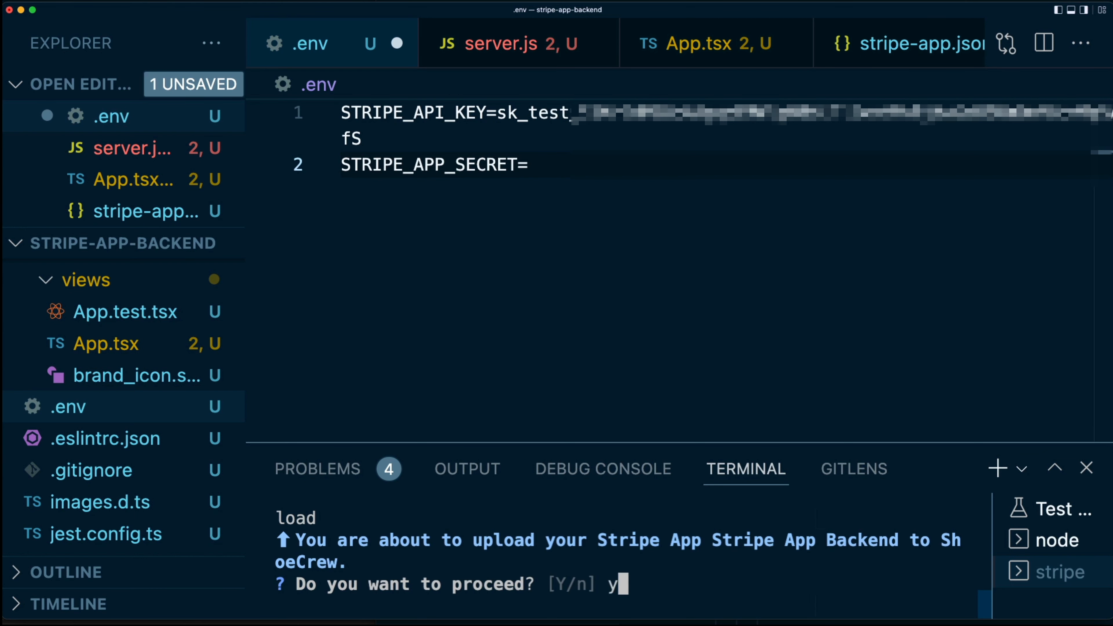
{"action": "key", "text": "enter"}
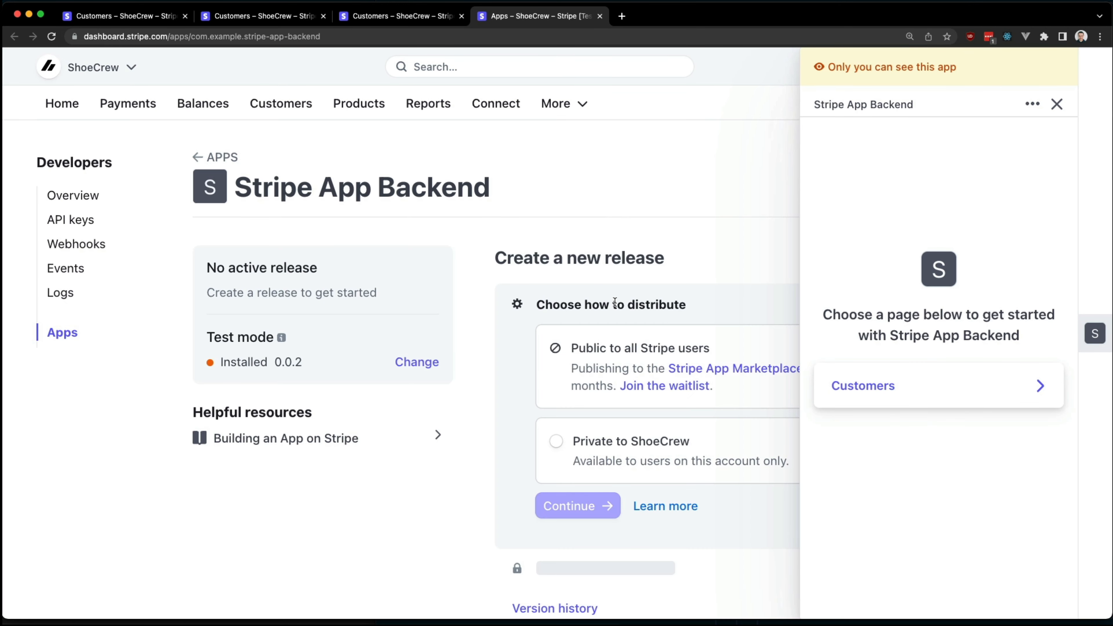
Close the app preview panel and request the app's signing secret from the more-actions menu
{"action": "left_click", "coordinate": [1057, 104]}
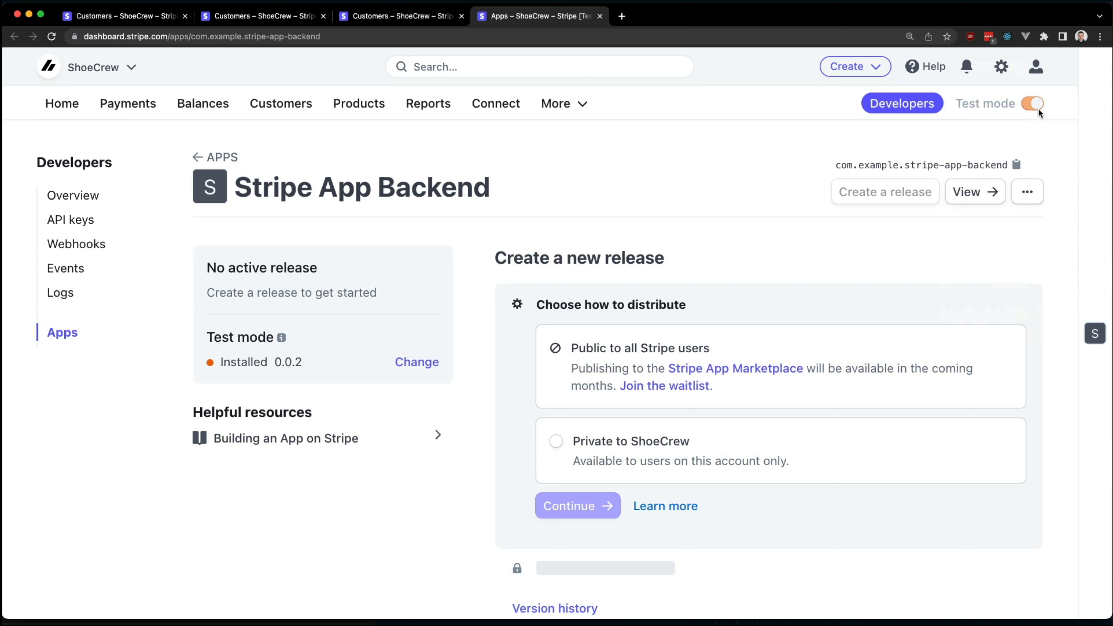
{"action": "mouse_move", "coordinate": [1027, 204]}
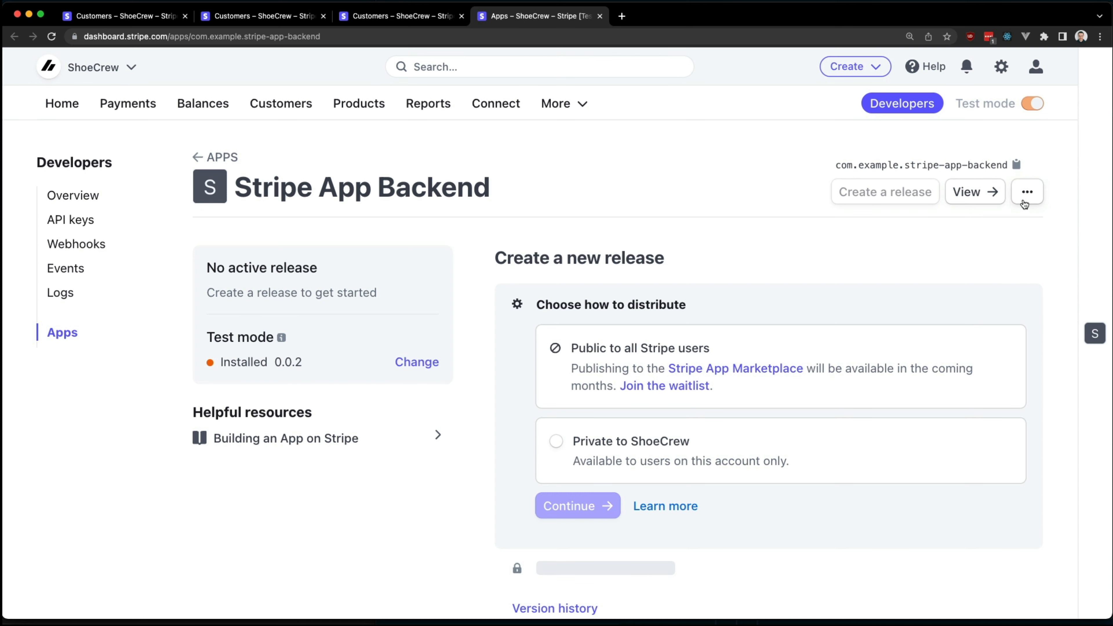
{"action": "left_click", "coordinate": [1026, 192]}
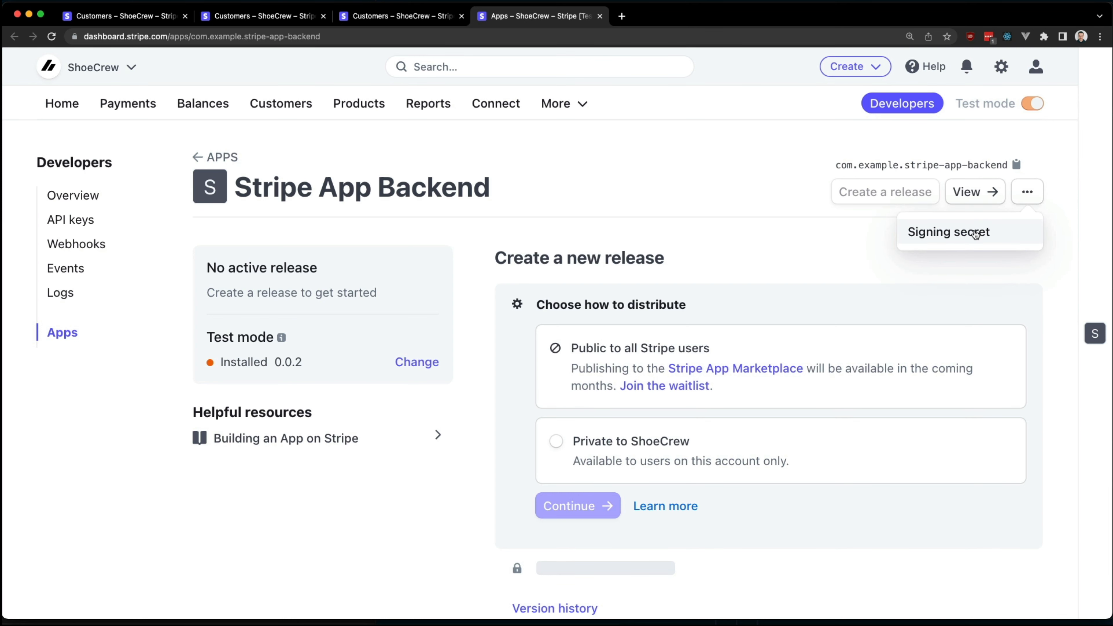
{"action": "left_click", "coordinate": [947, 232]}
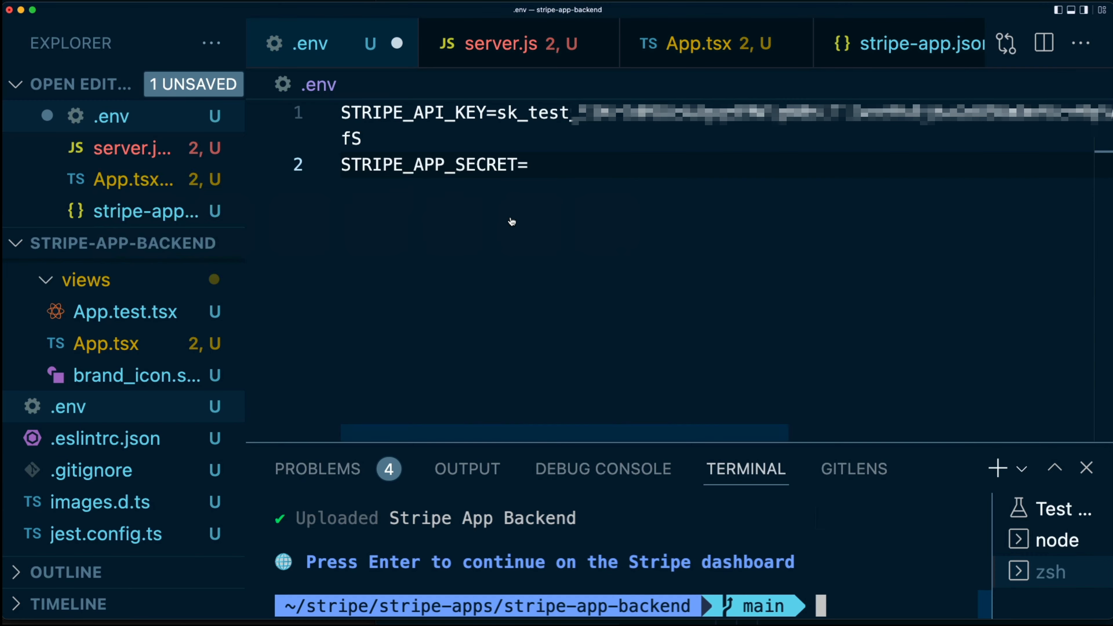
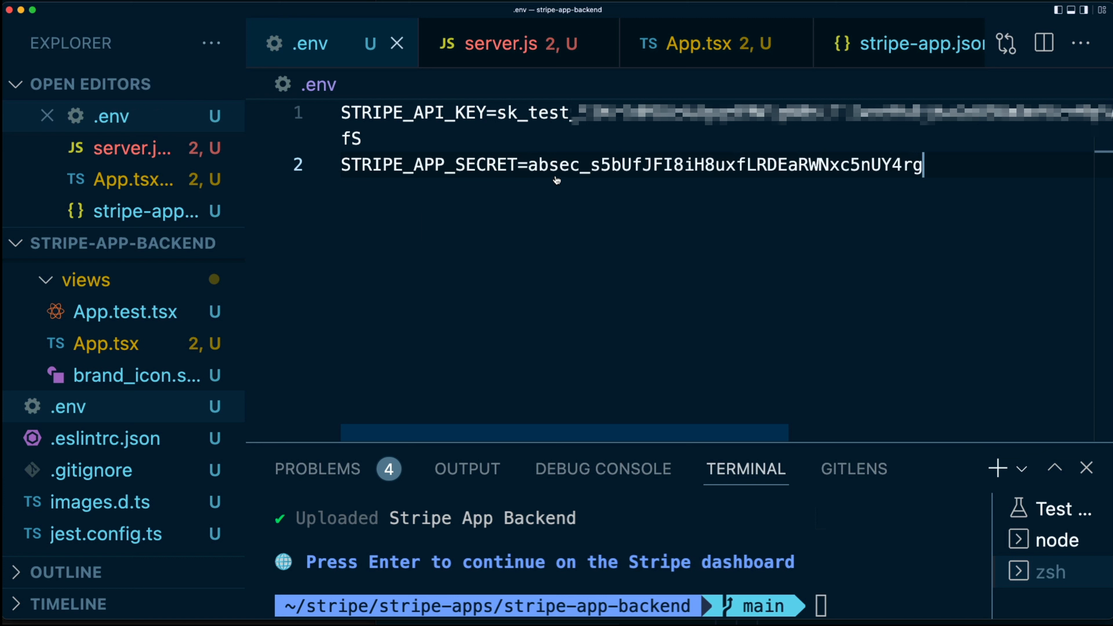
Fill STRIPE_APP_SECRET in .env with the absec_ signing secret, save, and return to server.js
{"action": "mouse_move", "coordinate": [507, 92]}
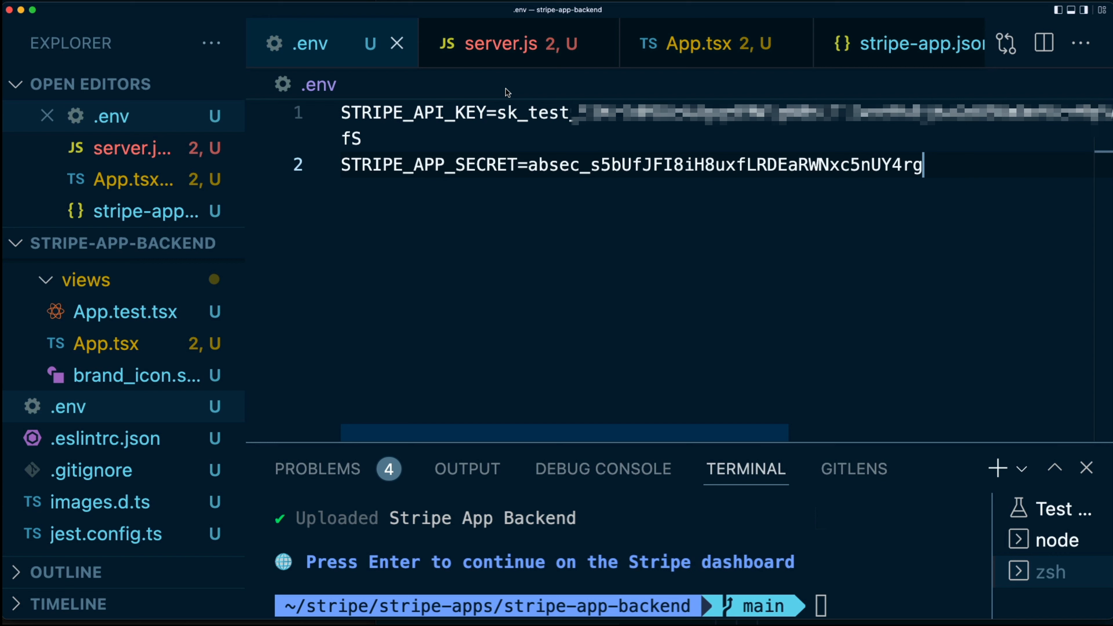
{"action": "left_click", "coordinate": [500, 43]}
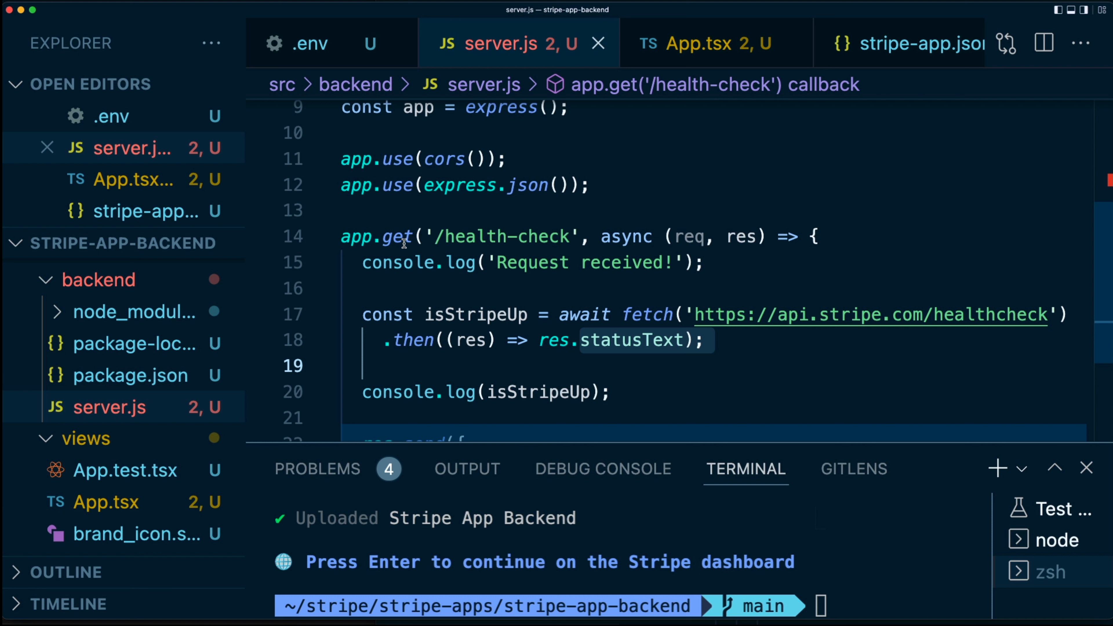
{"action": "mouse_move", "coordinate": [442, 219]}
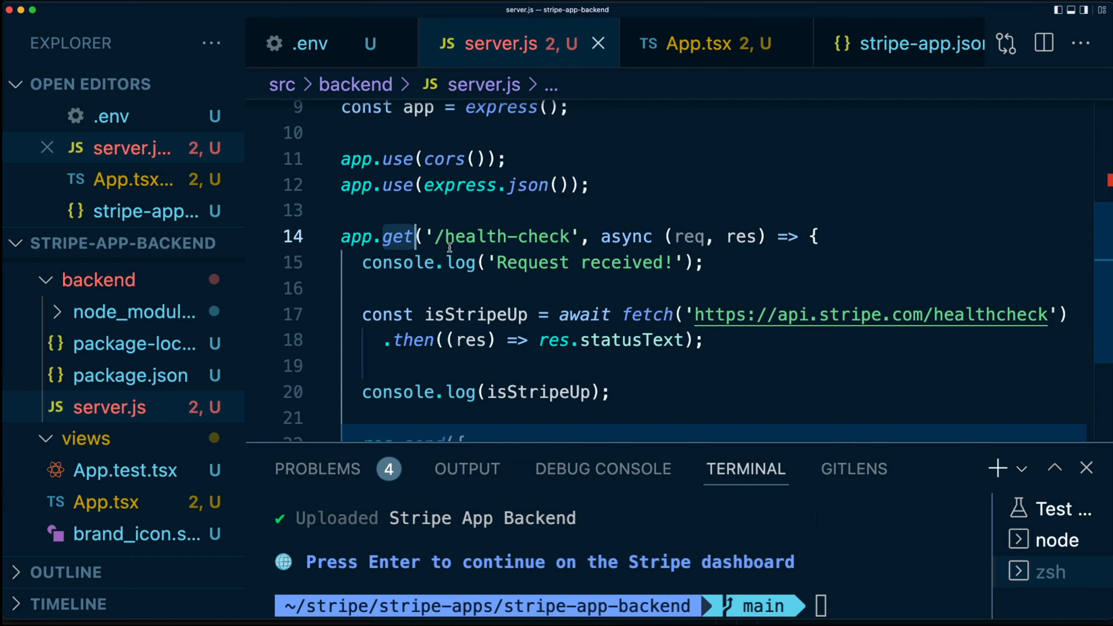
Make /health-check a POST route and read const sig from req.headers['stripe-signature']
{"action": "type", "text": "post"}
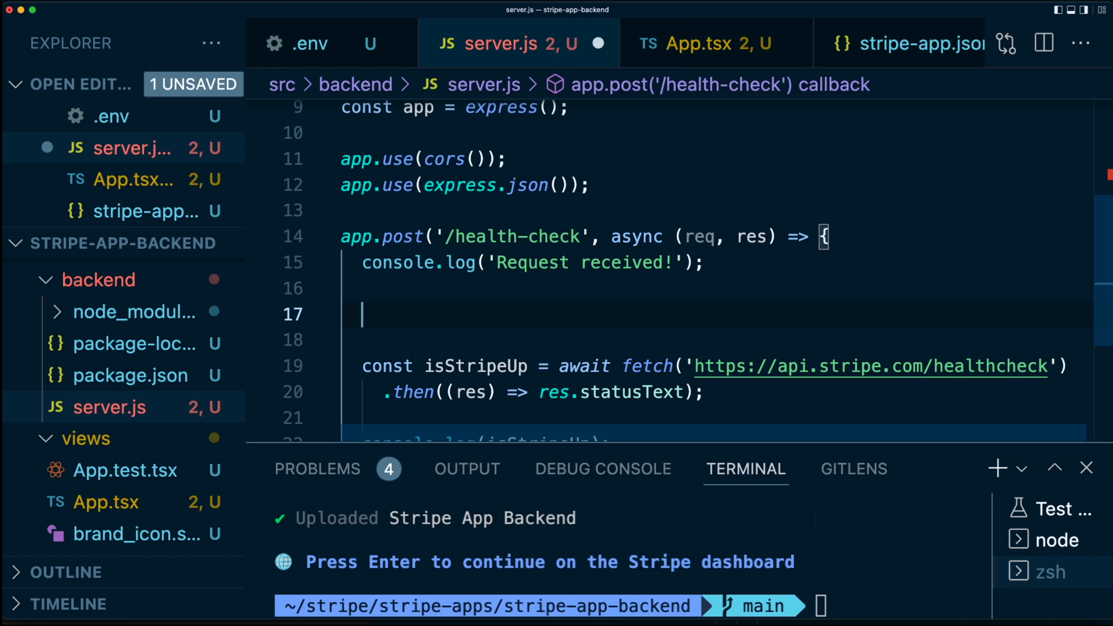
{"action": "type", "text": "const"}
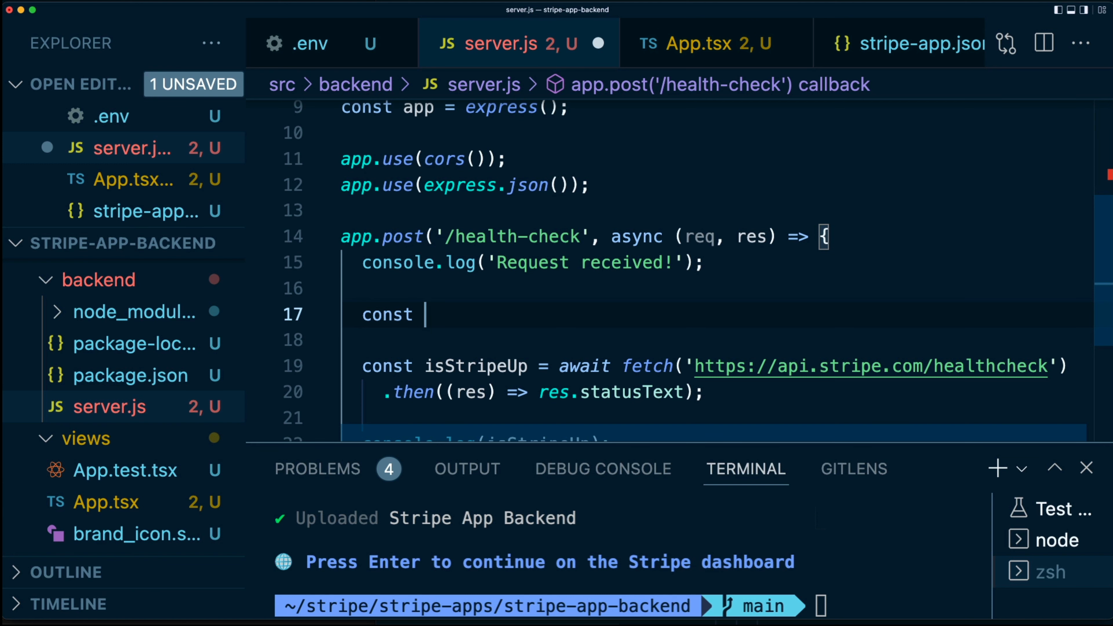
{"action": "type", "text": "sig ="}
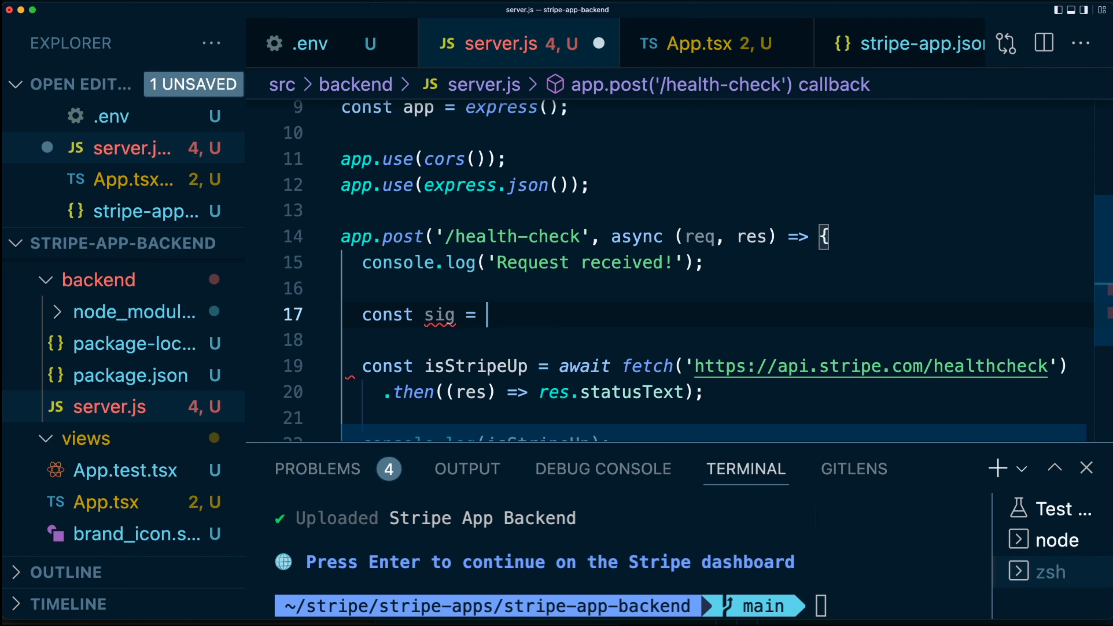
{"action": "type", "text": "req.headers['"}
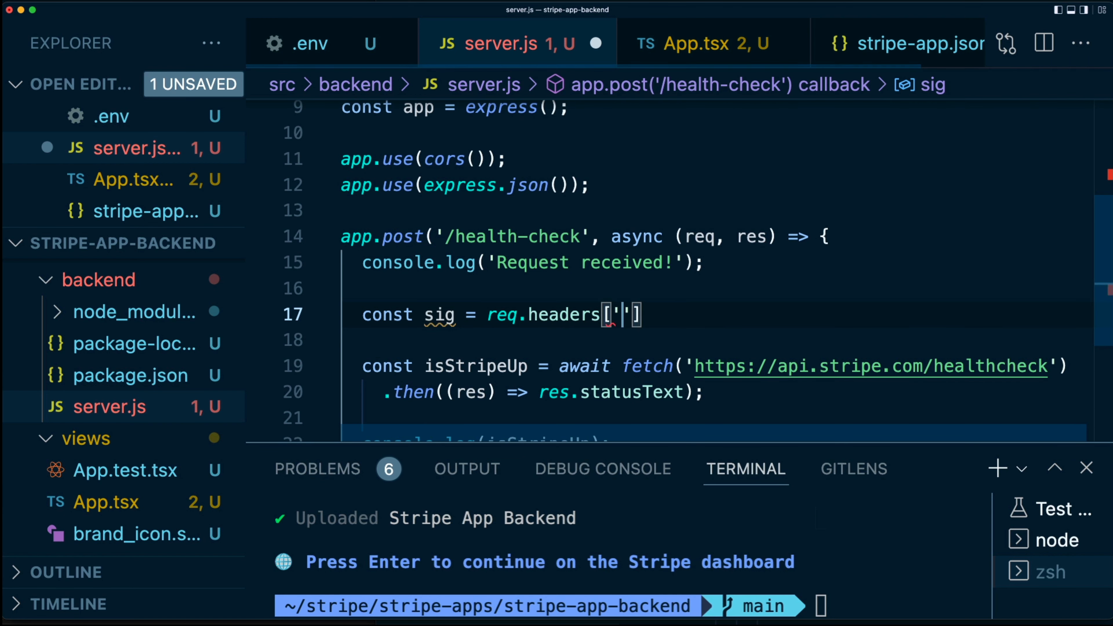
{"action": "type", "text": "stripe-si"}
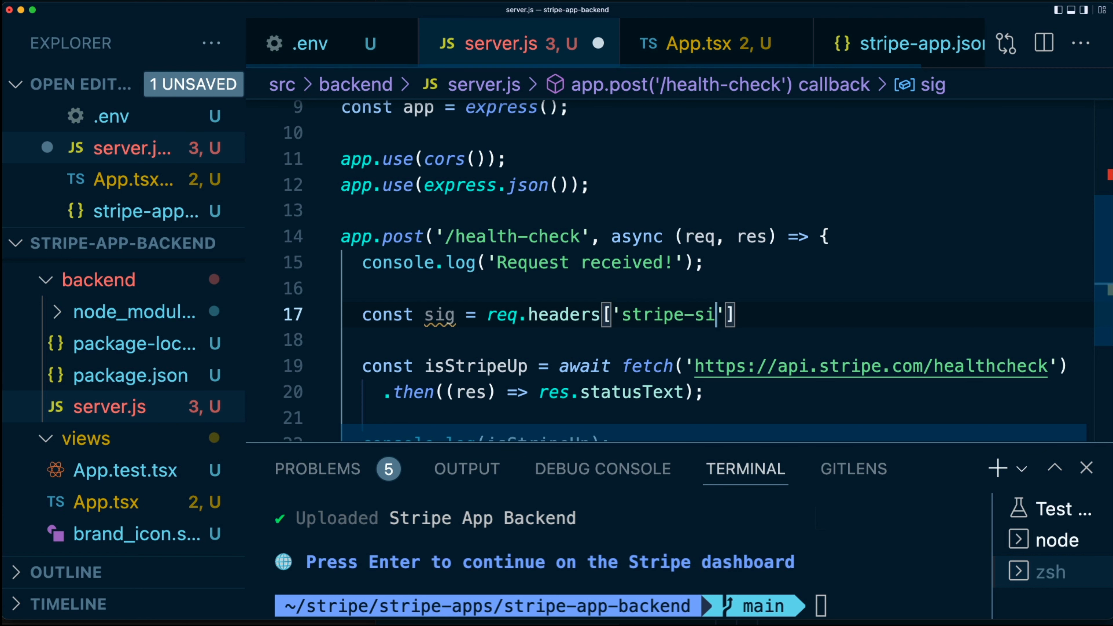
{"action": "type", "text": "gnature"}
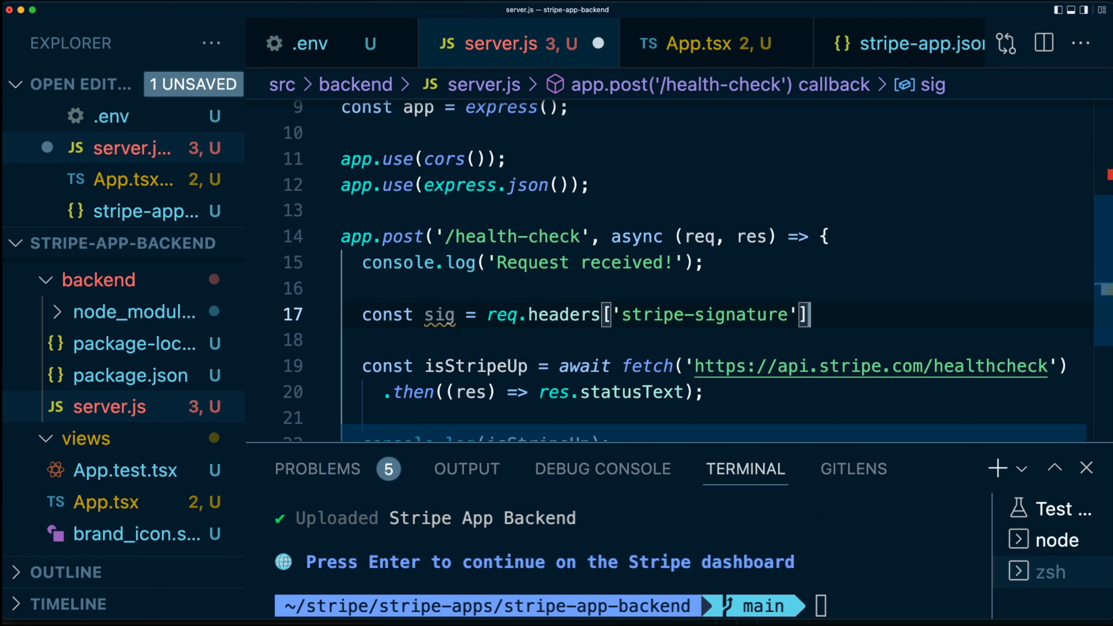
Build const payload as JSON.stringify of req.body user_id and account_id
{"action": "type", "text": "co"}
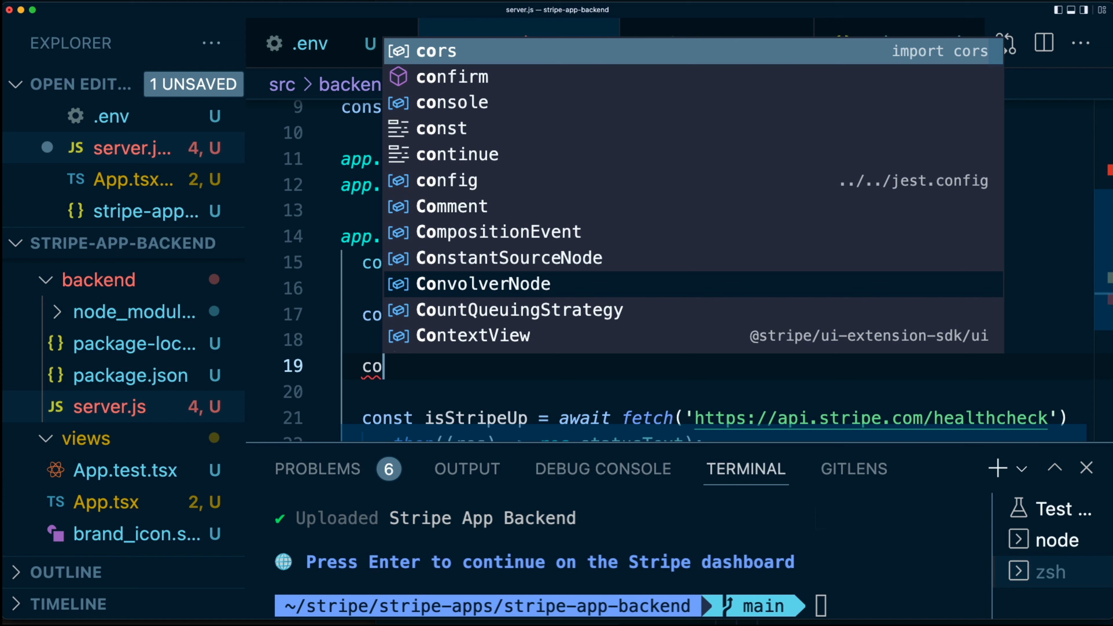
{"action": "type", "text": "payload"}
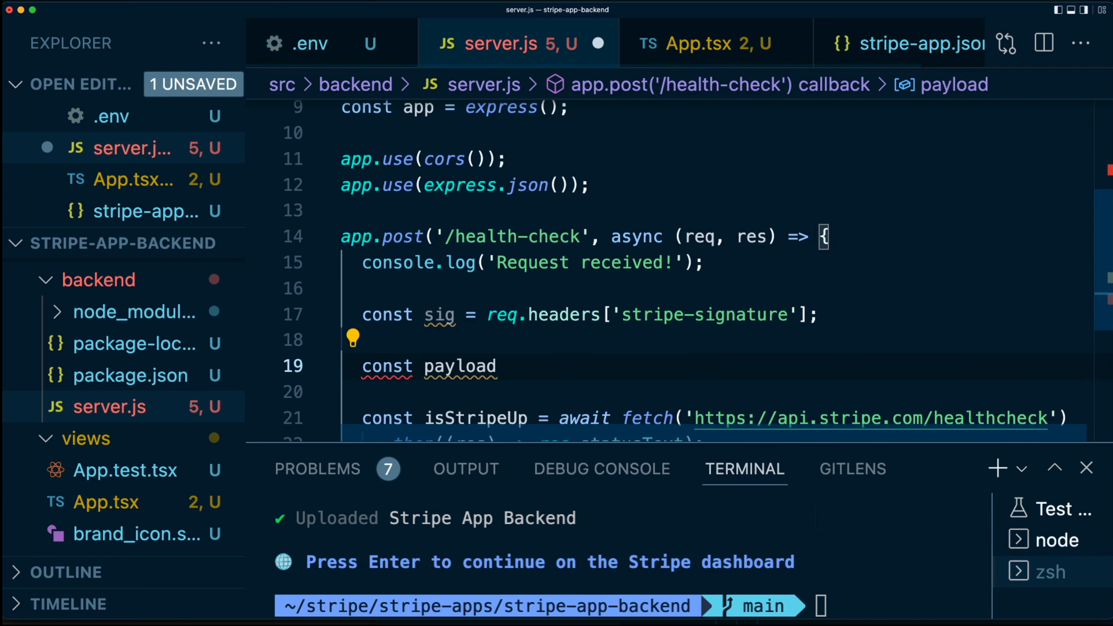
{"action": "type", "text": "="}
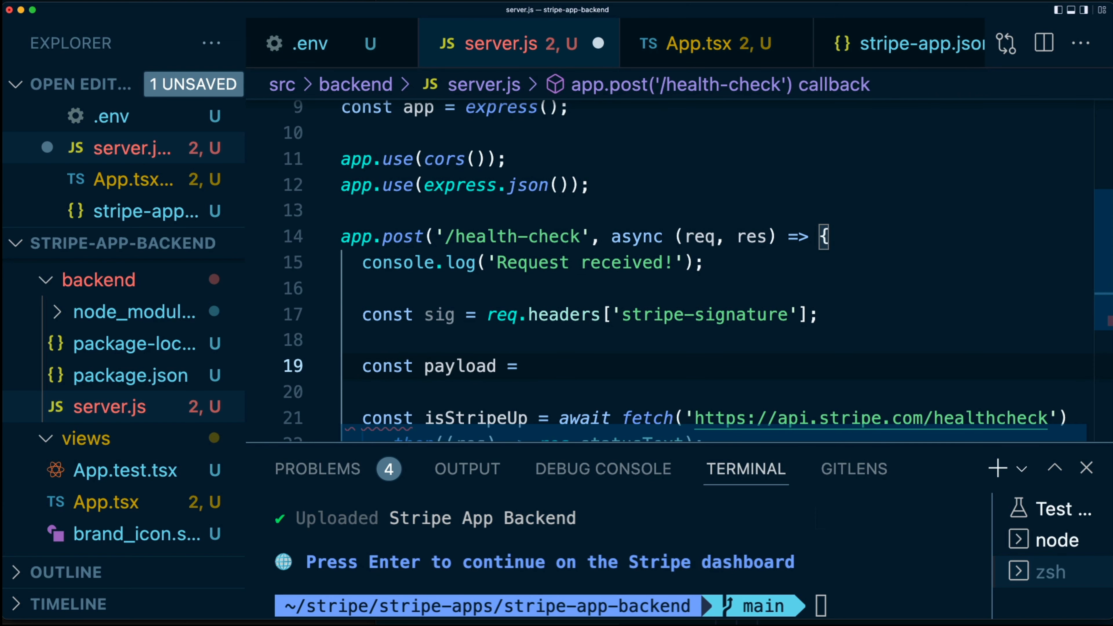
{"action": "type", "text": "JSON.stringif"}
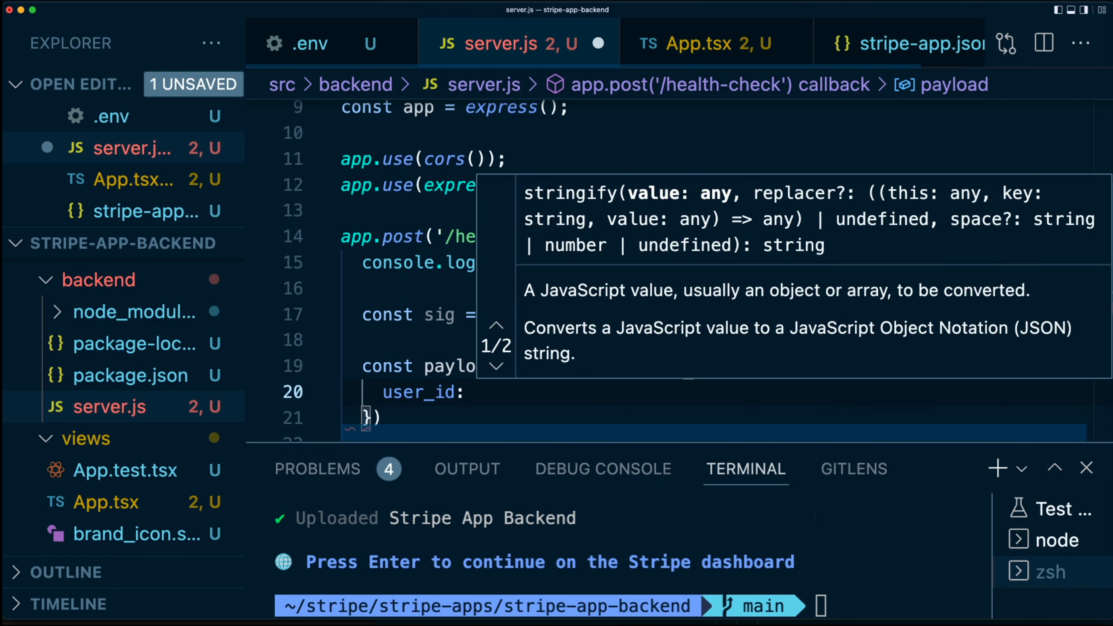
{"action": "type", "text": "req.body."}
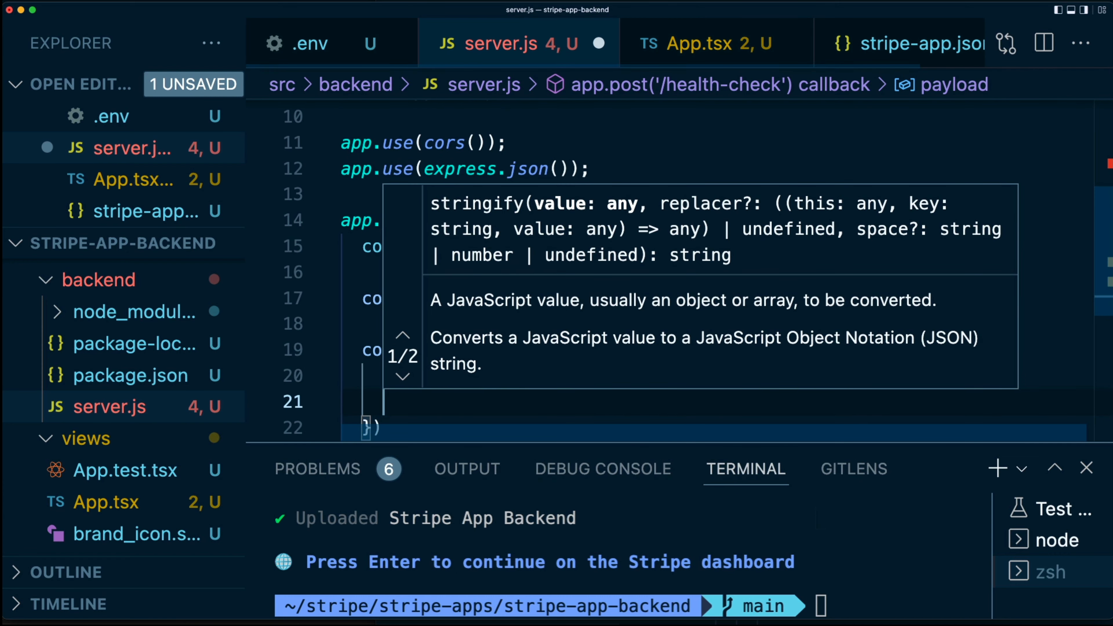
{"action": "type", "text": "account_id: req."}
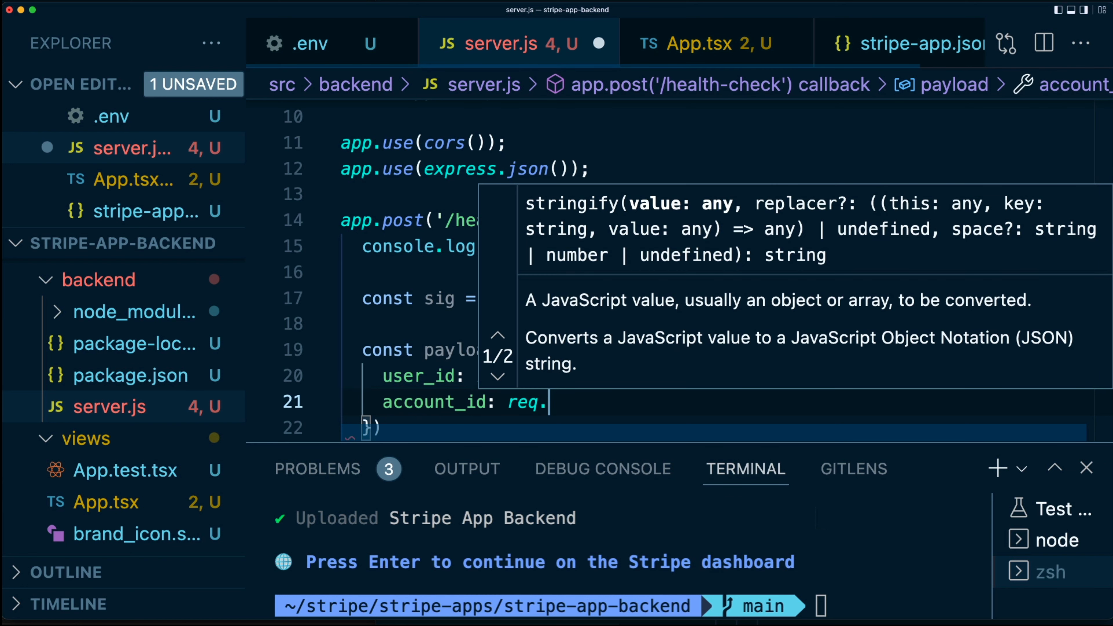
{"action": "type", "text": "body.account_id,"}
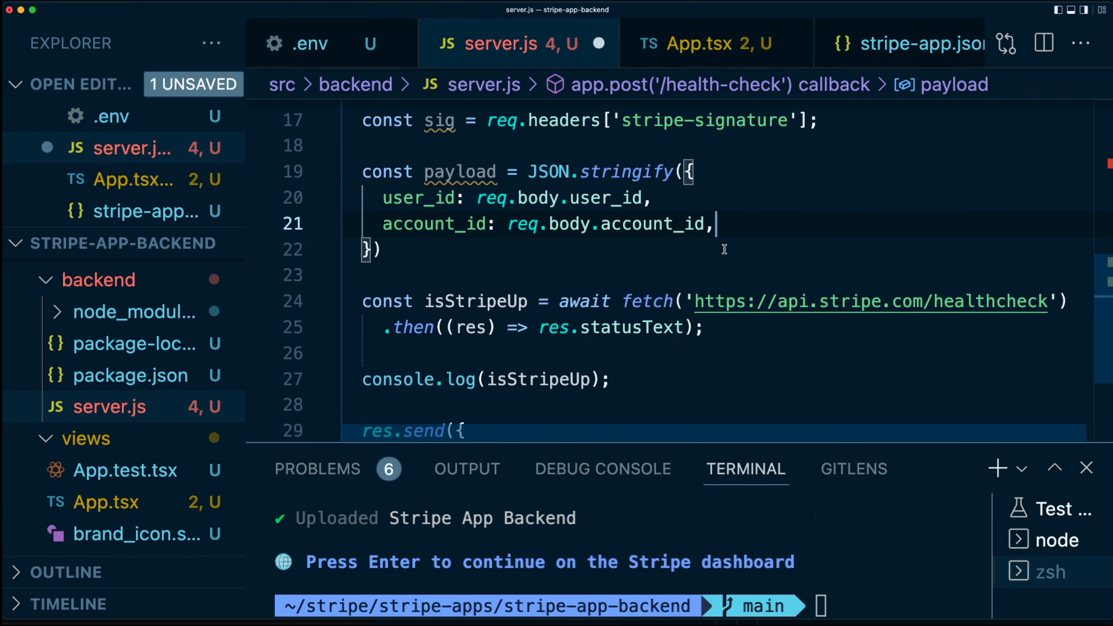
{"action": "type", "text": ";"}
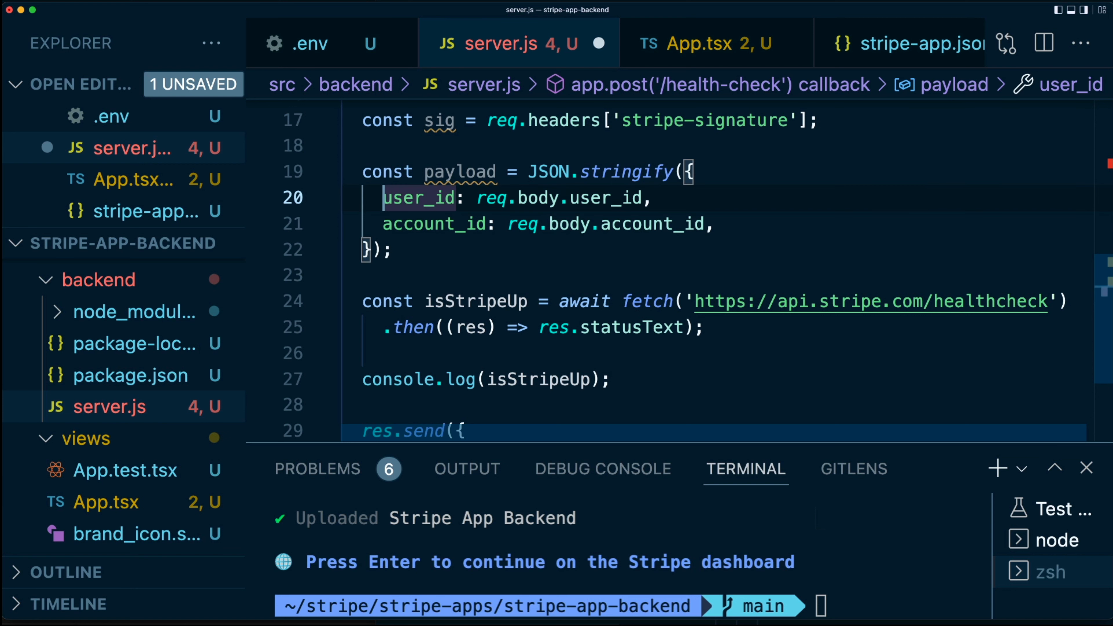
{"action": "left_click", "coordinate": [435, 224]}
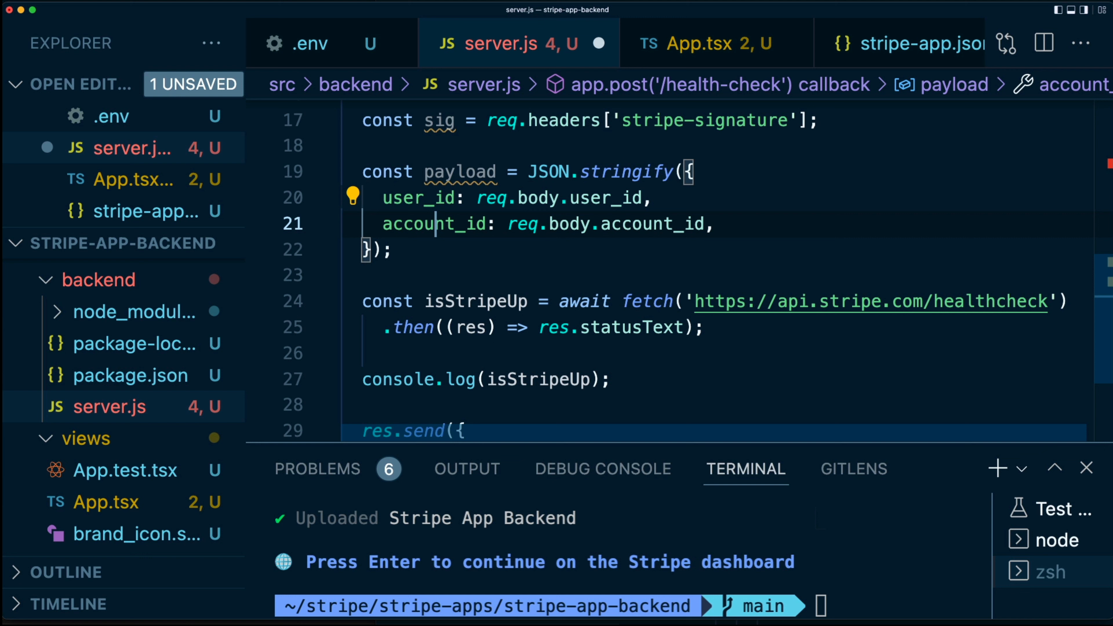
{"action": "double_click", "coordinate": [433, 224]}
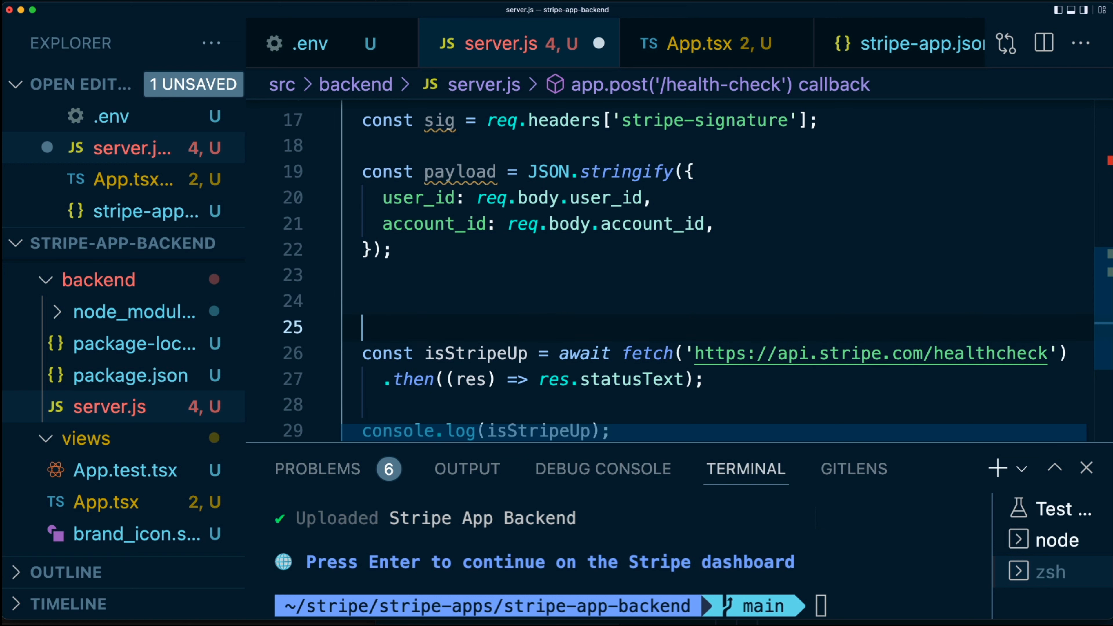
Wrap stripe.webhooks.signature.verifyHeader(payload, sig, process.env.STRIPE_APP_SECRET) in a try/catch
{"action": "type", "text": "try {"}
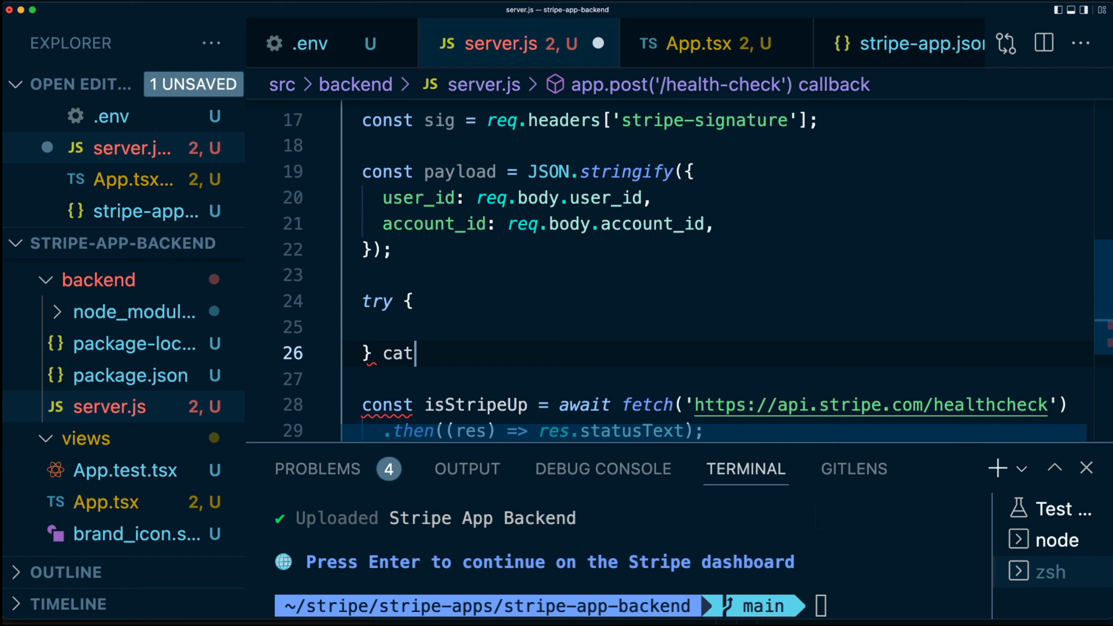
{"action": "type", "text": "ch (e) {}"}
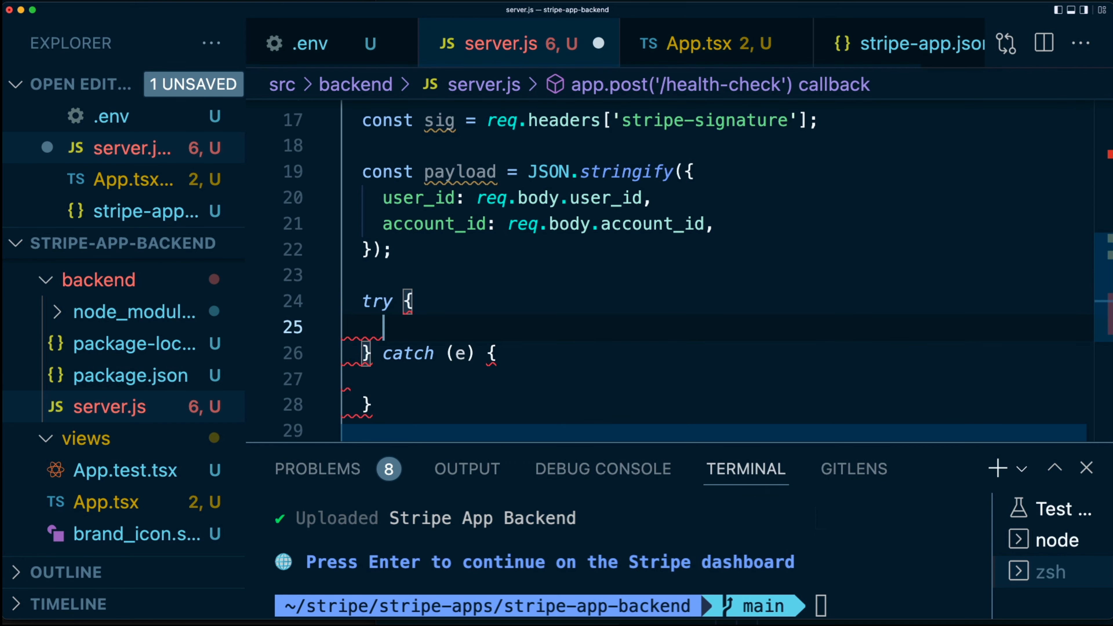
{"action": "type", "text": "stripe.webhooks.signature.verify"}
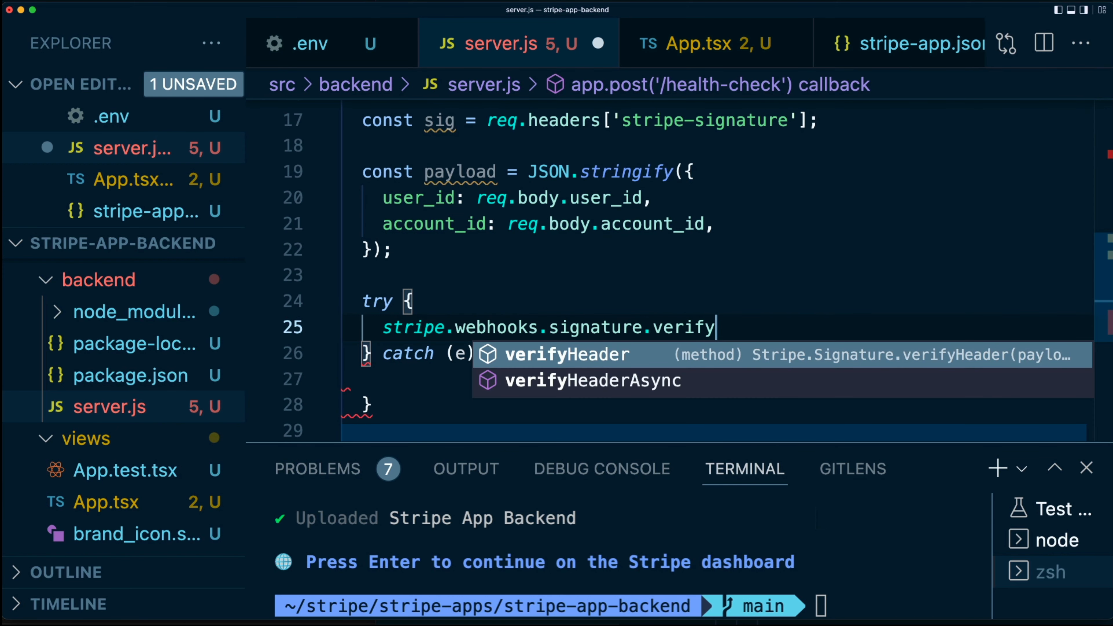
{"action": "key", "text": "Tab"}
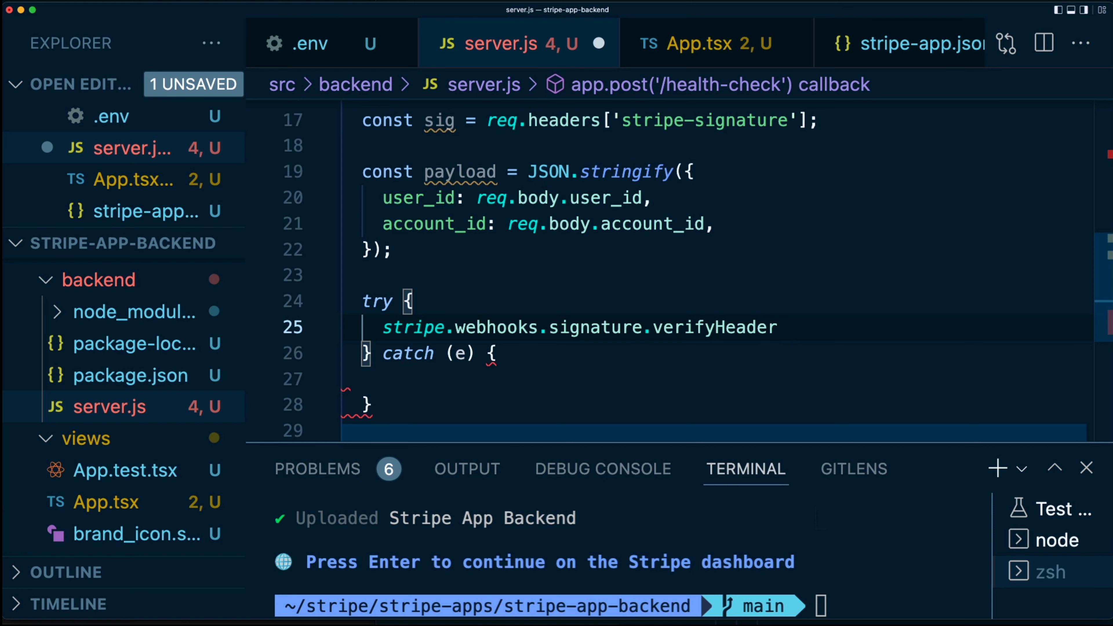
{"action": "type", "text": "(payload,"}
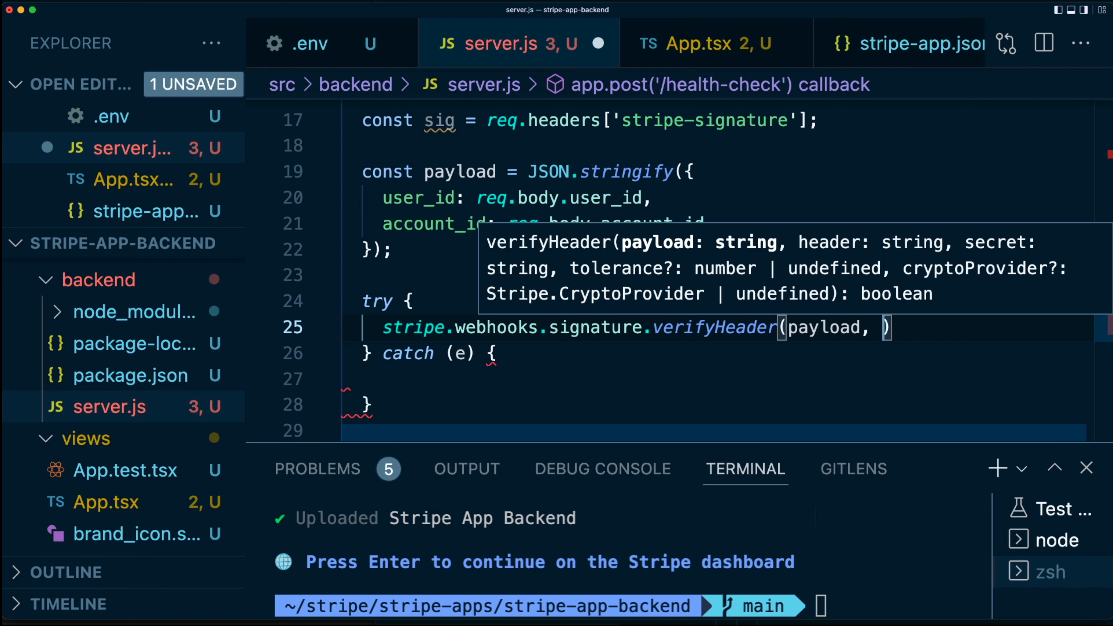
{"action": "type", "text": "sig"}
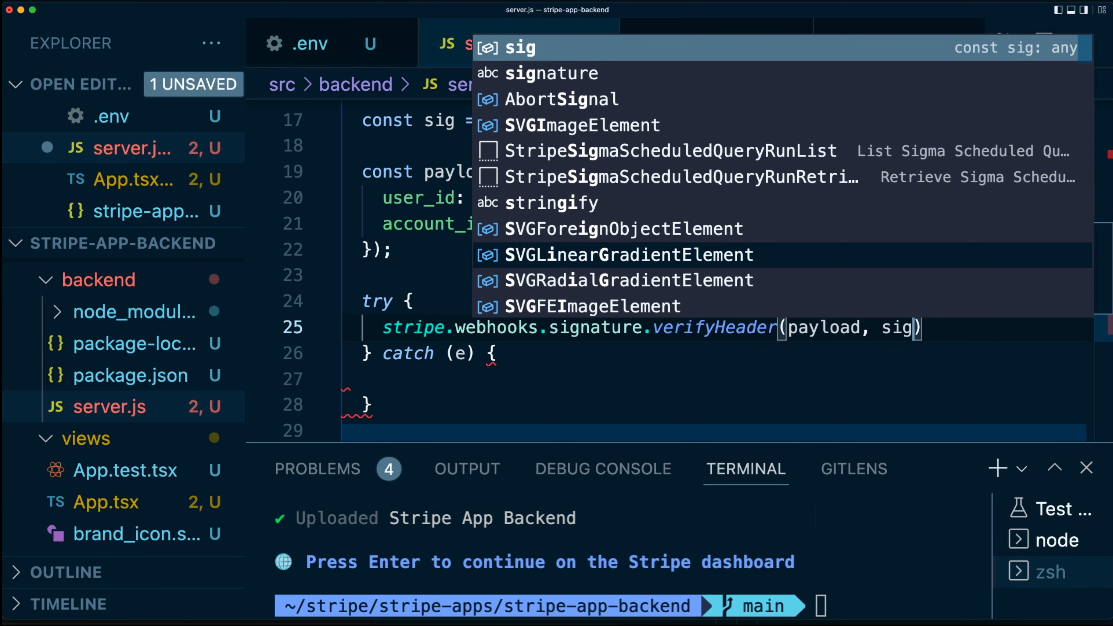
{"action": "type", "text": ","}
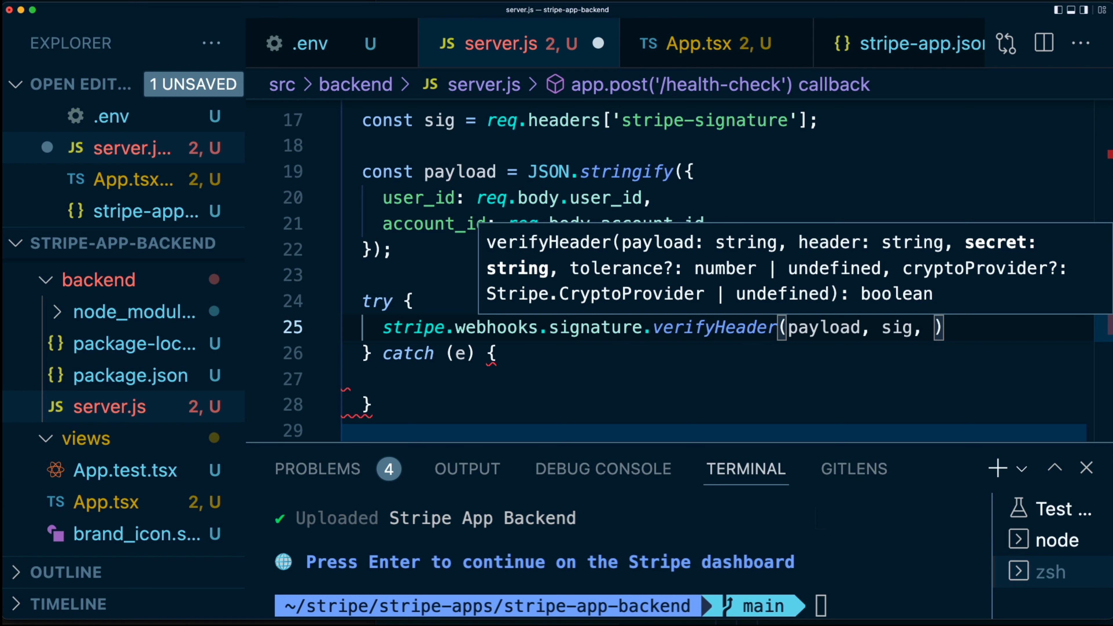
{"action": "type", "text": "process.env."}
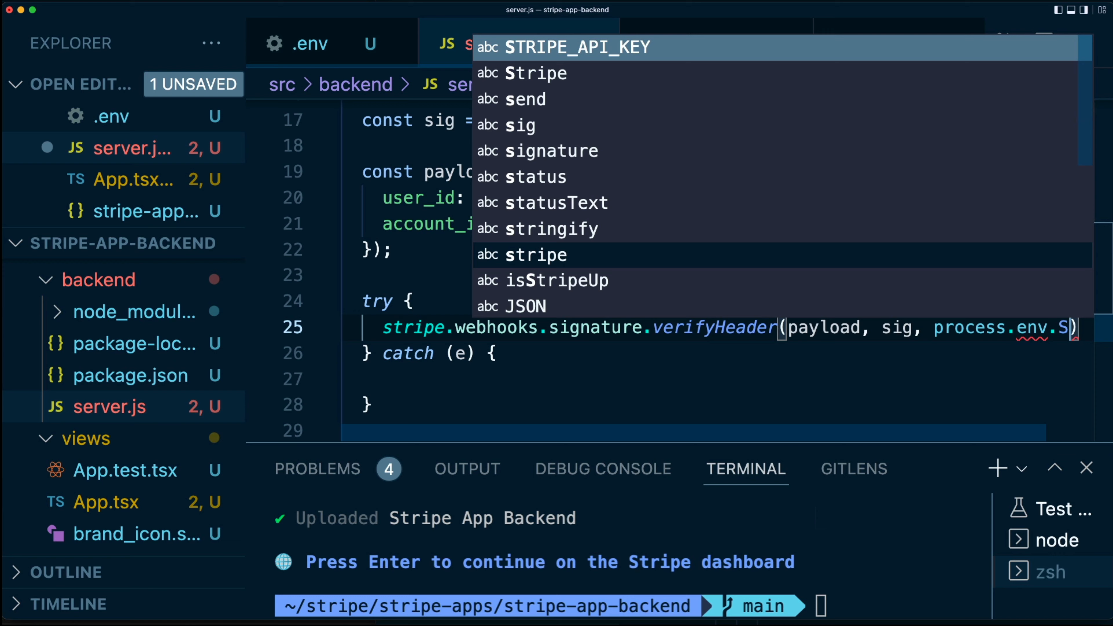
{"action": "type", "text": "STRIPE_APP_SE"}
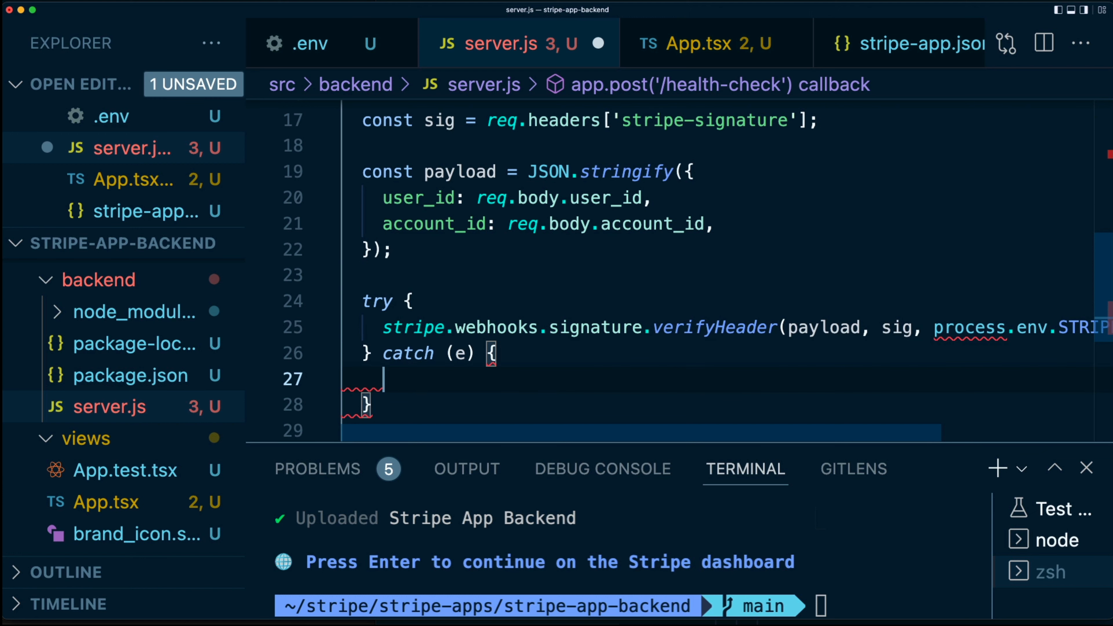
In the catch block, log the error and return res.status(400).send({ err: e.message })
{"action": "type", "text": "console.log(e);"}
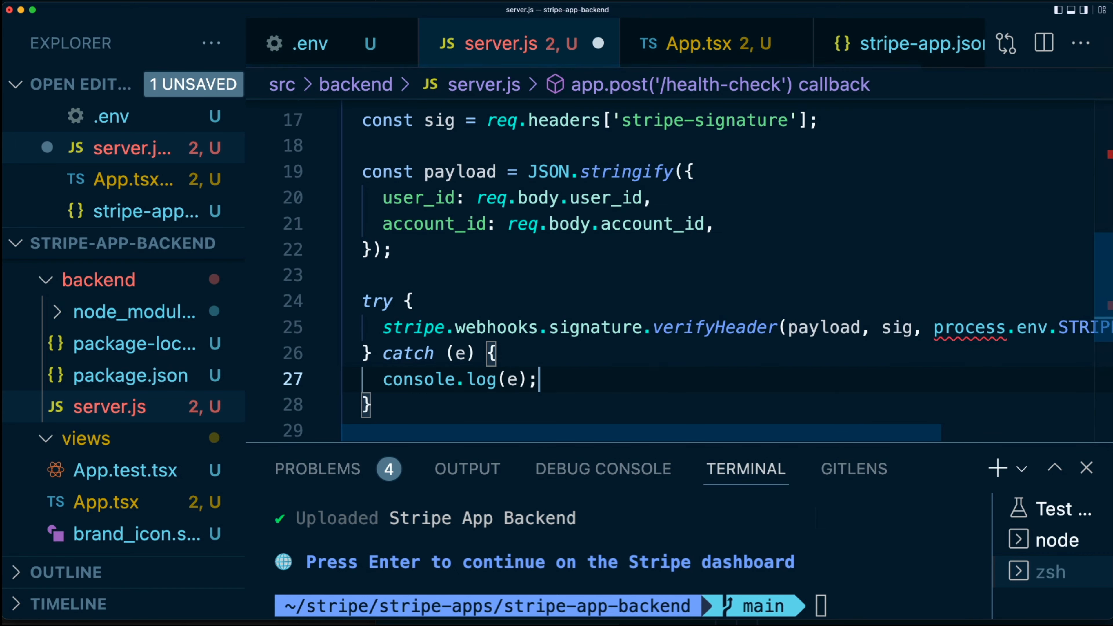
{"action": "type", "text": "retu"}
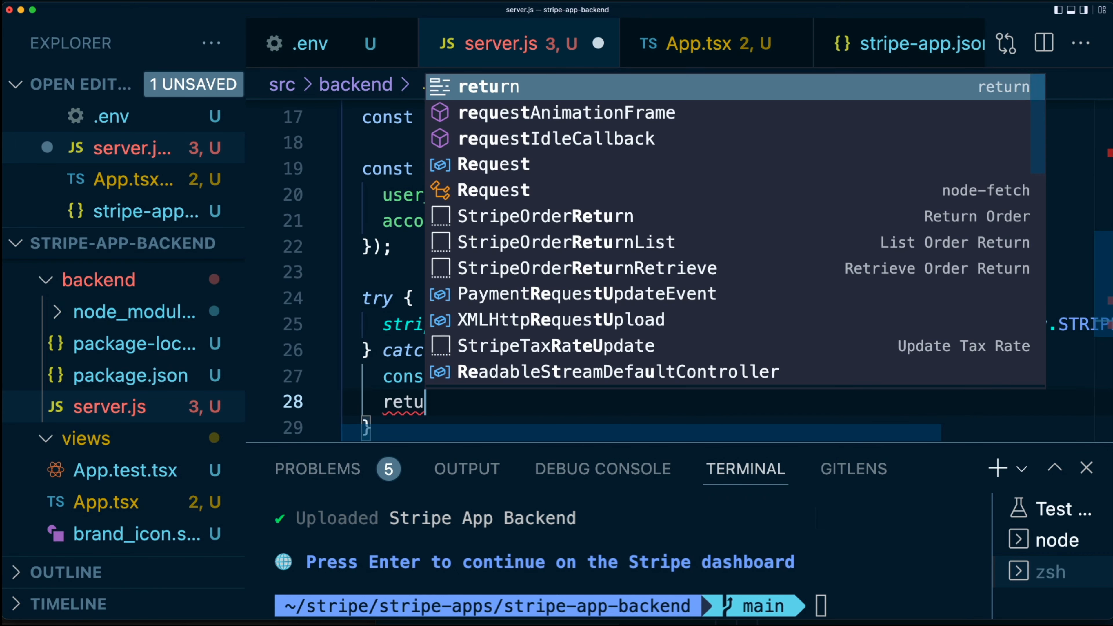
{"action": "type", "text": "res.status(400"}
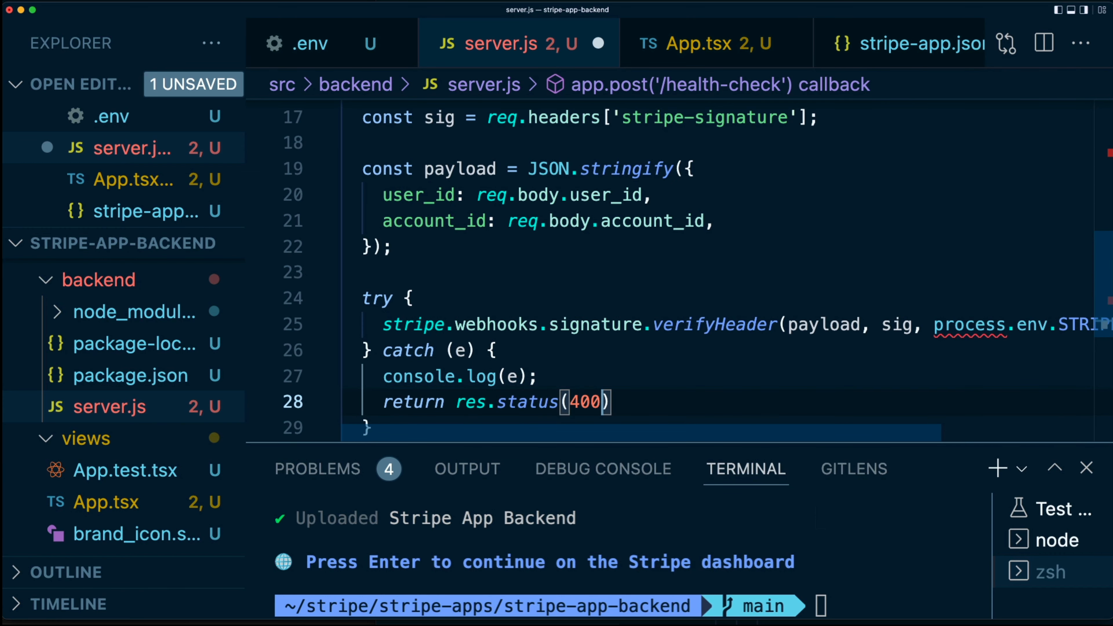
{"action": "type", "text": "."}
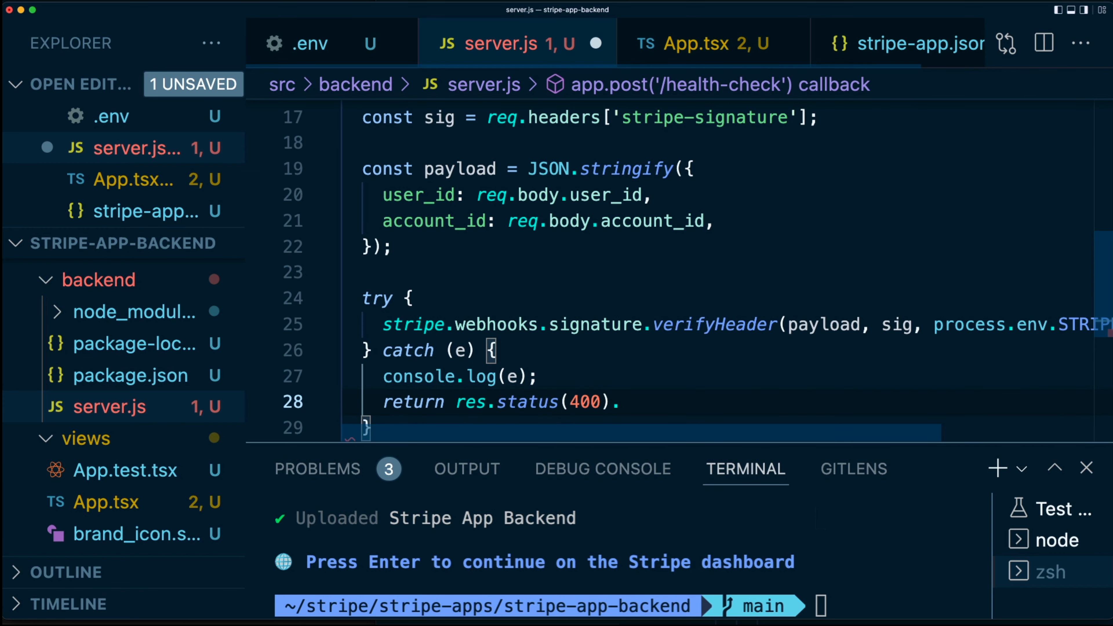
{"action": "type", "text": ".send({})"}
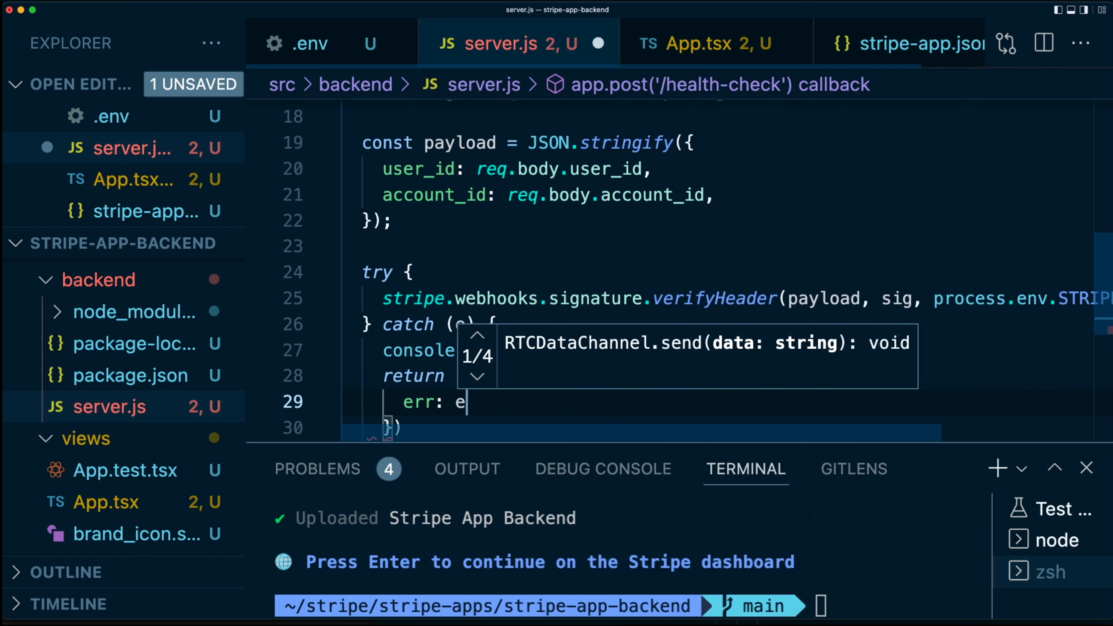
{"action": "type", "text": ".message,"}
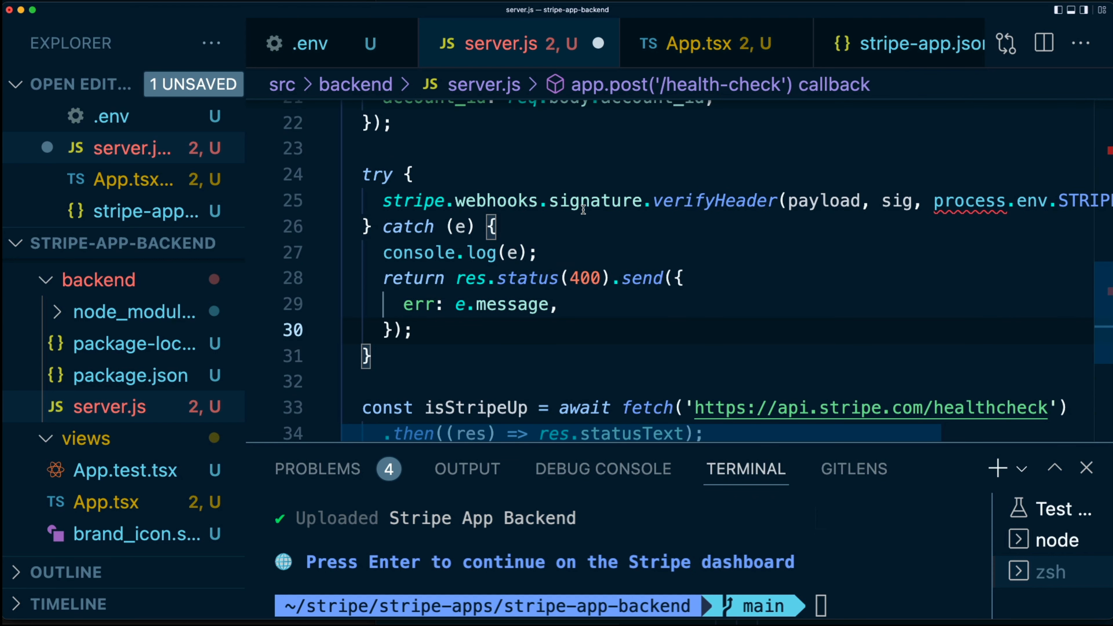
{"action": "double_click", "coordinate": [594, 200]}
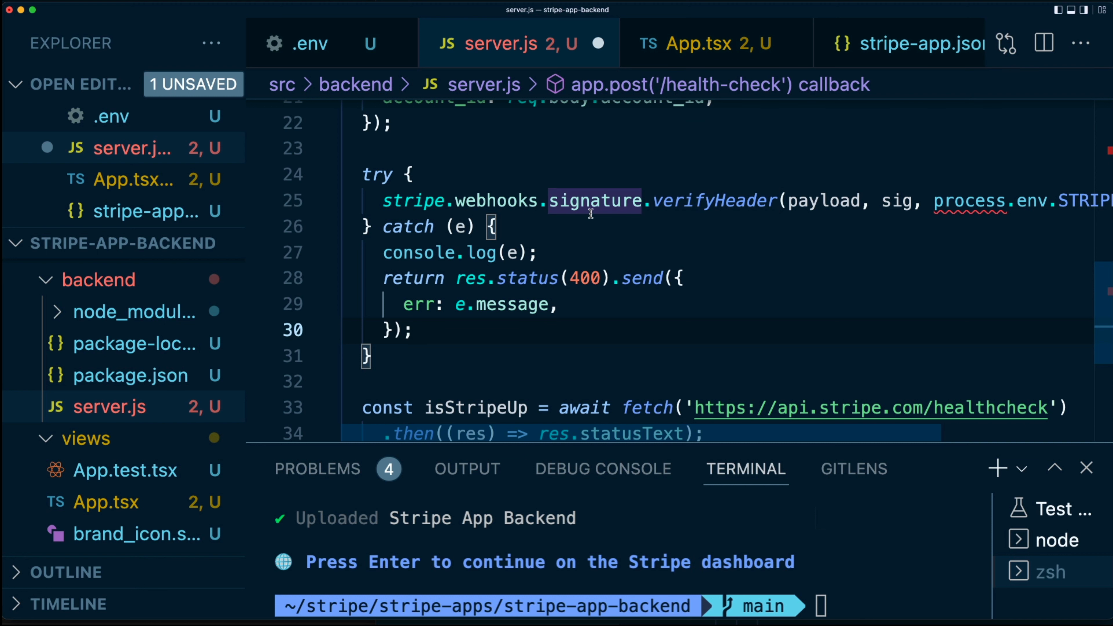
{"action": "scroll", "scroll_direction": "down", "scroll_amount": 3}
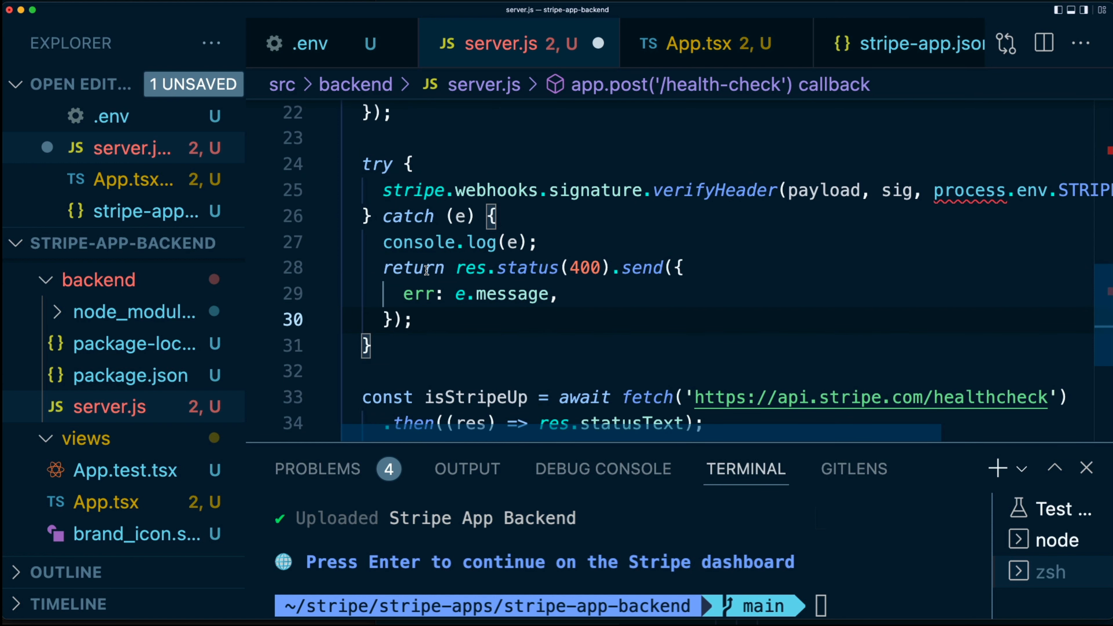
{"action": "mouse_move", "coordinate": [470, 279]}
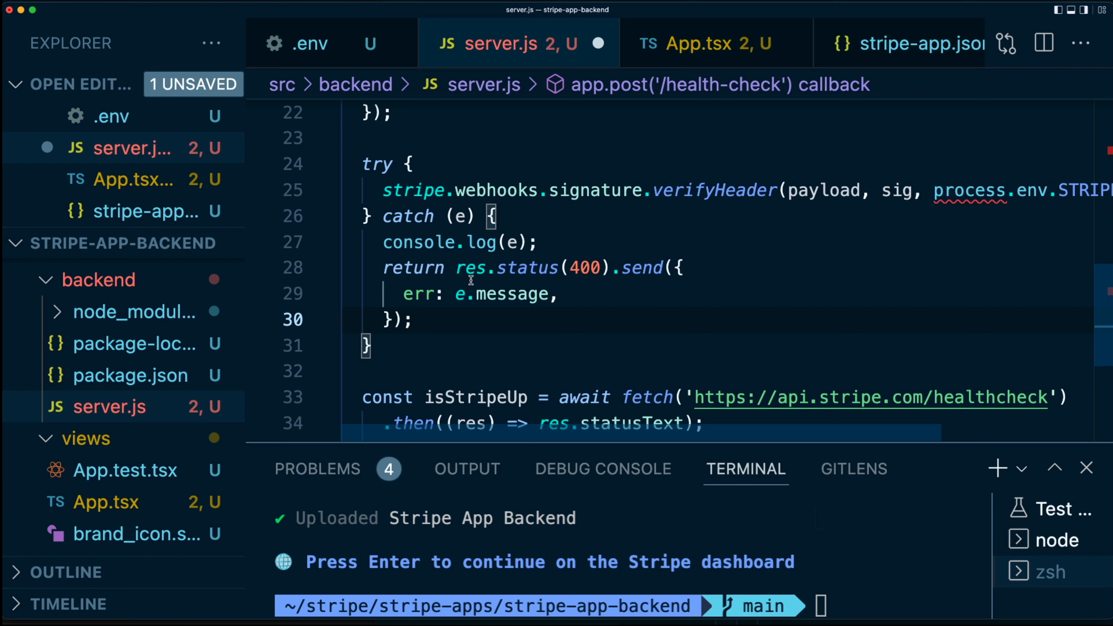
{"action": "mouse_move", "coordinate": [482, 360]}
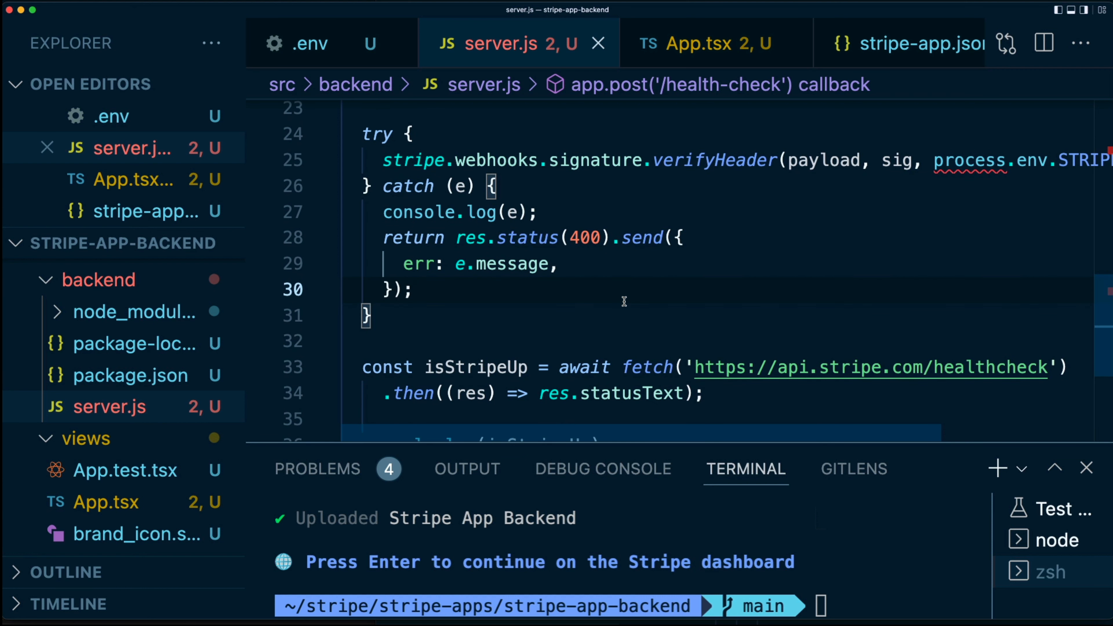
{"action": "mouse_move", "coordinate": [714, 60]}
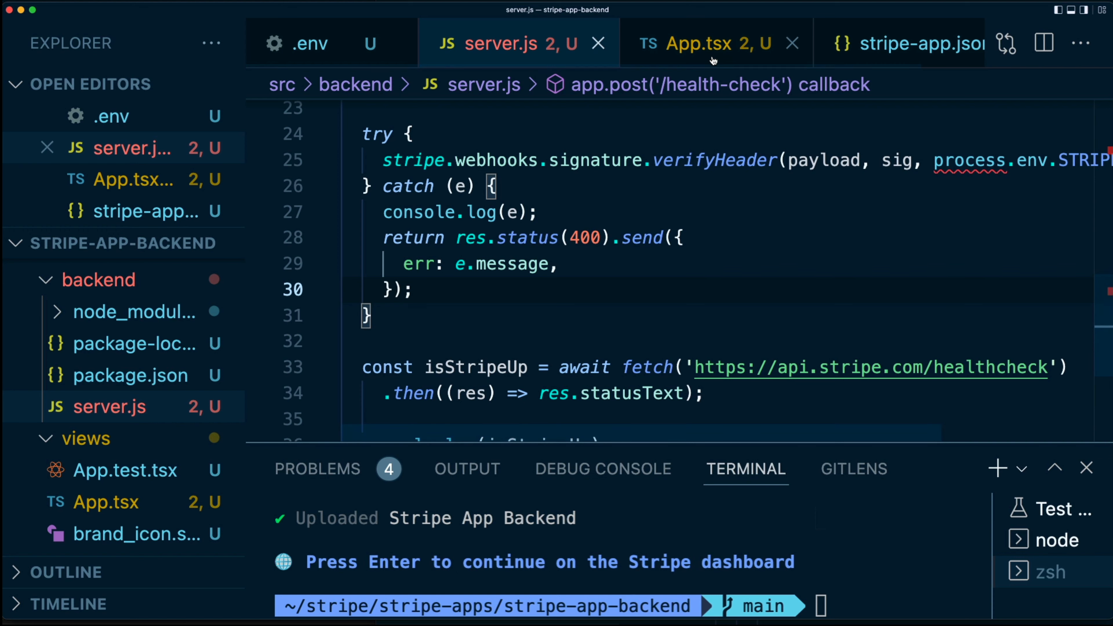
In App.tsx change the fetch method to 'POST' and begin a 'Stripe-Signature': header key
{"action": "left_click", "coordinate": [709, 44]}
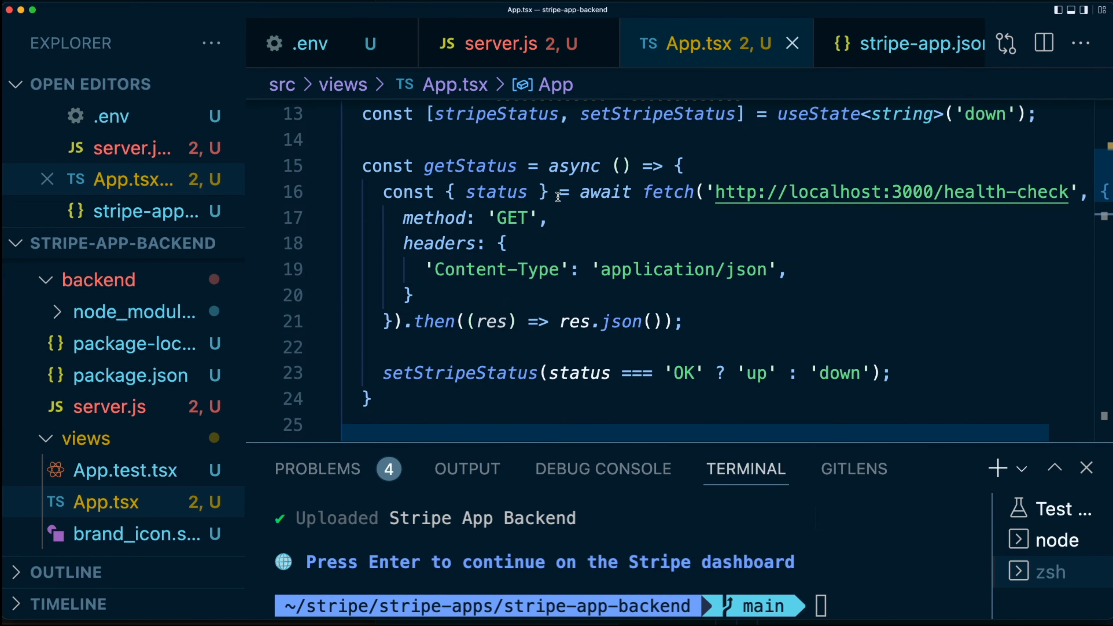
{"action": "mouse_move", "coordinate": [531, 226]}
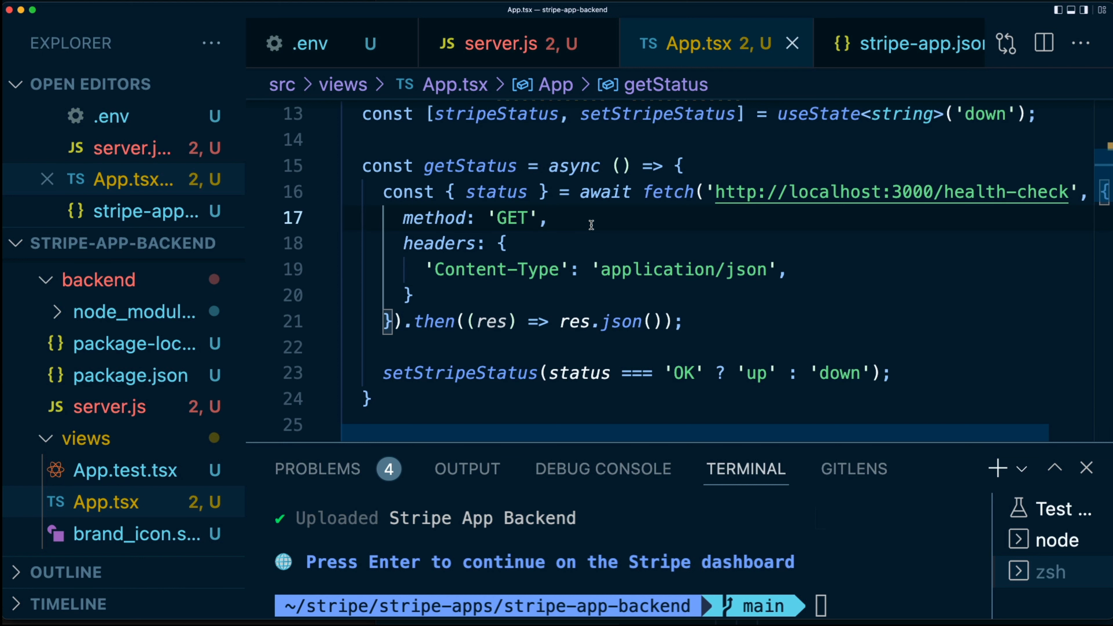
{"action": "type", "text": "PO"}
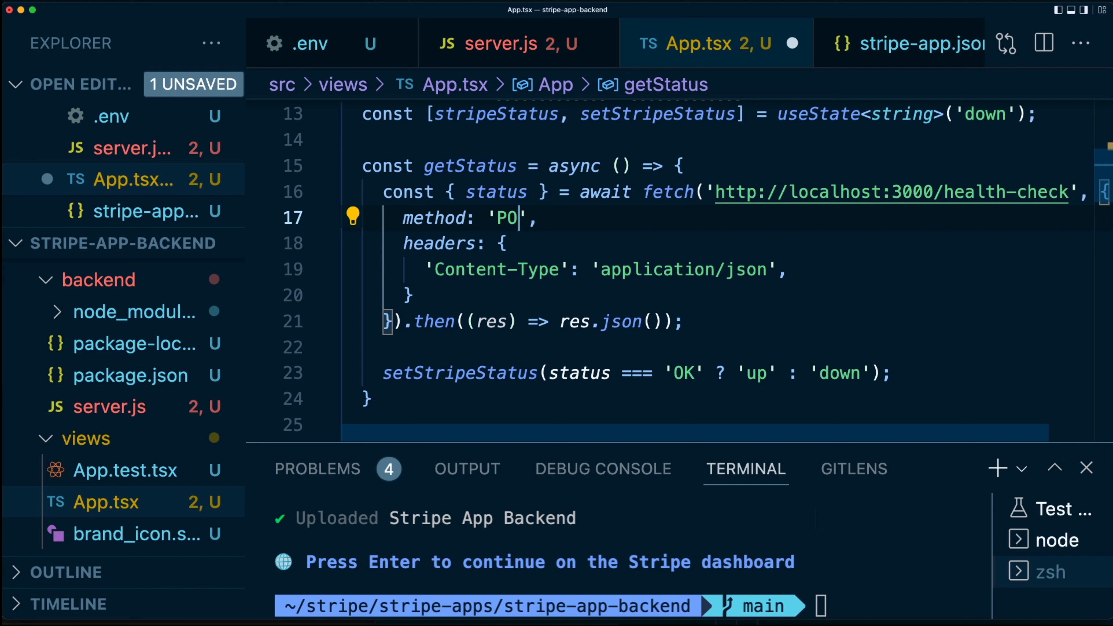
{"action": "type", "text": "ST"}
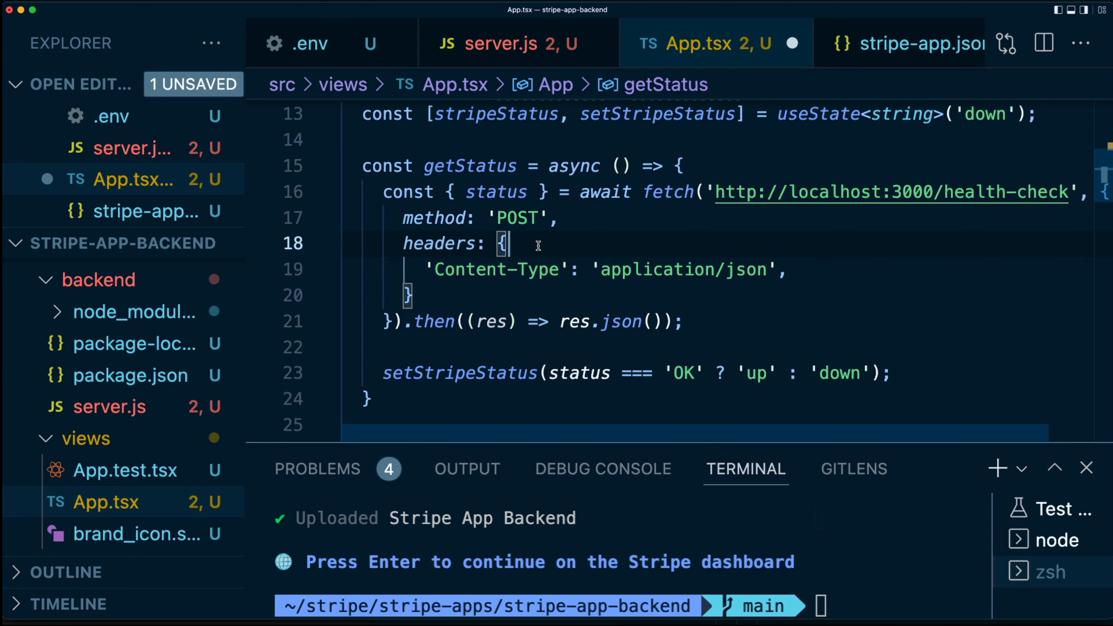
{"action": "key", "text": "enter"}
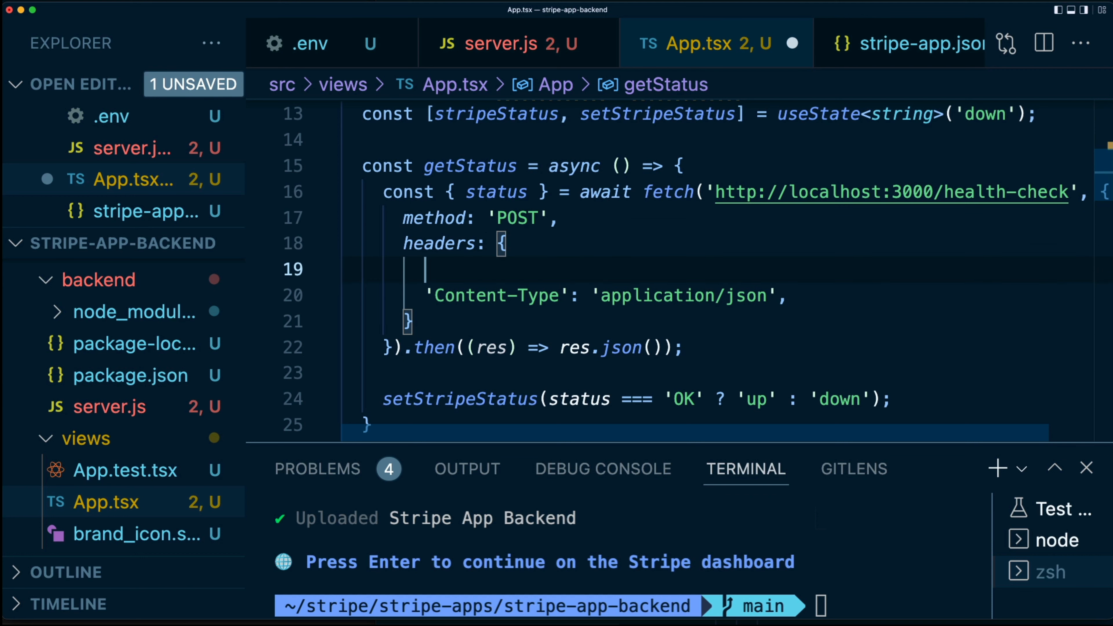
{"action": "type", "text": "Stripe'"}
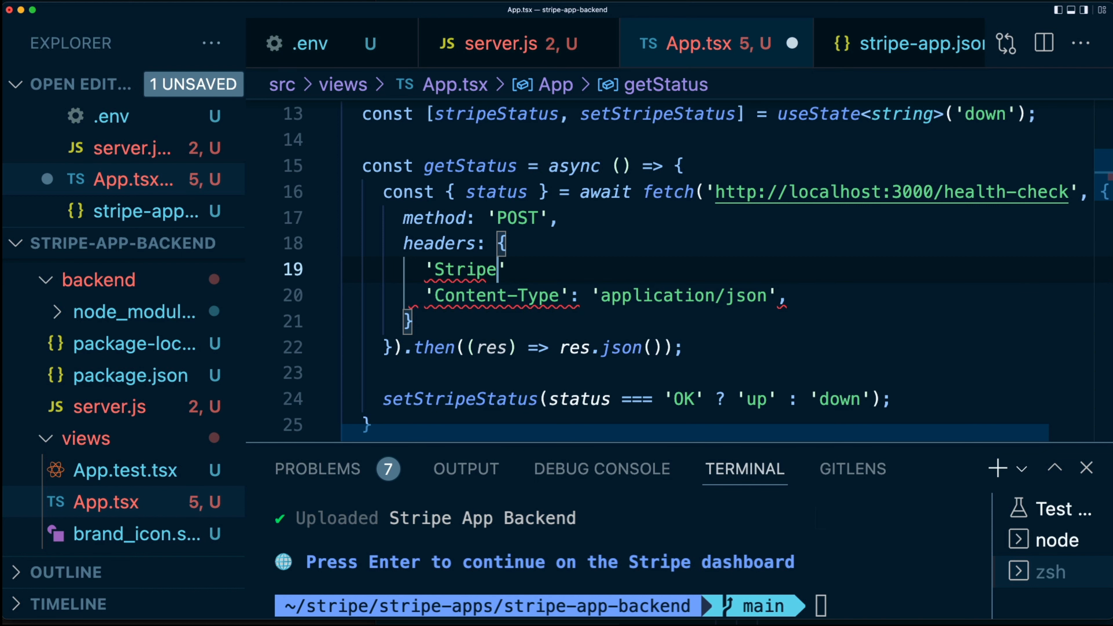
{"action": "type", "text": "-Signature"}
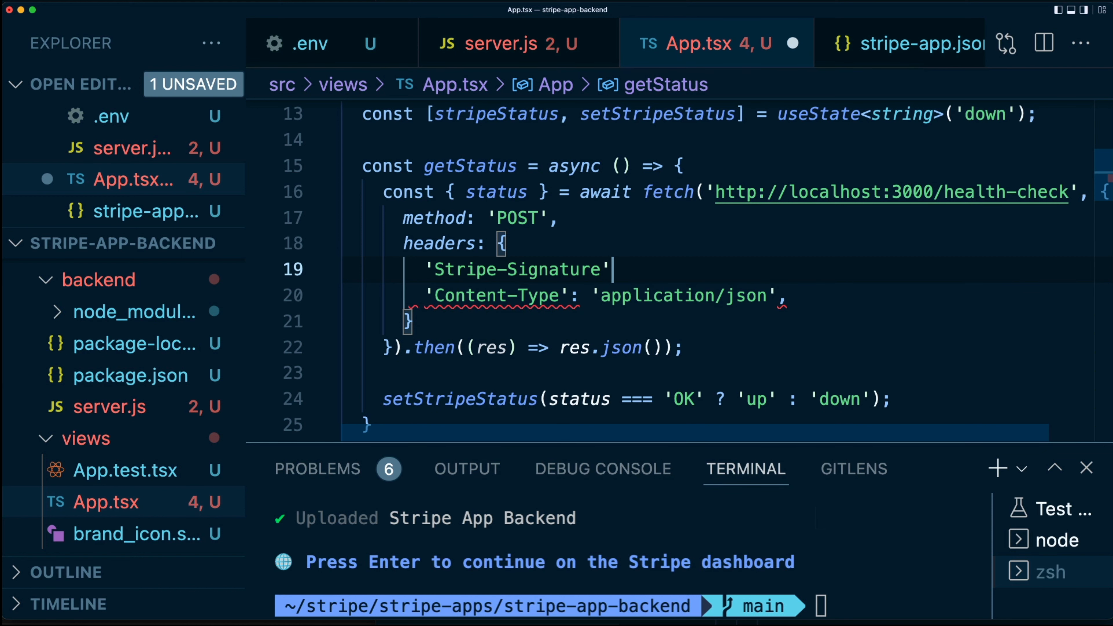
{"action": "type", "text": ":"}
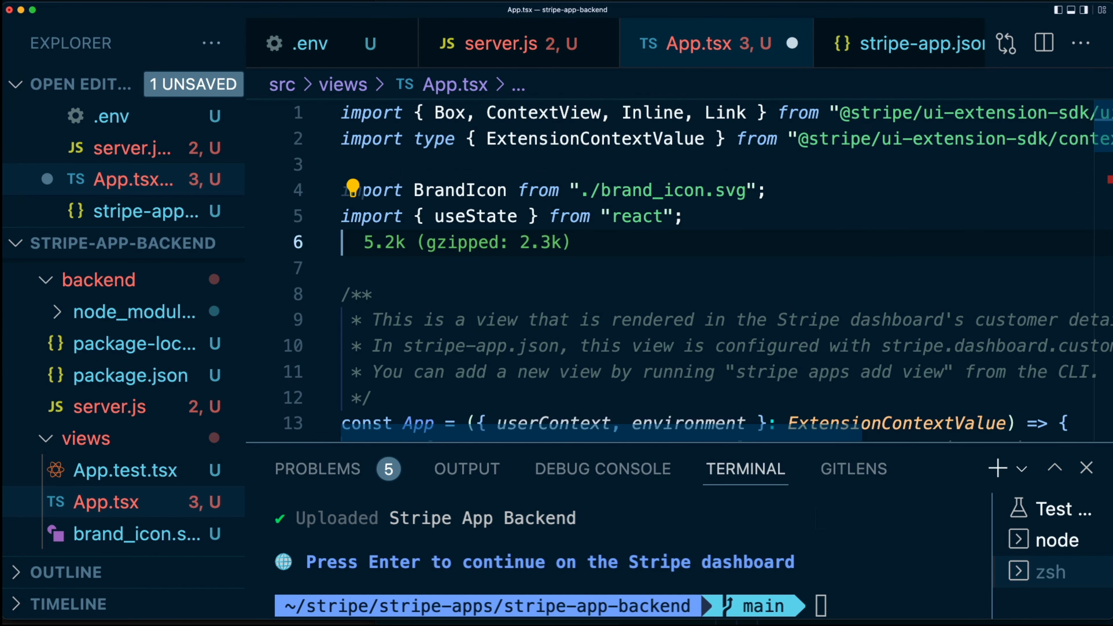
{"action": "type", "text": "import f"}
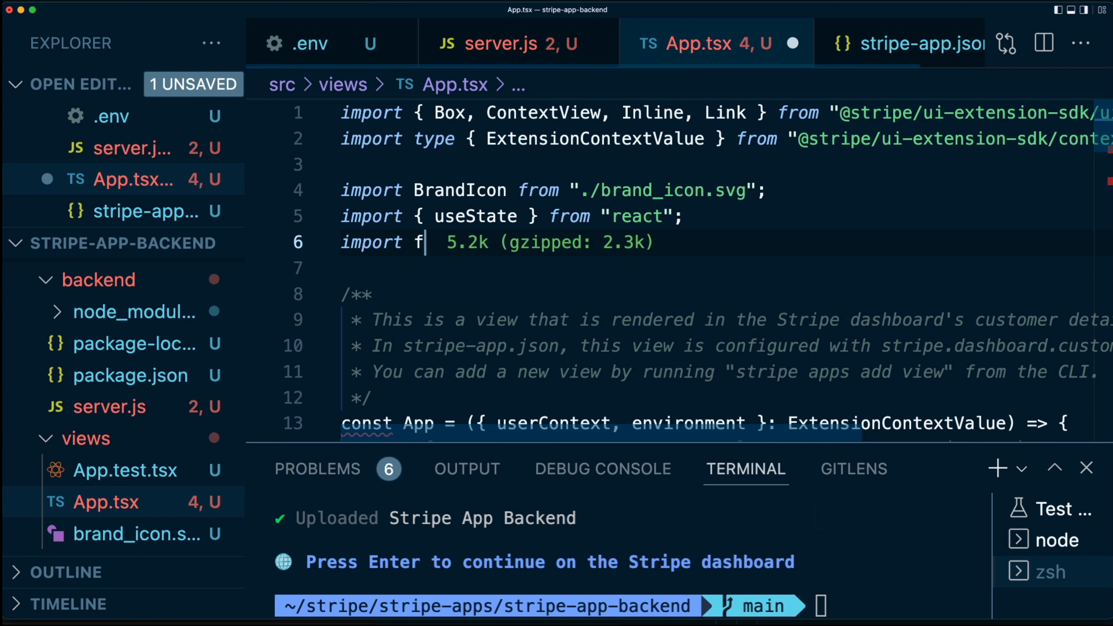
{"action": "type", "text": "etchStripe"}
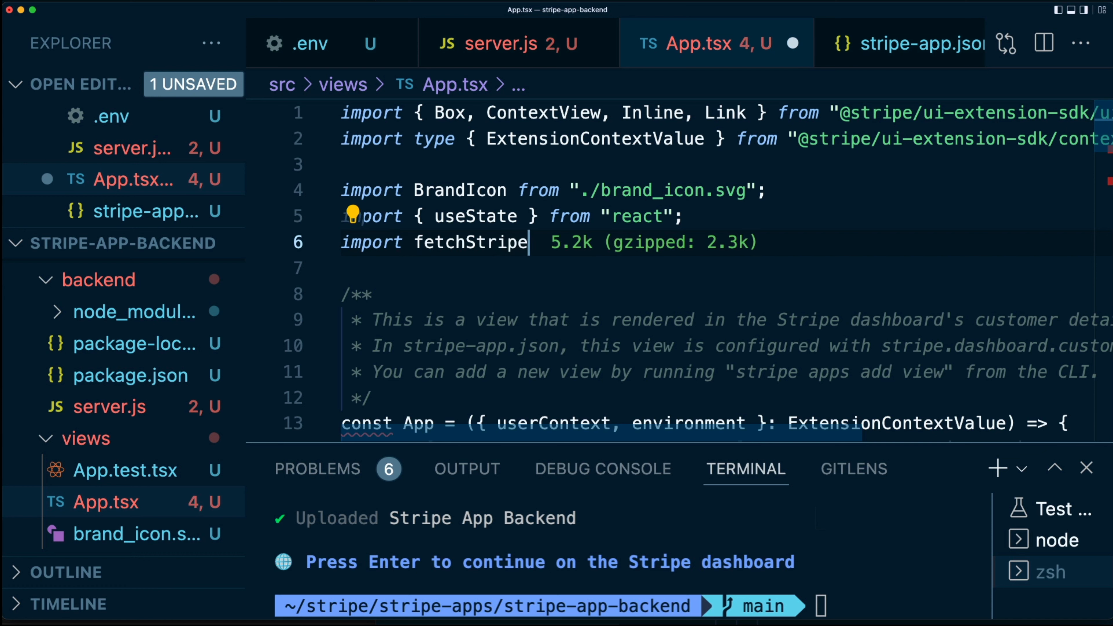
{"action": "type", "text": "Signature from"}
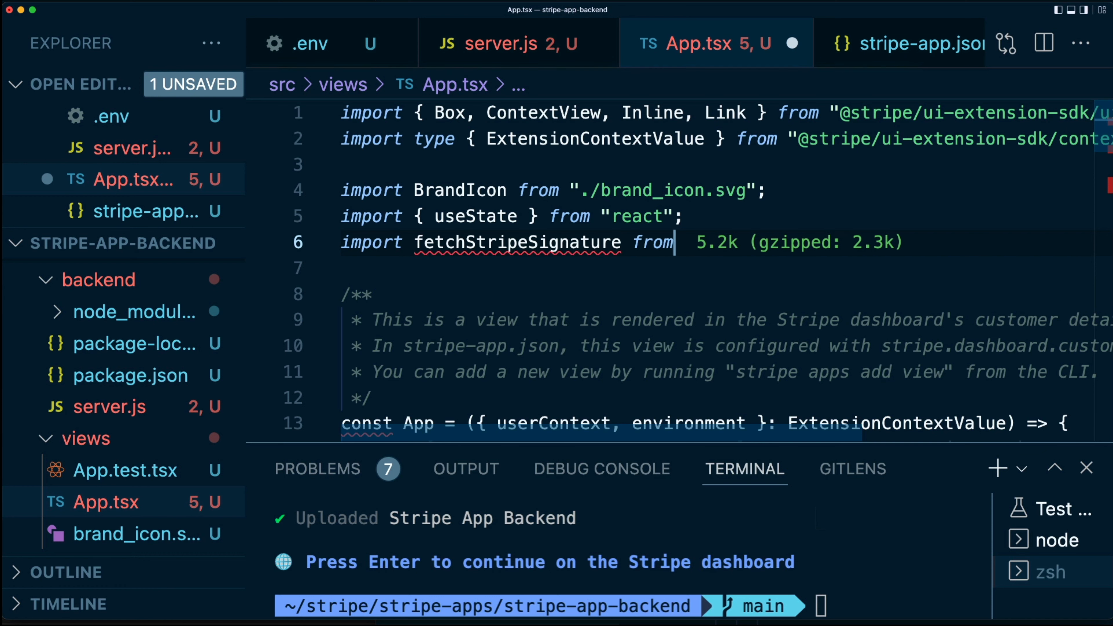
{"action": "type", "text": "'@stripe/ui-extension-sdk"}
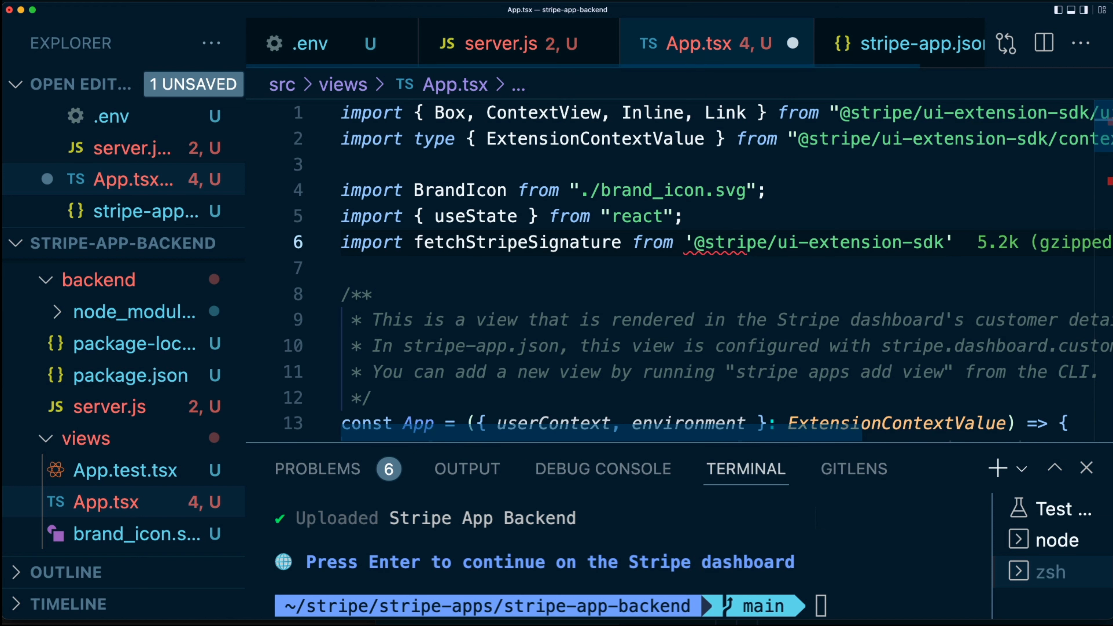
{"action": "type", "text": "/signature"}
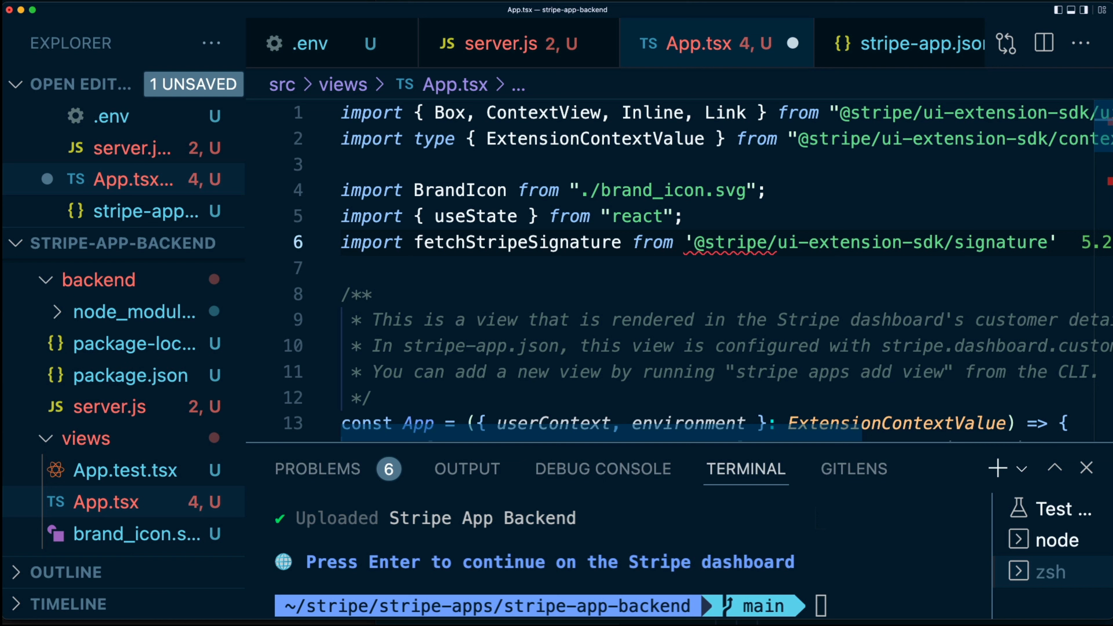
{"action": "scroll", "scroll_direction": "down", "scroll_amount": 3}
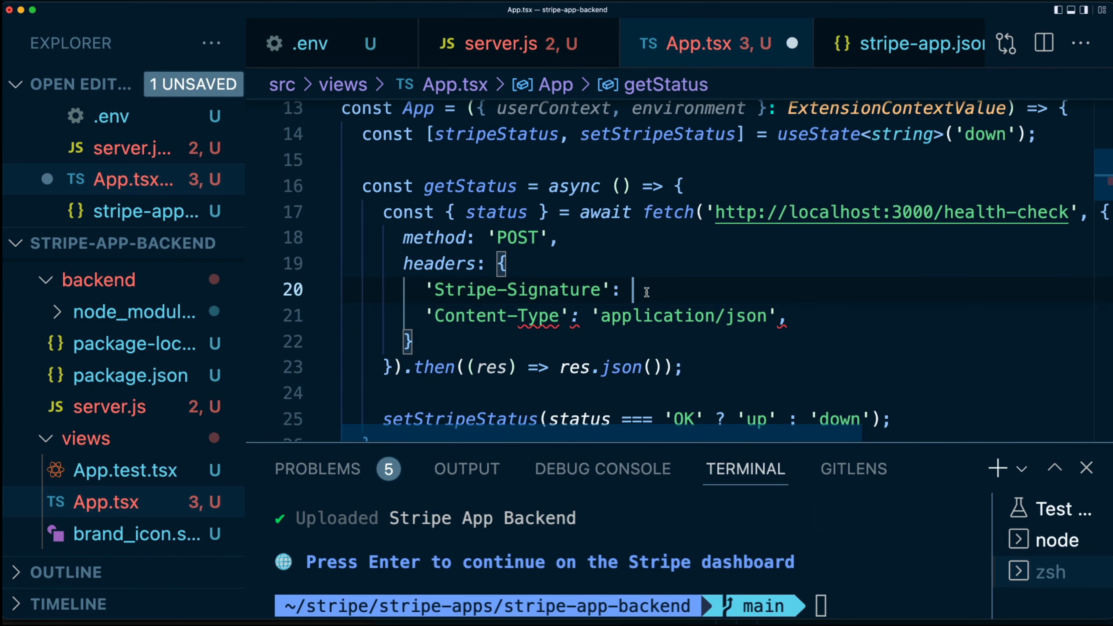
Make the callback async and set 'Stripe-Signature' to await fetchStripeSignature()
{"action": "type", "text": "asy"}
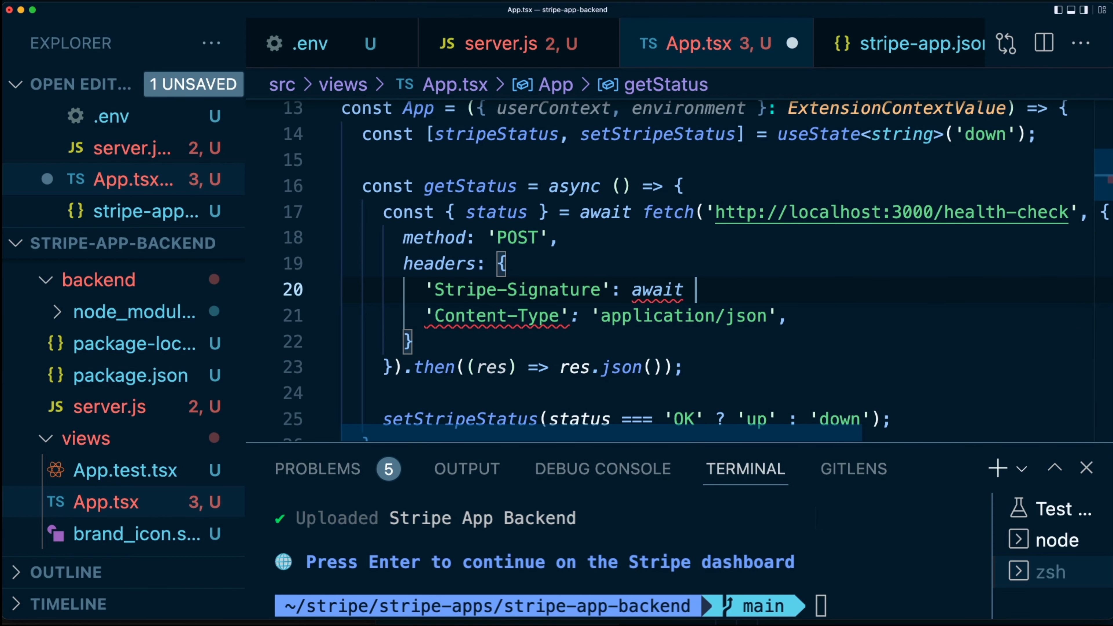
{"action": "type", "text": "fetchStripeSignature"}
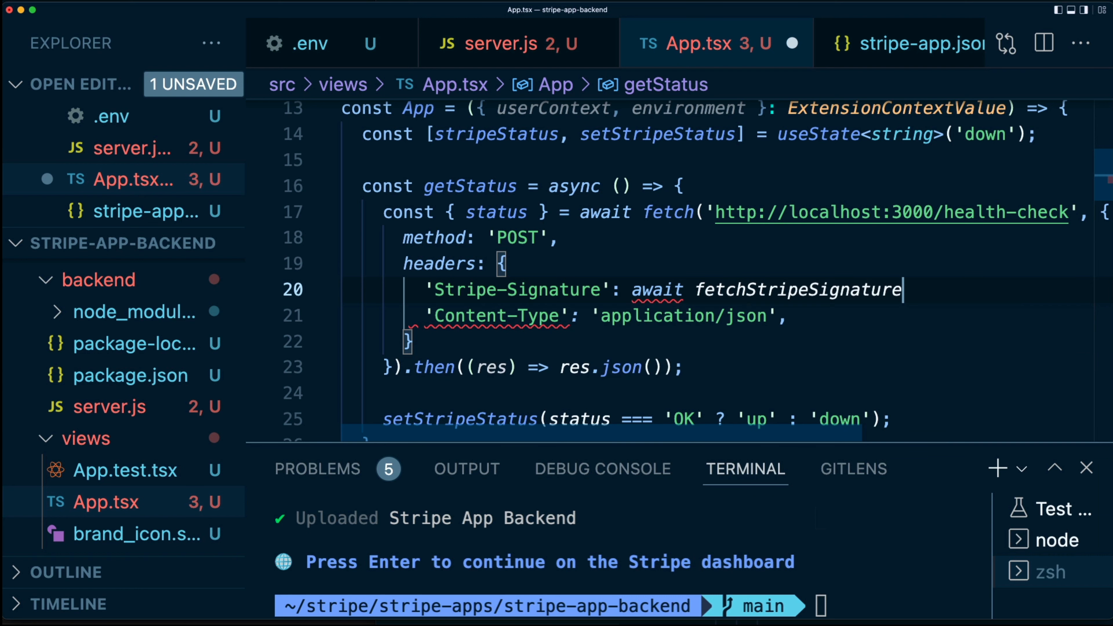
{"action": "type", "text": "();"}
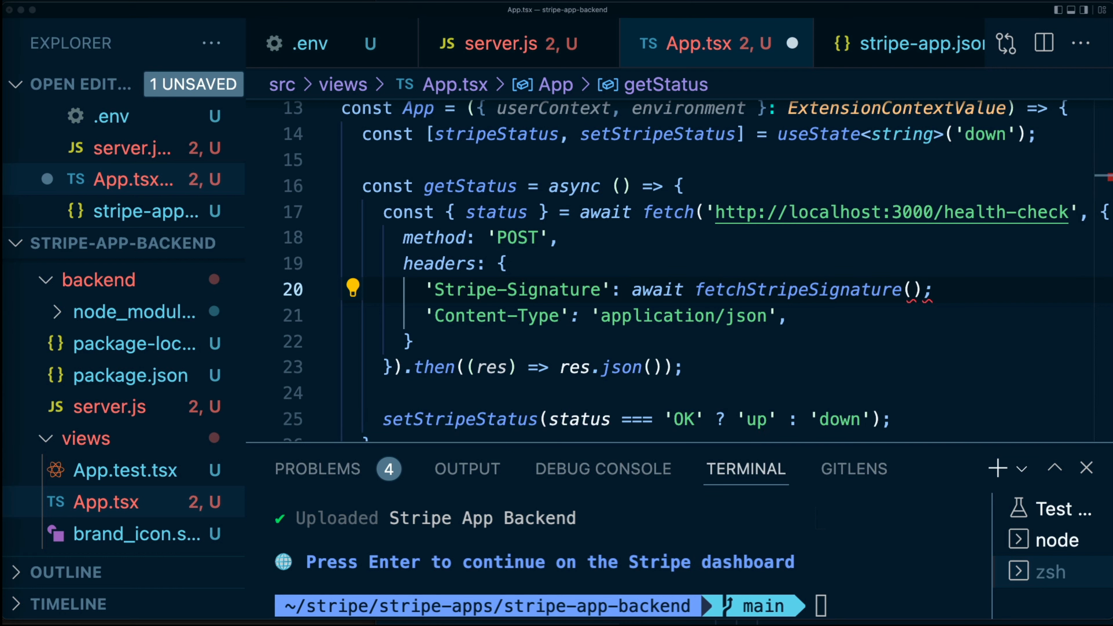
{"action": "left_click", "coordinate": [505, 263]}
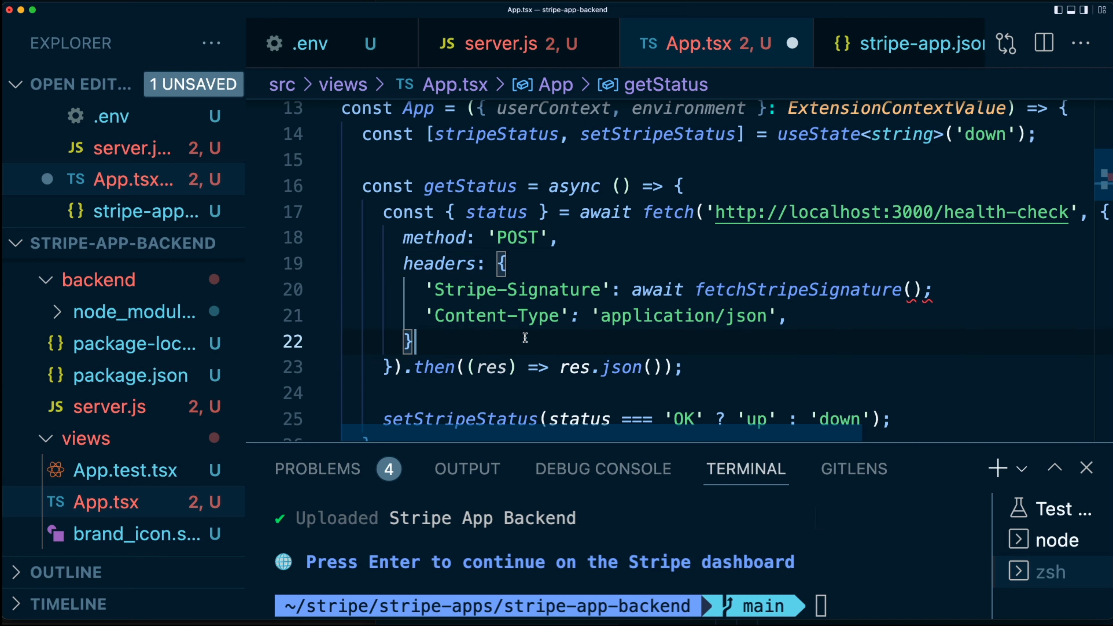
Add a fetch body with JSON.stringify sending user_id as userContext?.id
{"action": "type", "text": "body: JSON."}
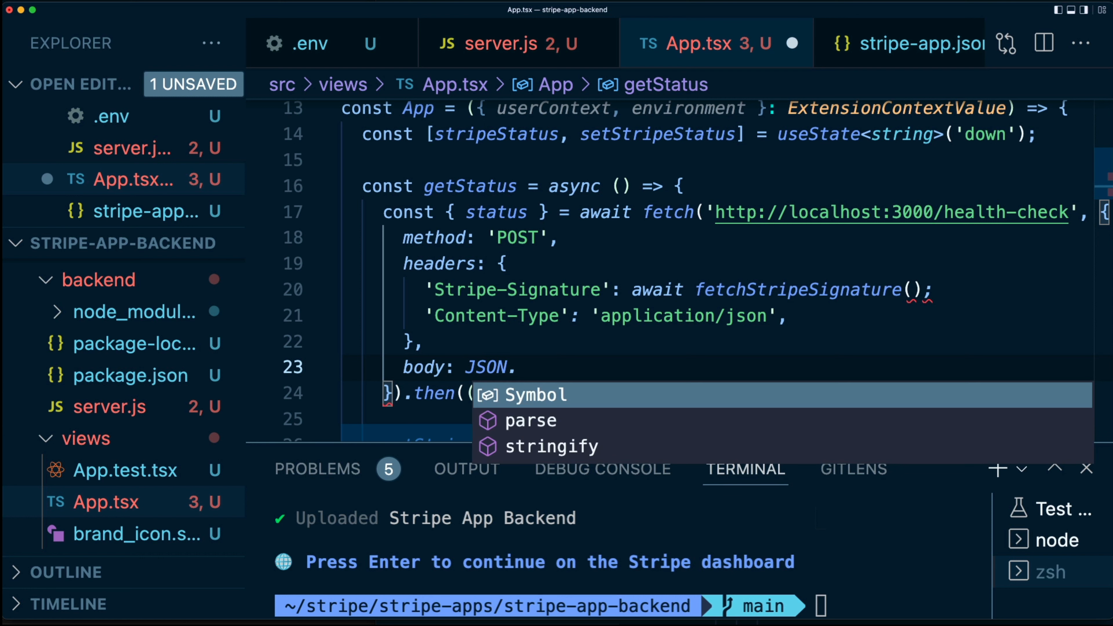
{"action": "type", "text": "stringify({"}
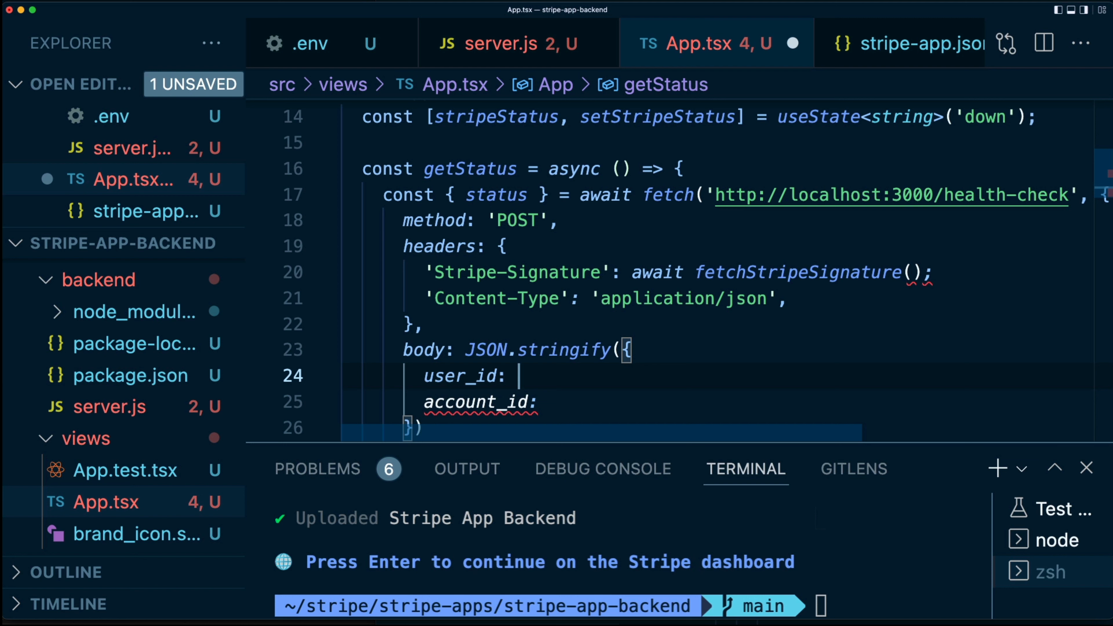
{"action": "mouse_move", "coordinate": [695, 337]}
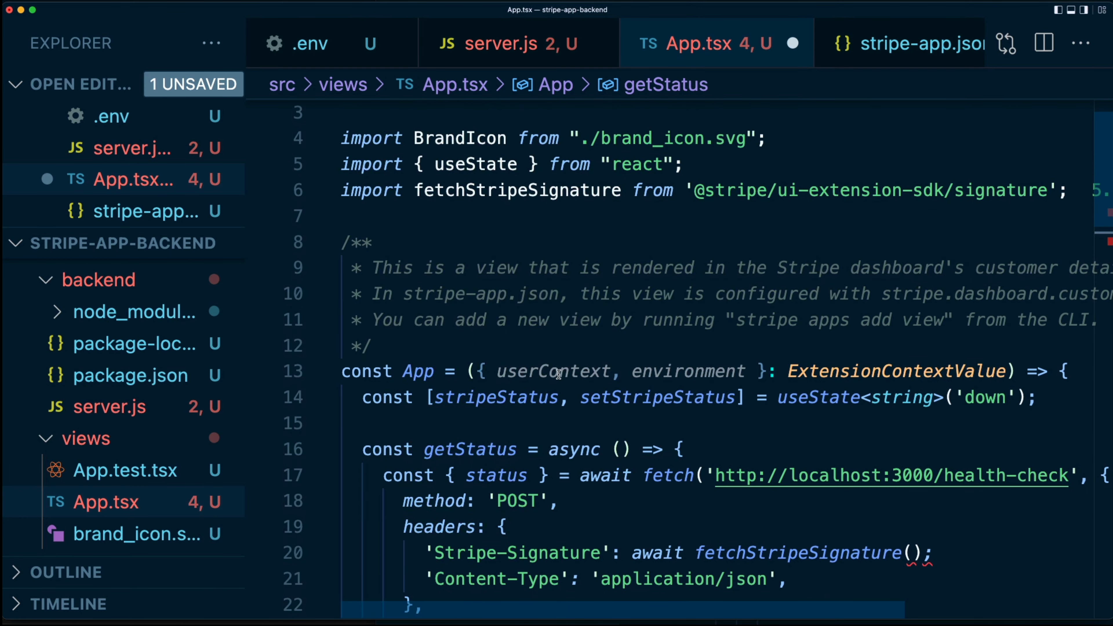
{"action": "mouse_move", "coordinate": [557, 371]}
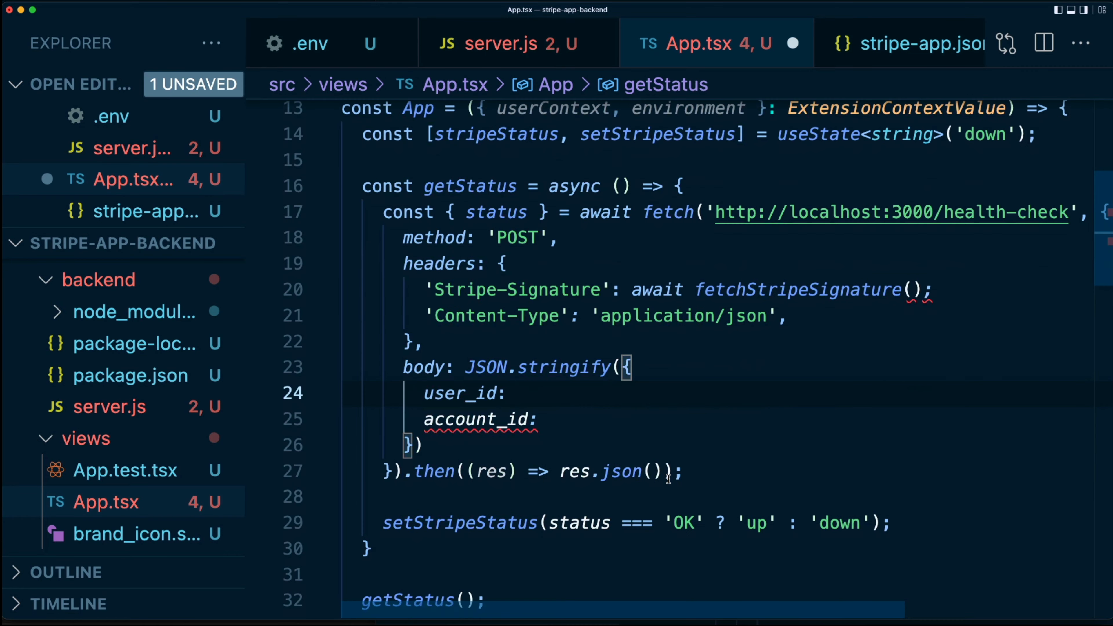
{"action": "type", "text": "user"}
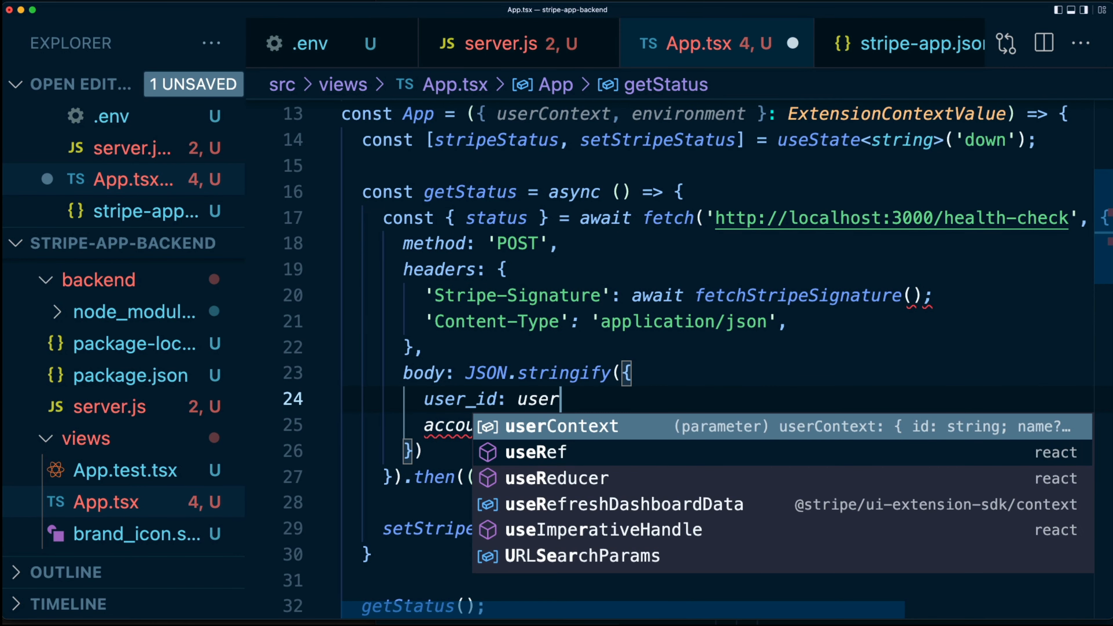
{"action": "type", "text": "Context?"}
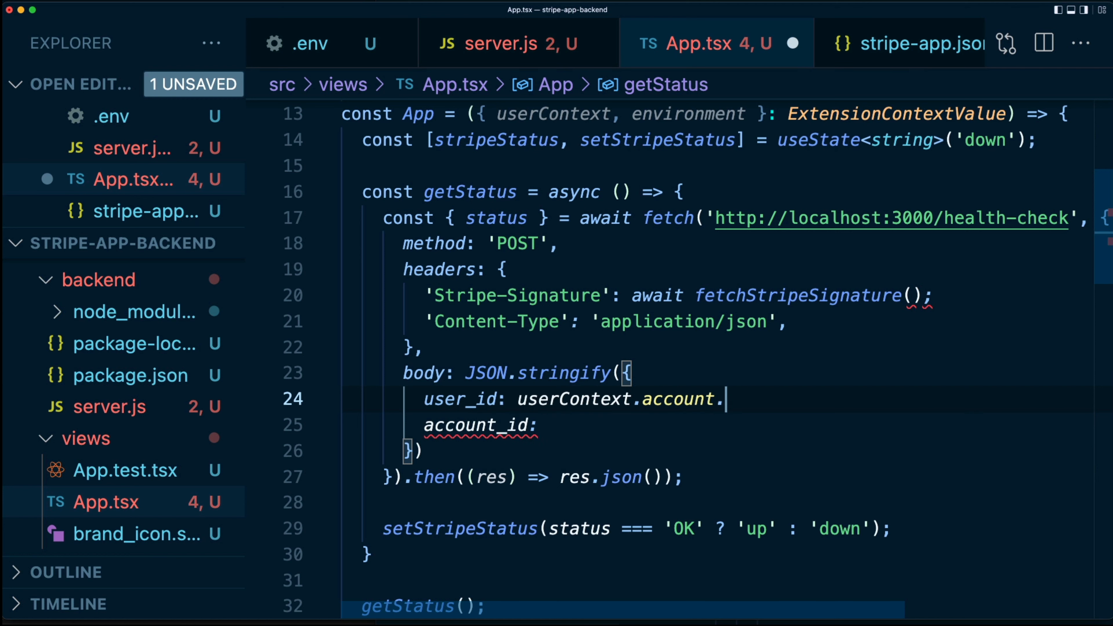
{"action": "type", "text": "id"}
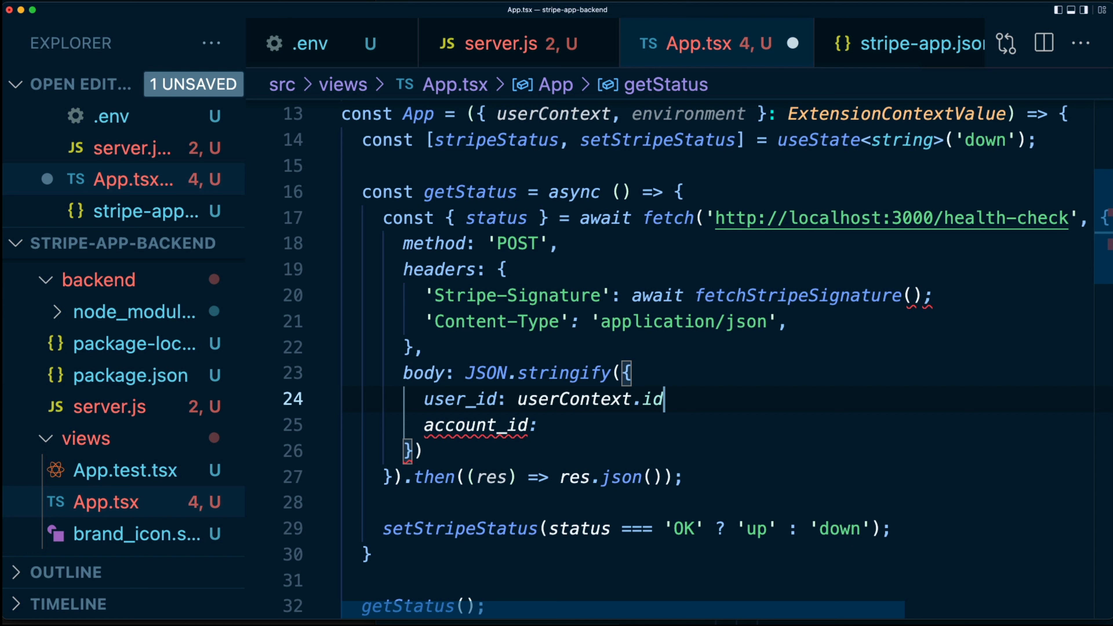
{"action": "type", "text": "?"}
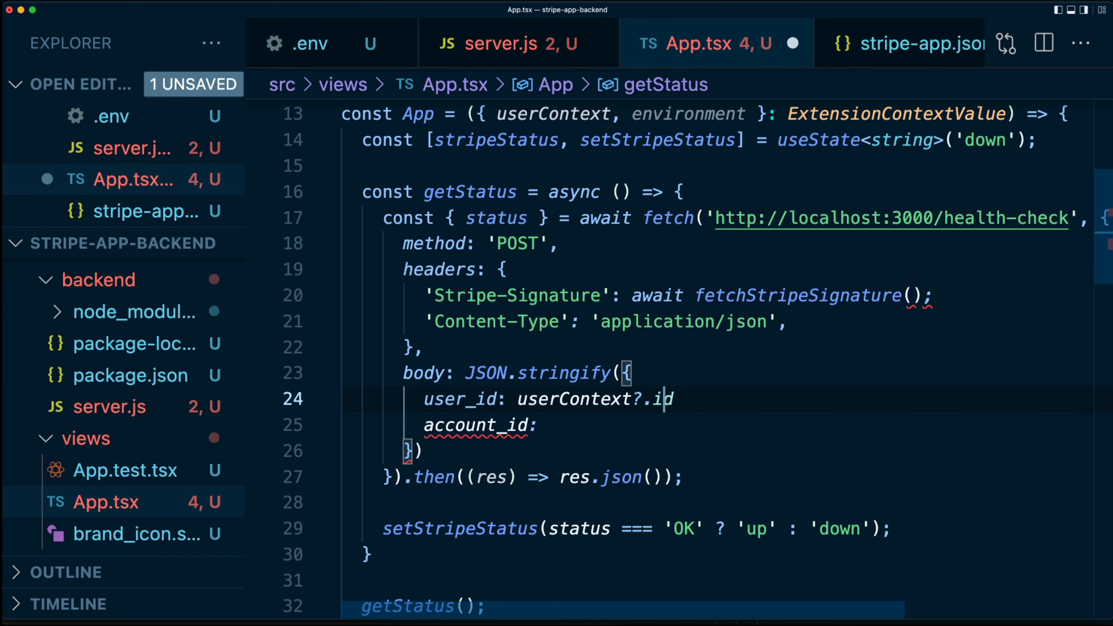
Add account_id as userContext?.account.id to the body and save App.tsx
{"action": "type", "text": ","}
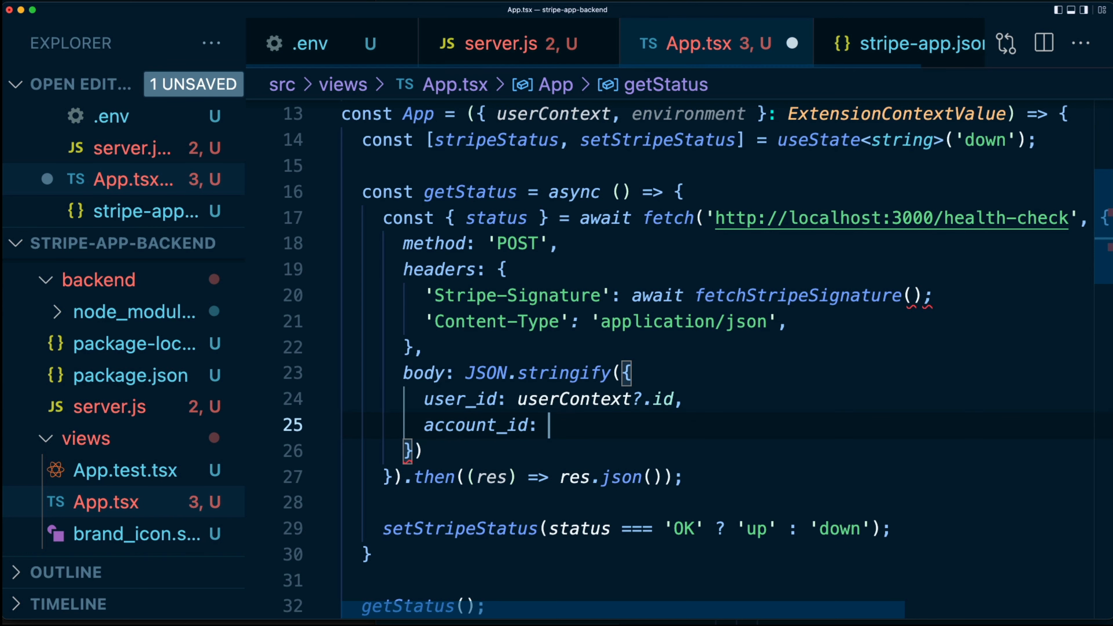
{"action": "type", "text": "userConte"}
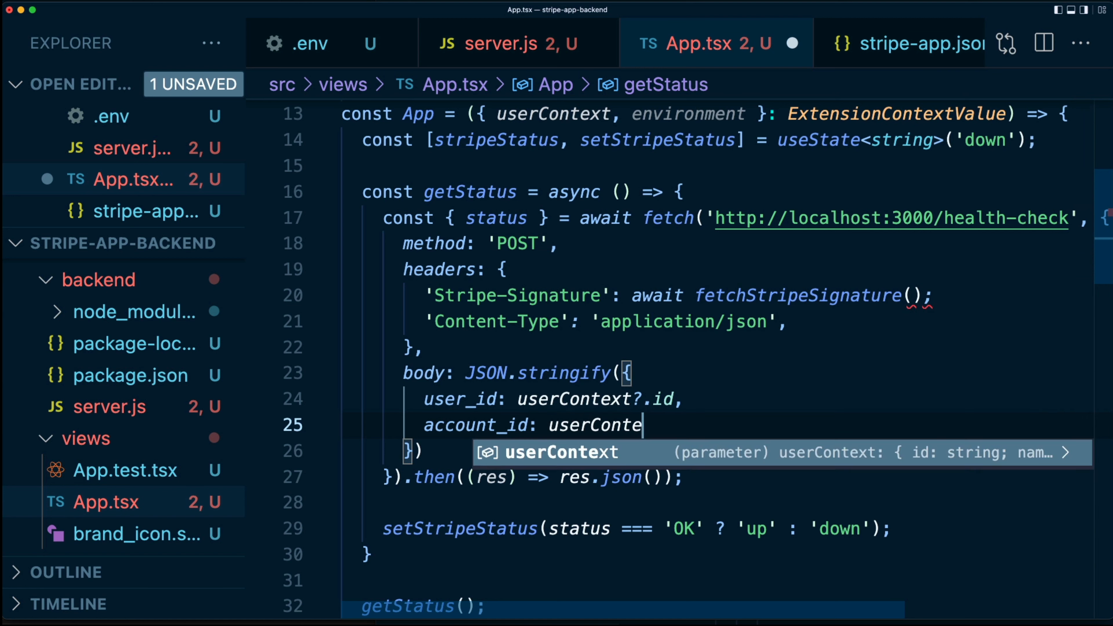
{"action": "type", "text": "xt?"}
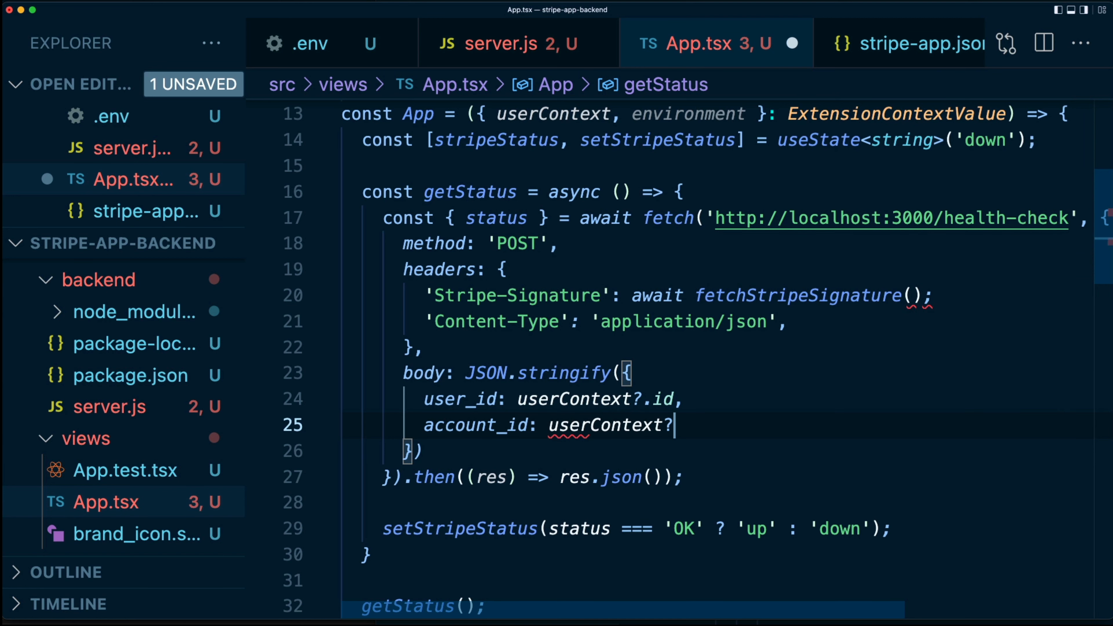
{"action": "type", "text": ".account.id"}
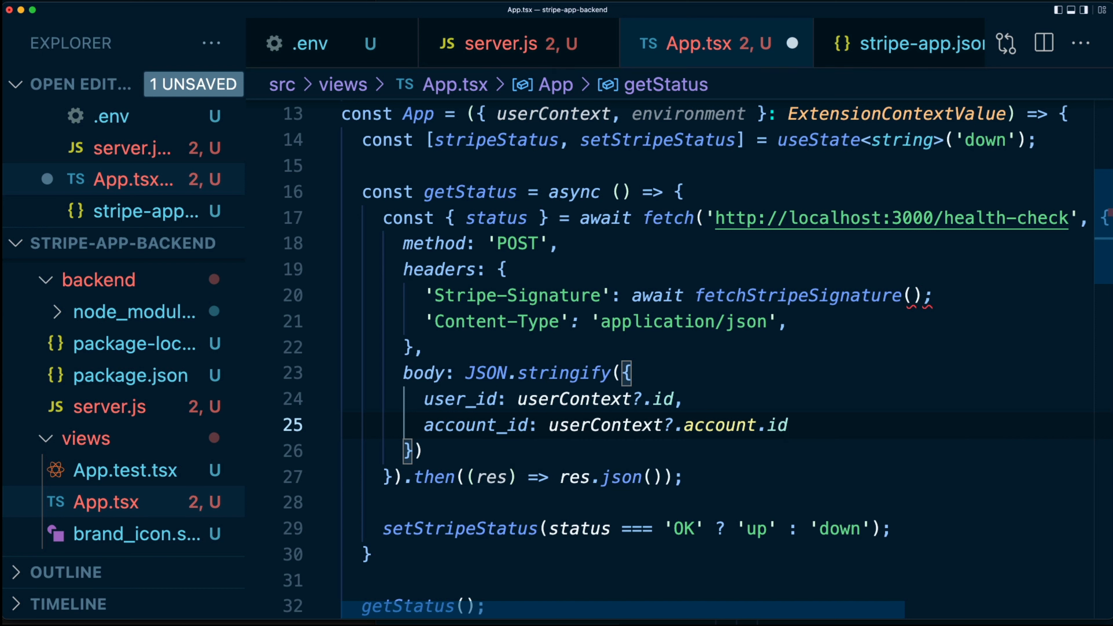
{"action": "type", "text": ","}
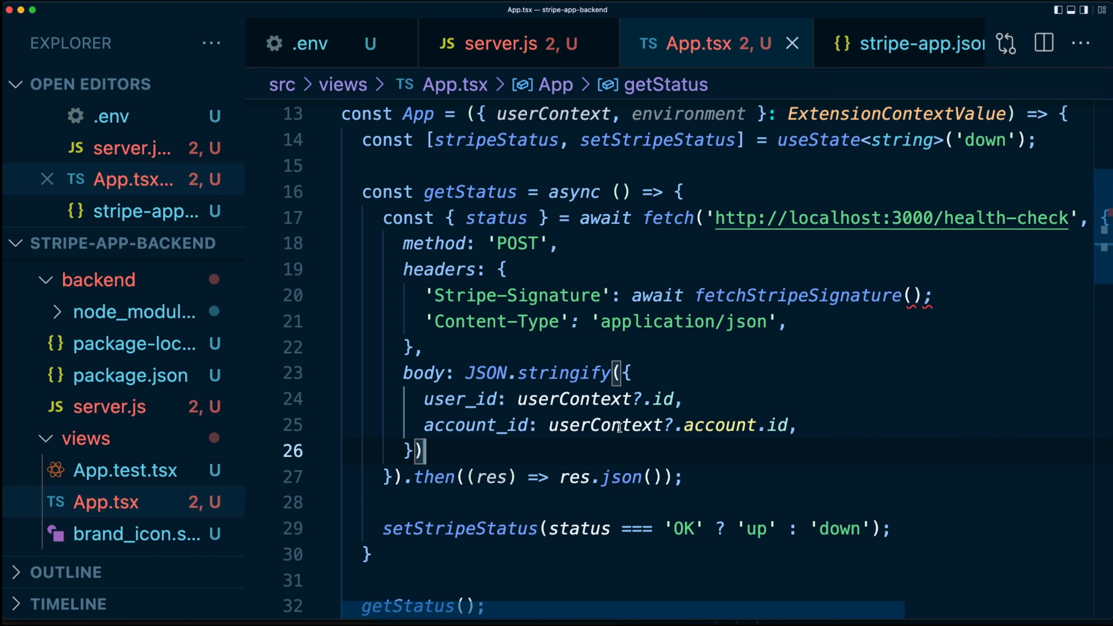
{"action": "mouse_move", "coordinate": [516, 295]}
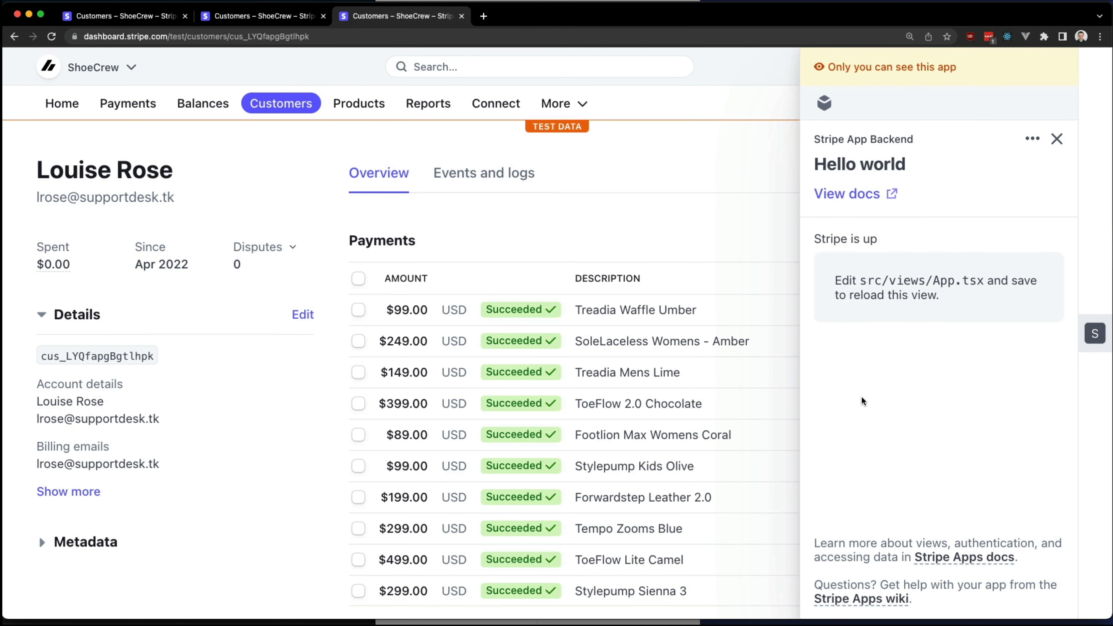
Switch from Chrome to Visual Studio Code to see the terminal logging OK responses
{"action": "key", "text": "Cmd+Tab"}
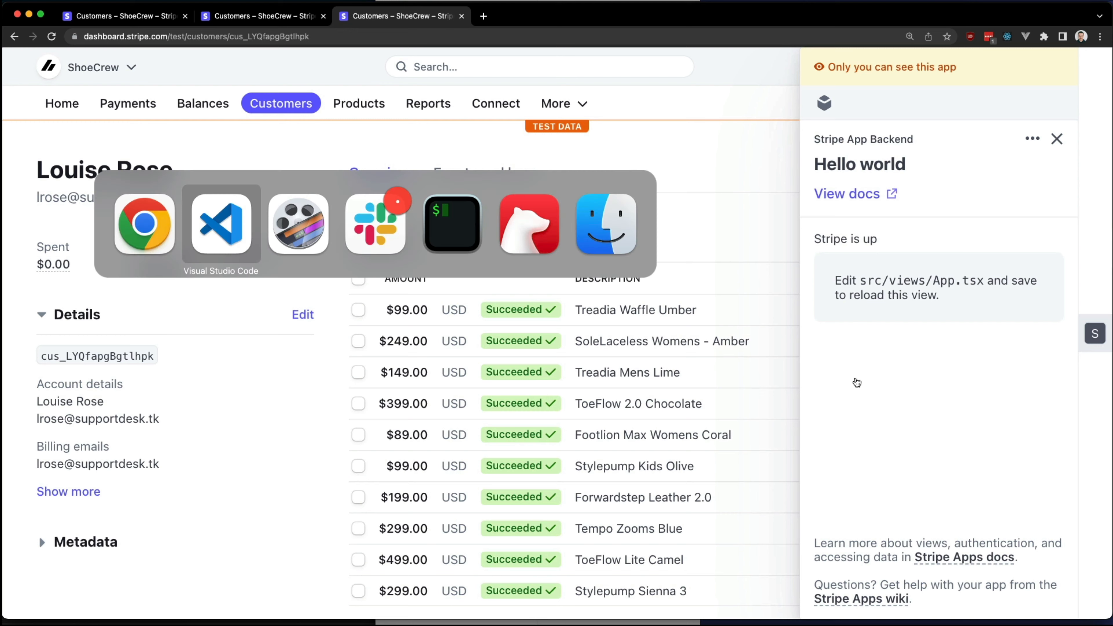
{"action": "left_click", "coordinate": [221, 223]}
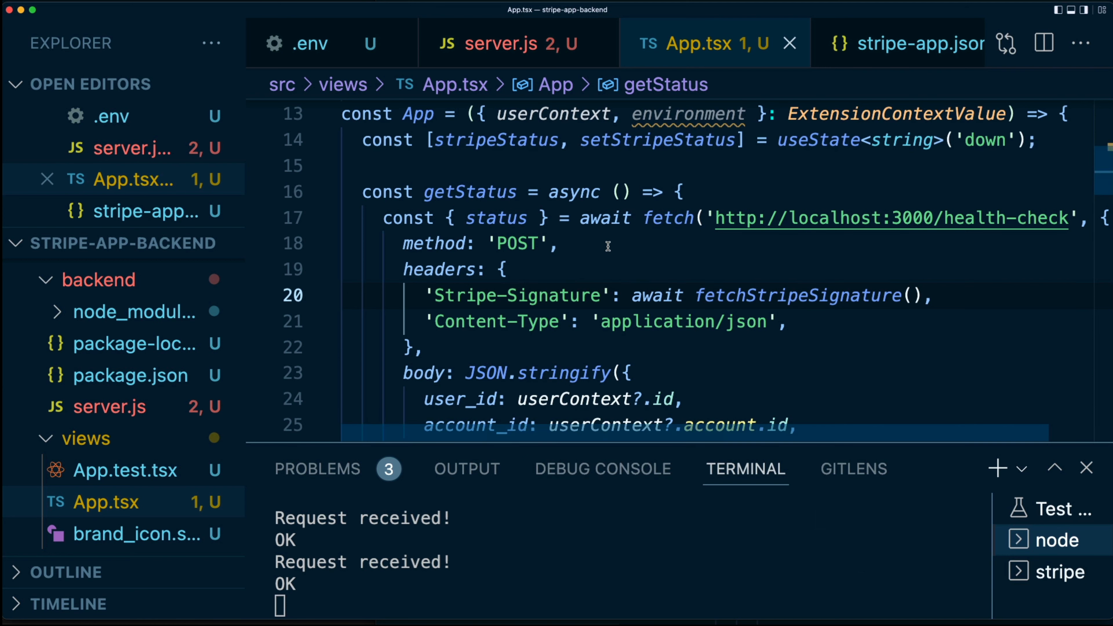
{"action": "scroll", "scroll_direction": "down", "scroll_amount": 3}
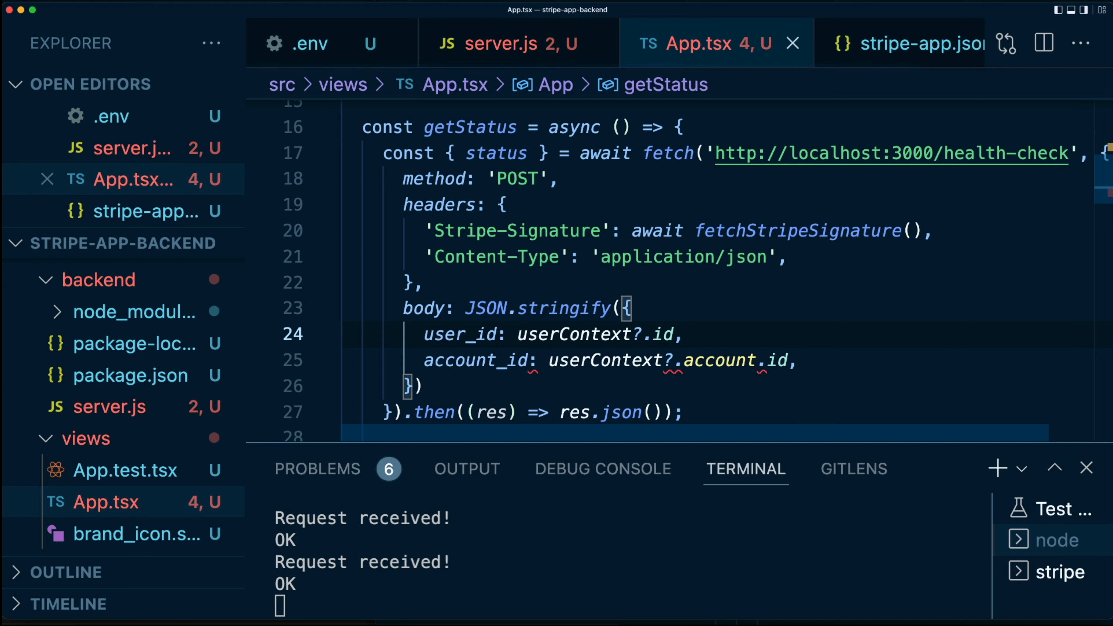
Test user_id as hard-coded 'usr_123' to trigger the signature error, then restore userContext?.id
{"action": "type", "text": "'//"}
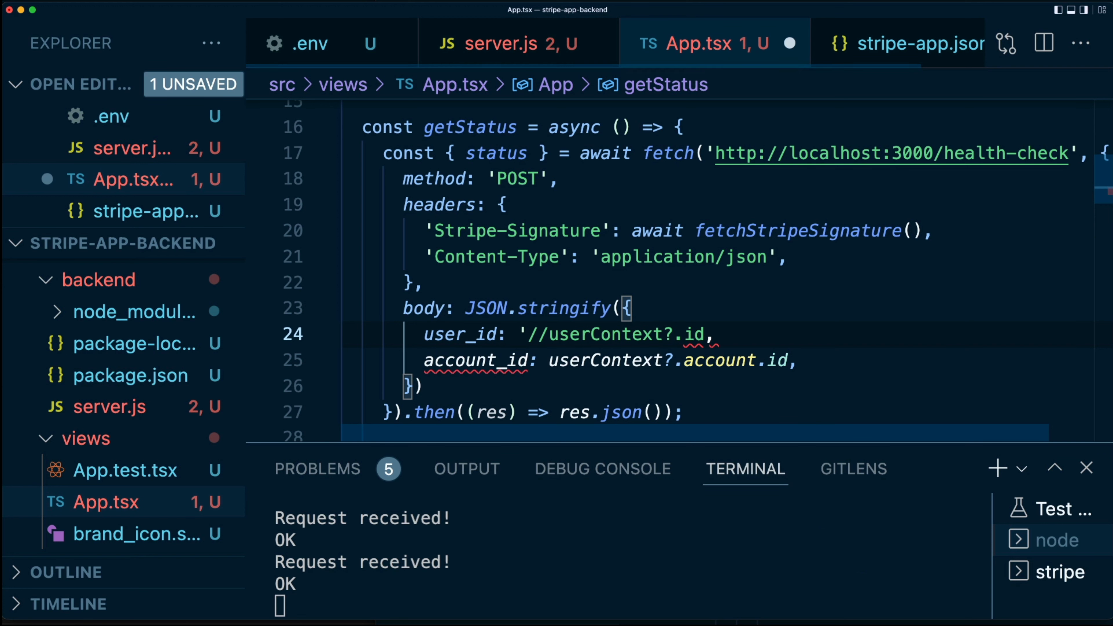
{"action": "type", "text": "usr_123',"}
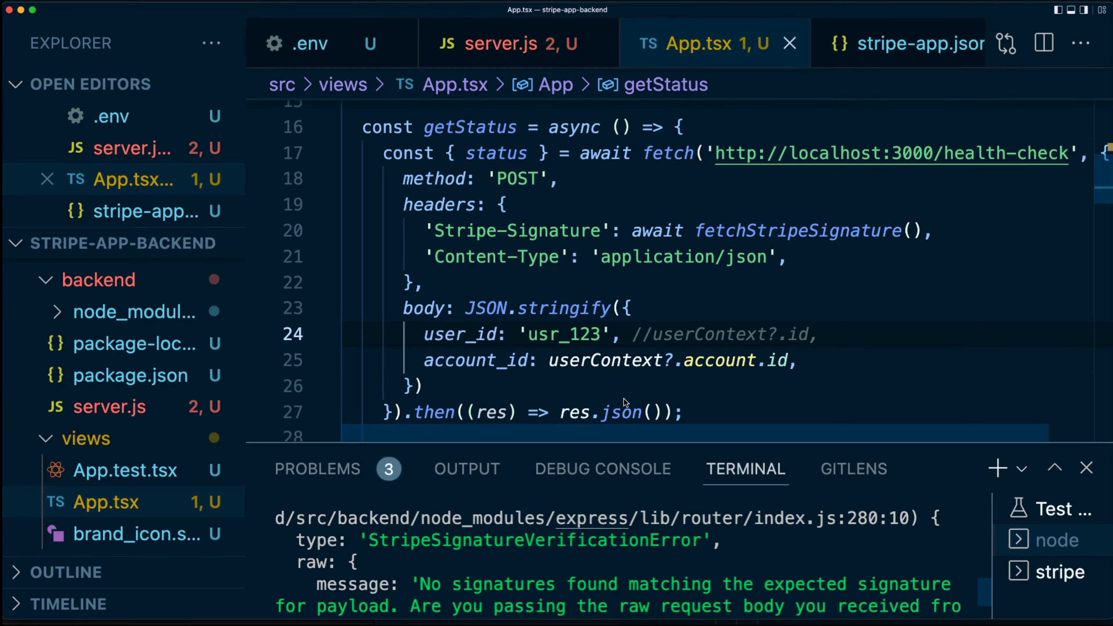
{"action": "mouse_move", "coordinate": [589, 355]}
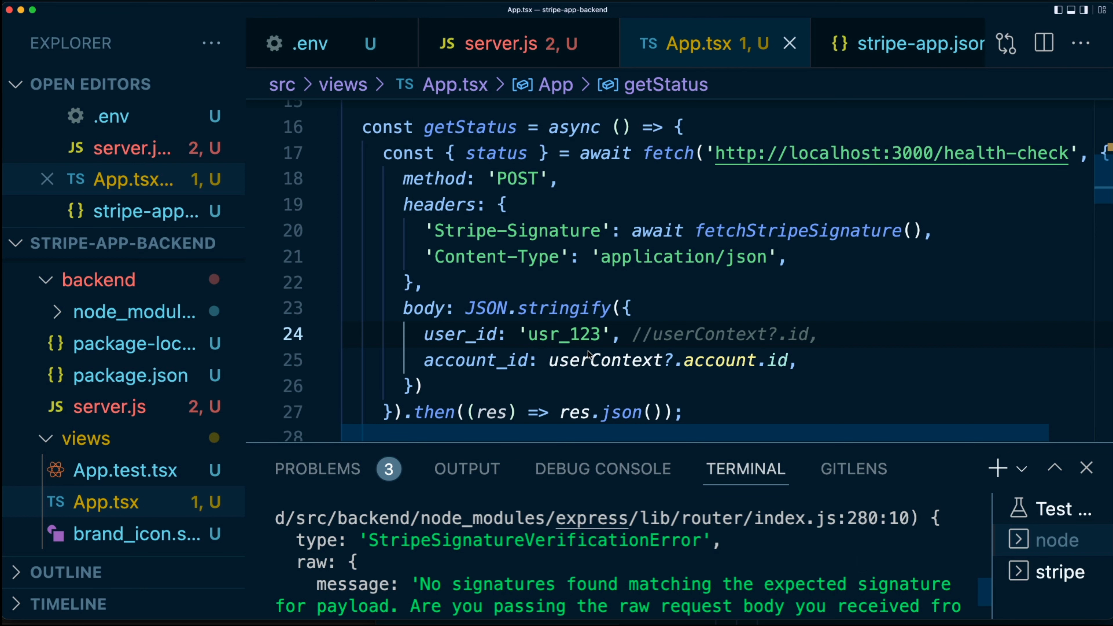
{"action": "scroll", "scroll_direction": "down", "scroll_amount": 3}
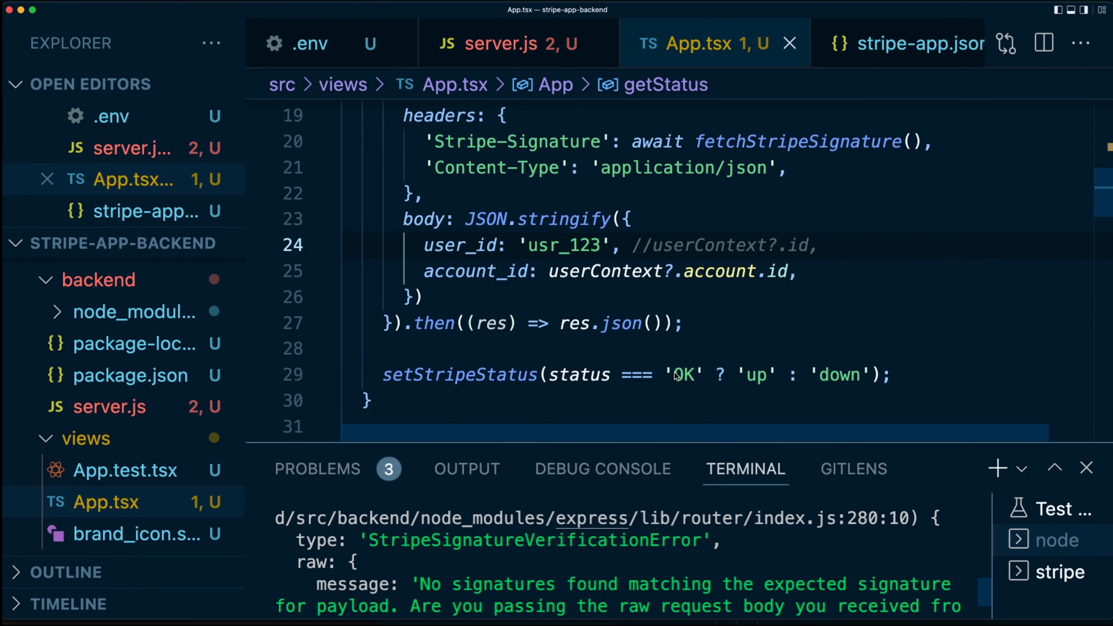
{"action": "mouse_move", "coordinate": [561, 244]}
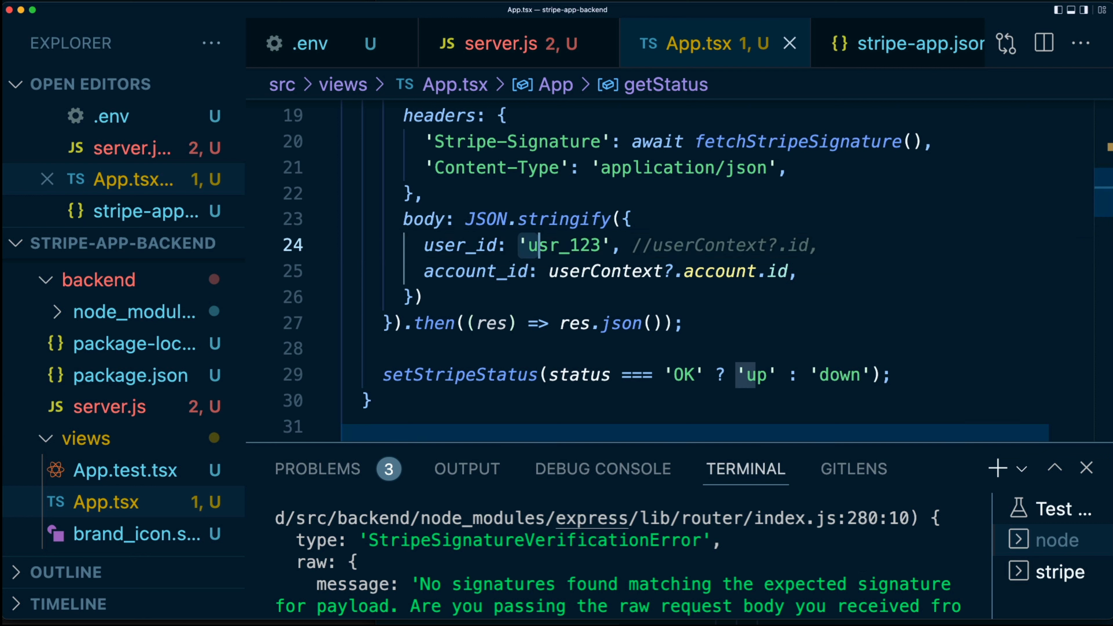
{"action": "type", "text": "userContext?.id"}
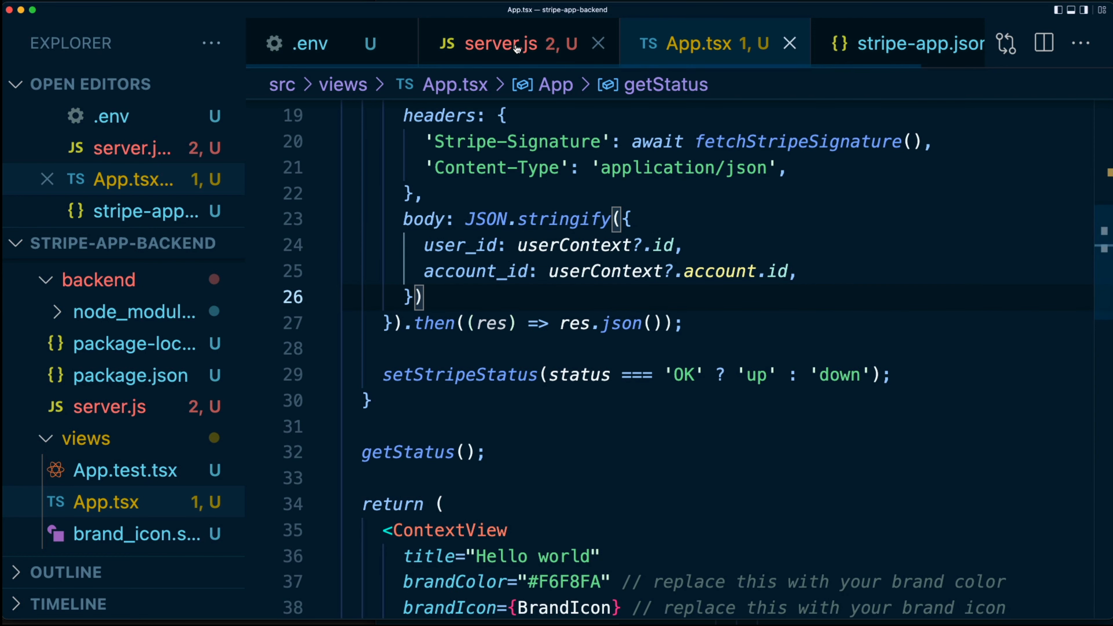
{"action": "left_click", "coordinate": [504, 44]}
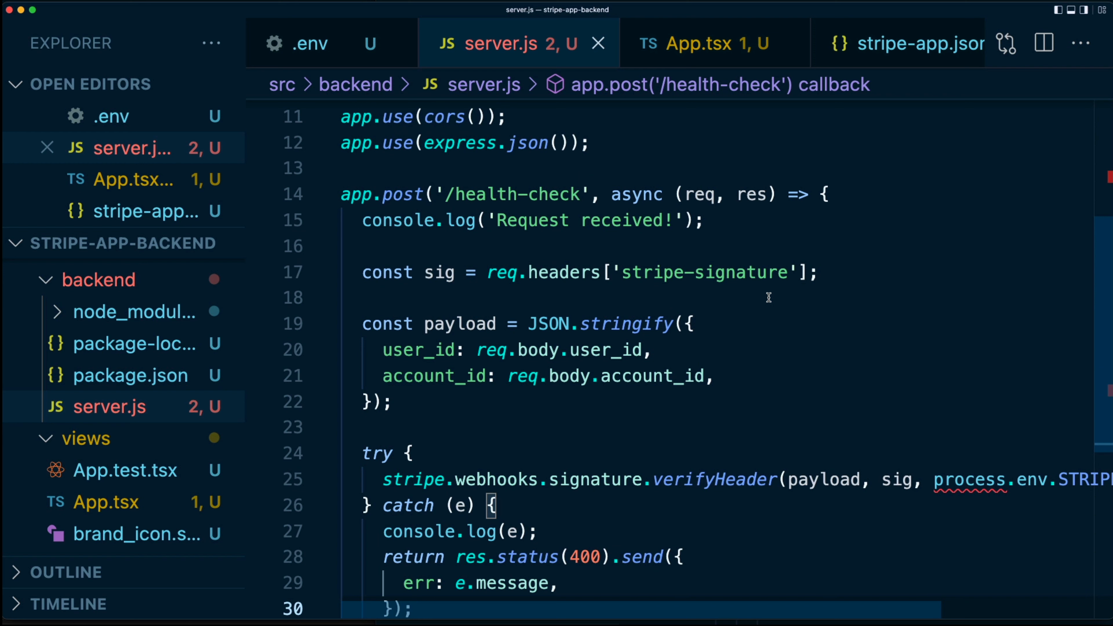
{"action": "mouse_move", "coordinate": [709, 66]}
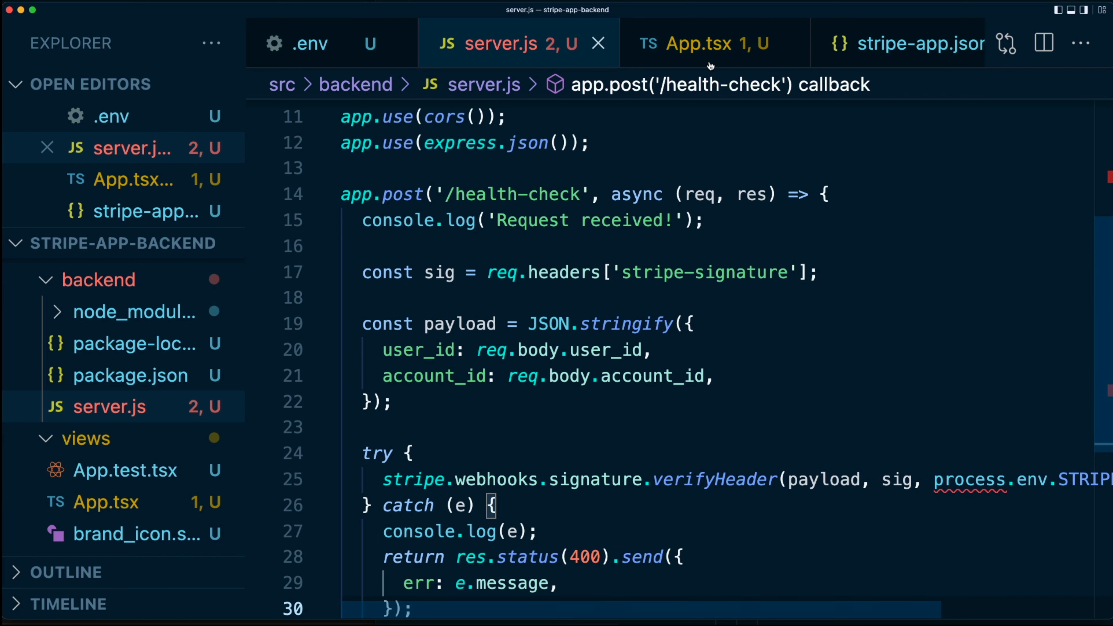
{"action": "left_click", "coordinate": [713, 44]}
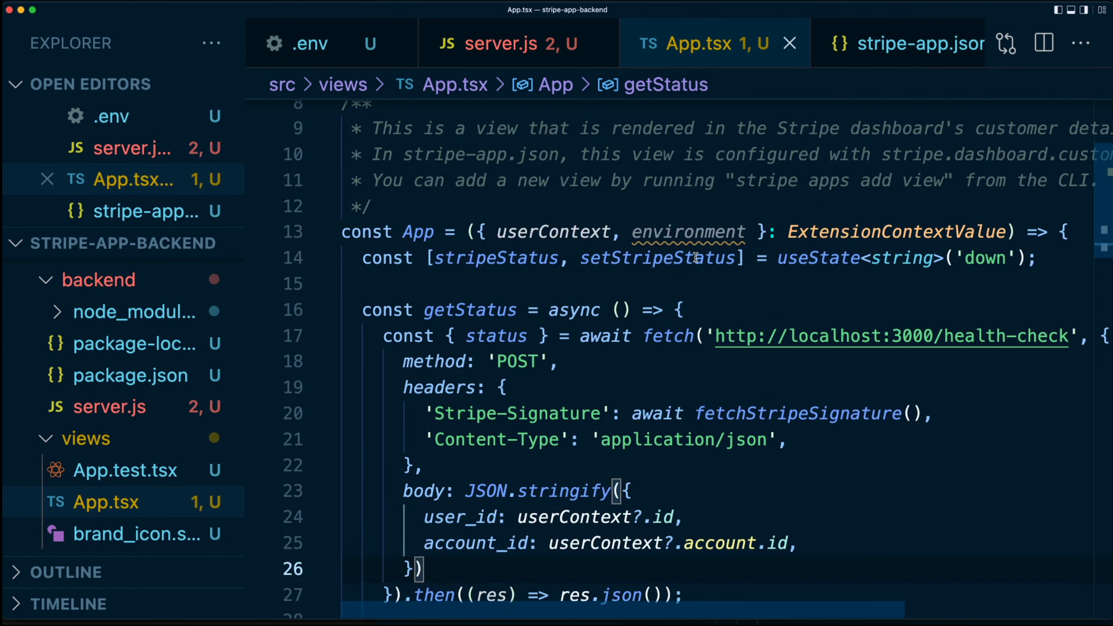
{"action": "scroll", "scroll_direction": "down", "scroll_amount": 3}
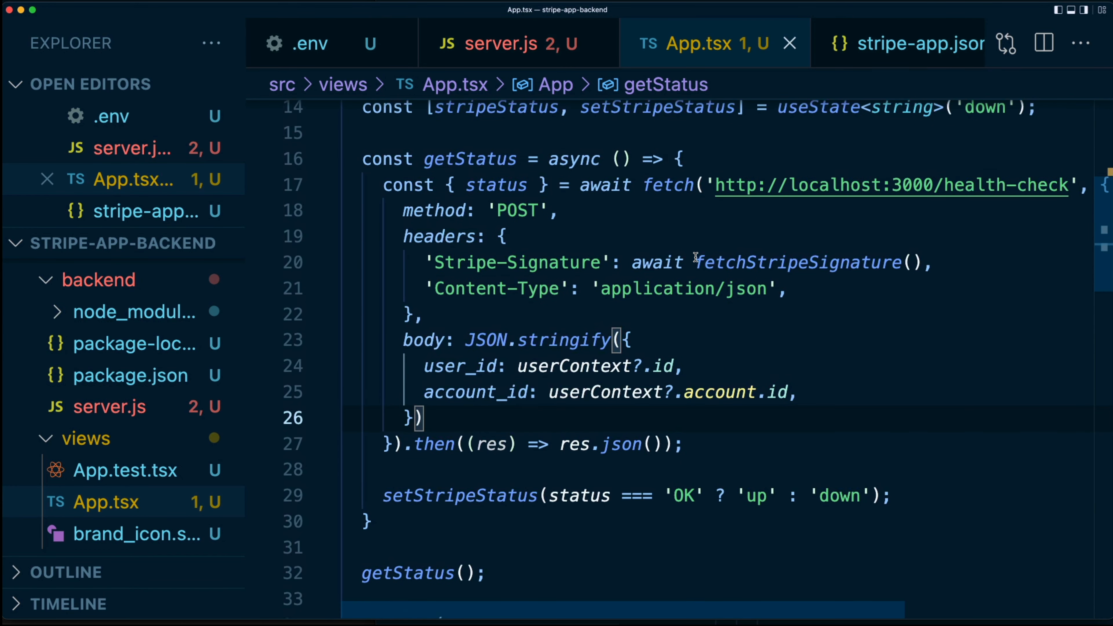